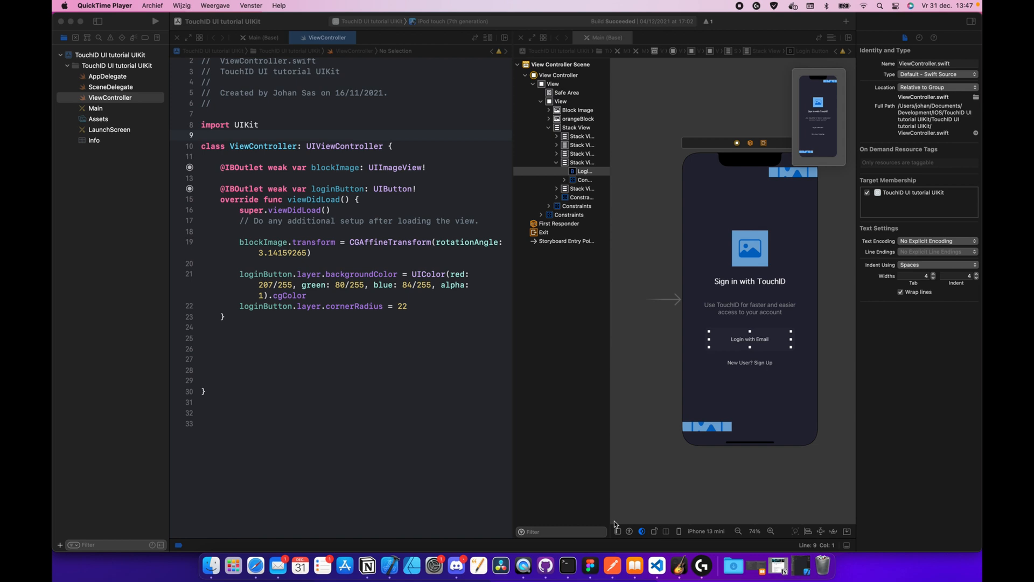
pyautogui.moveTo(588, 322)
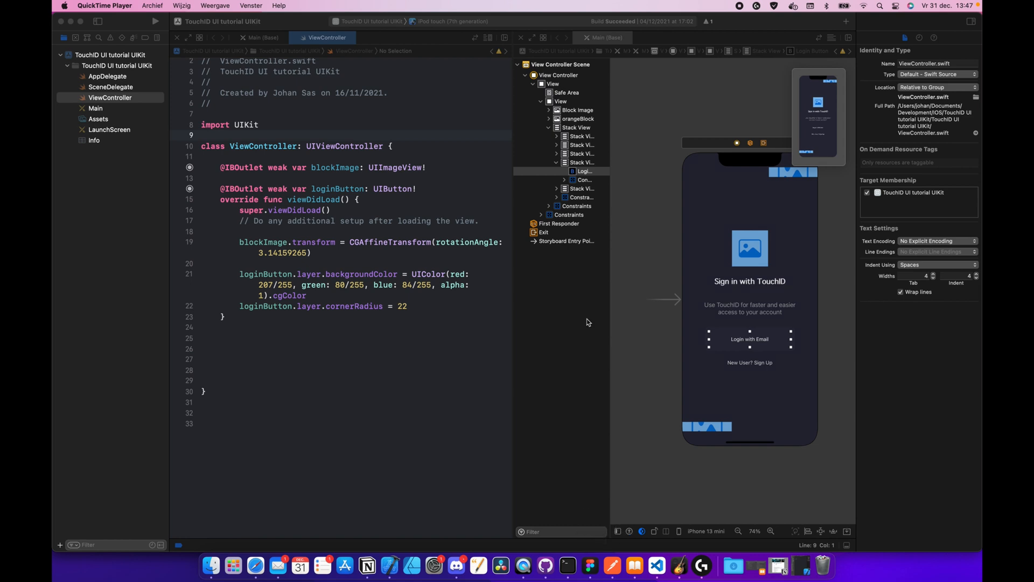
pyautogui.moveTo(415, 137)
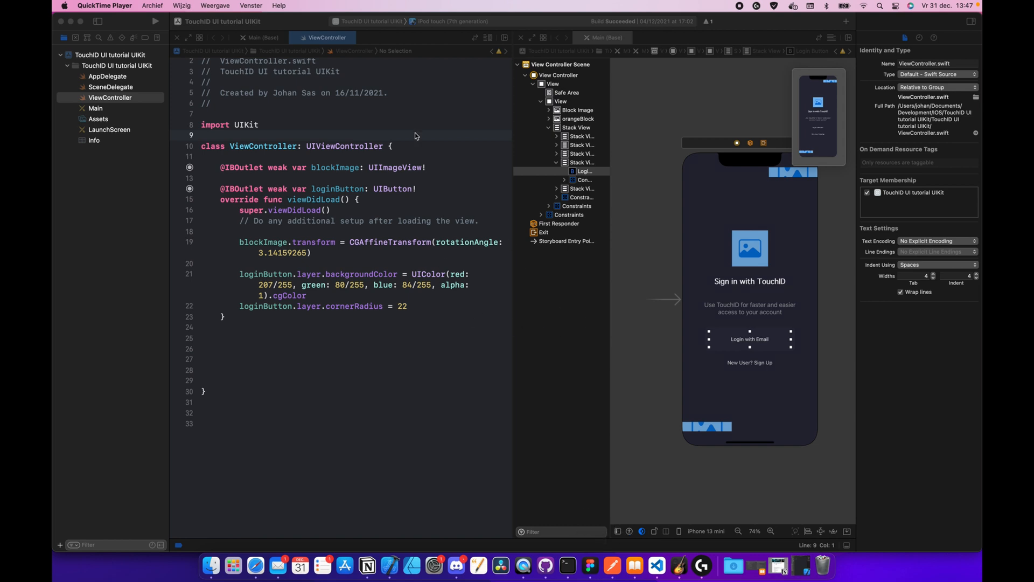
pyautogui.moveTo(410, 48)
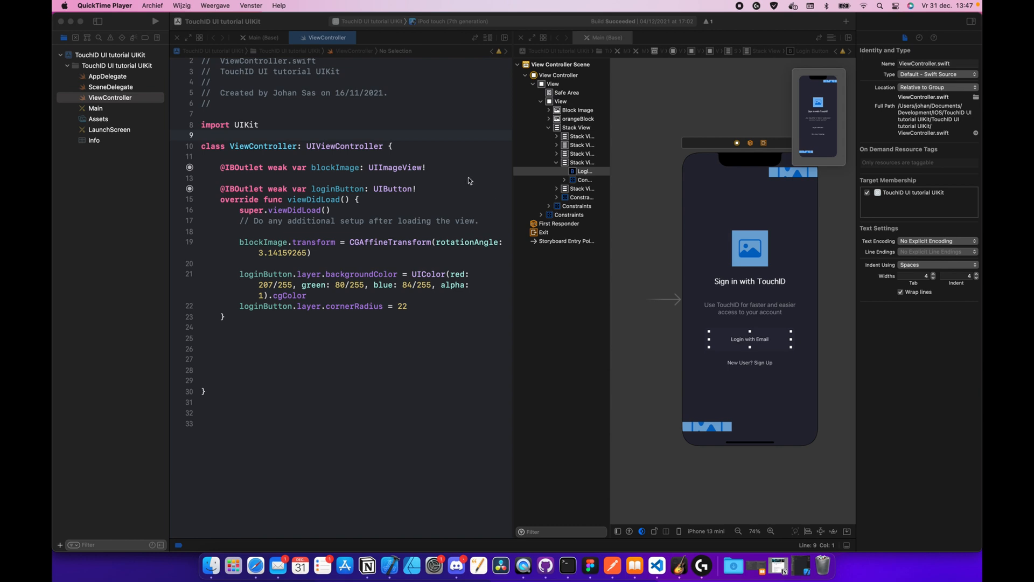
pyautogui.moveTo(426, 224)
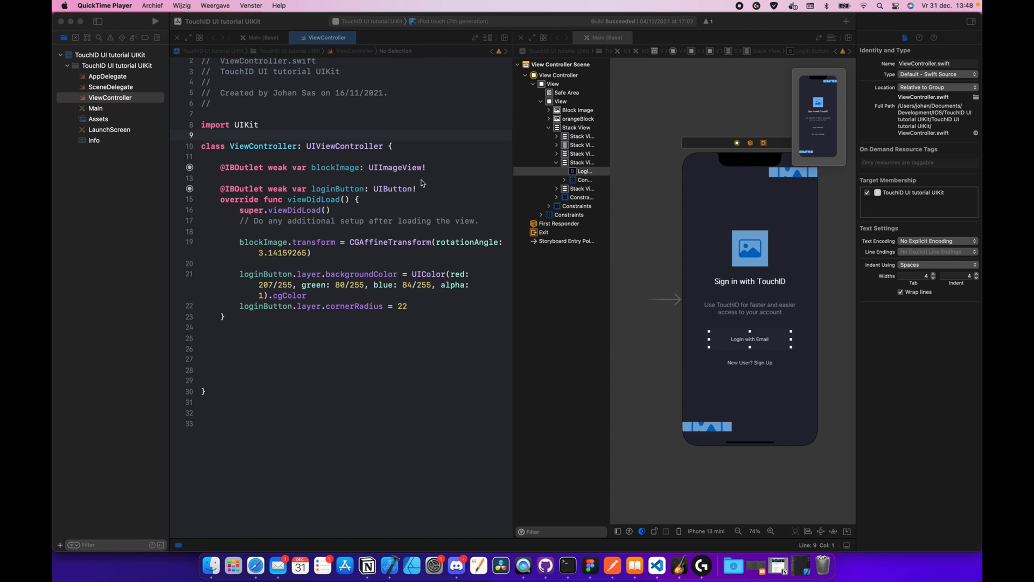
pyautogui.moveTo(428, 203)
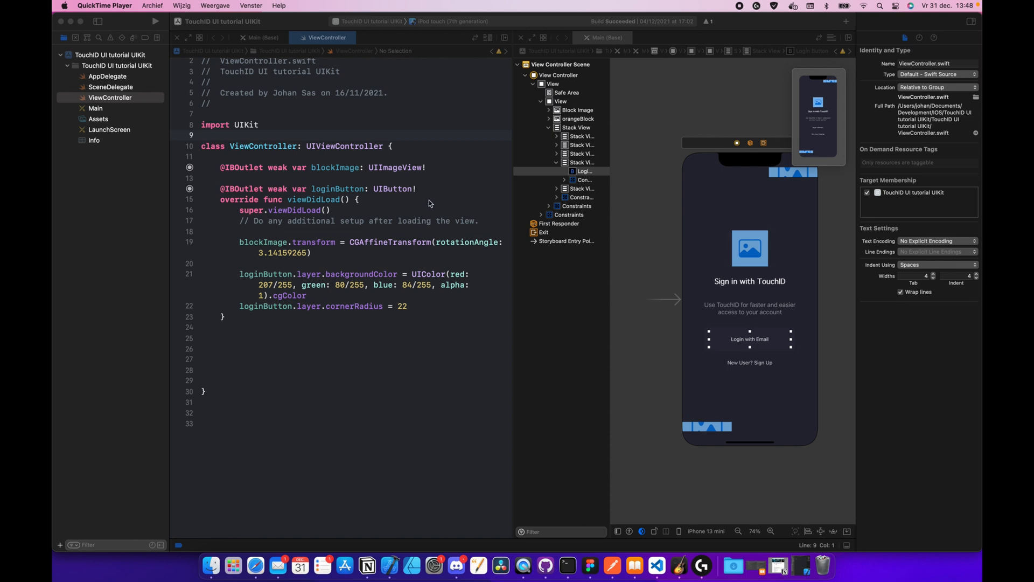
pyautogui.moveTo(267, 161)
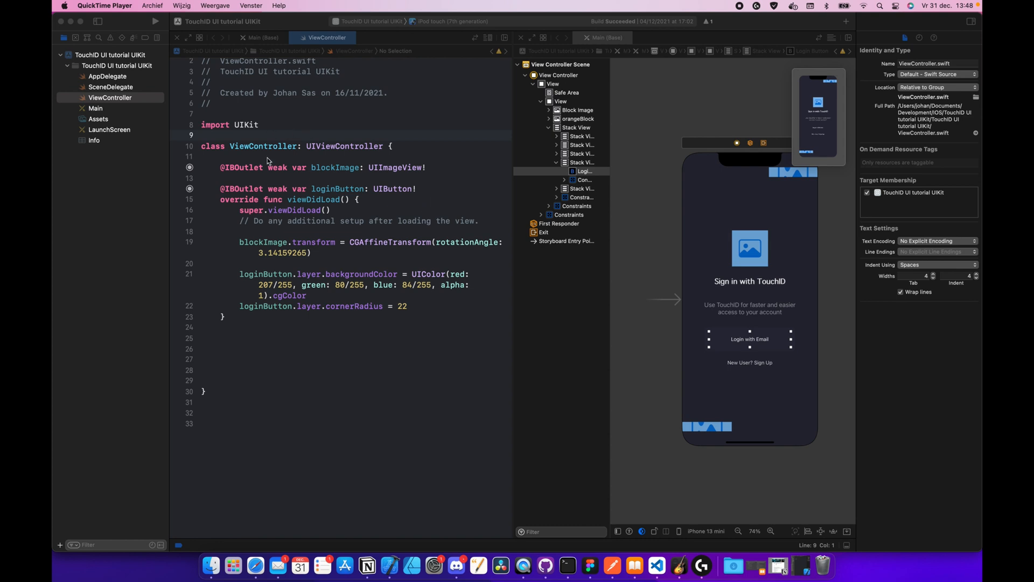
# Add 'import LocalAuthentication' on a new line below 'import UIKit' in ViewController
pyautogui.click(267, 124)
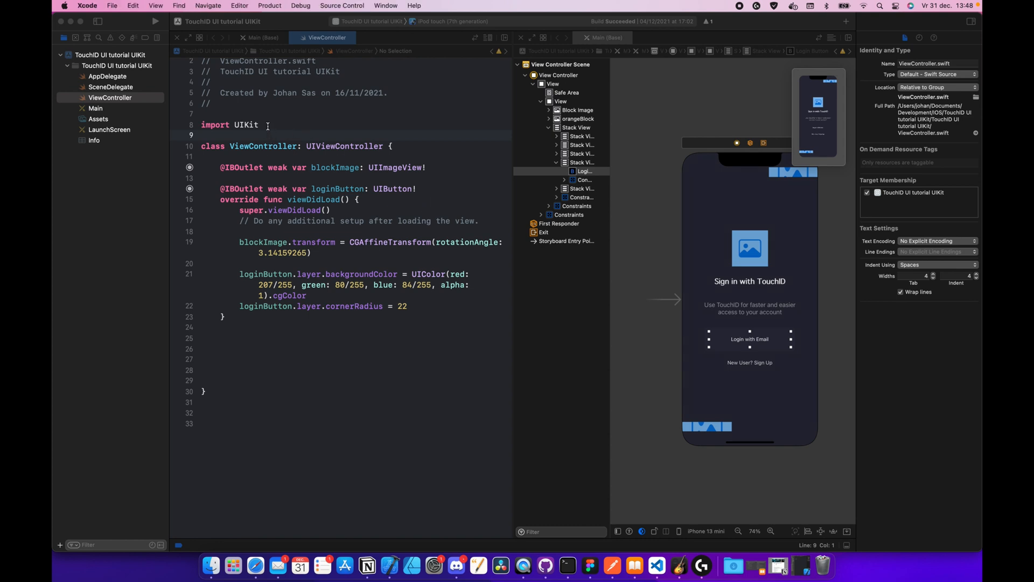
pyautogui.click(260, 124)
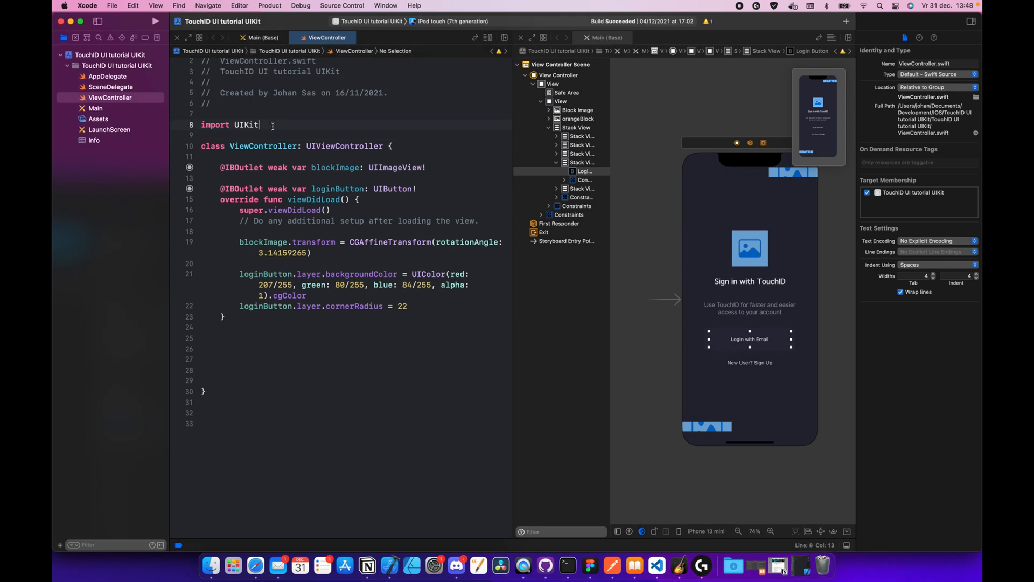
pyautogui.press('Return')
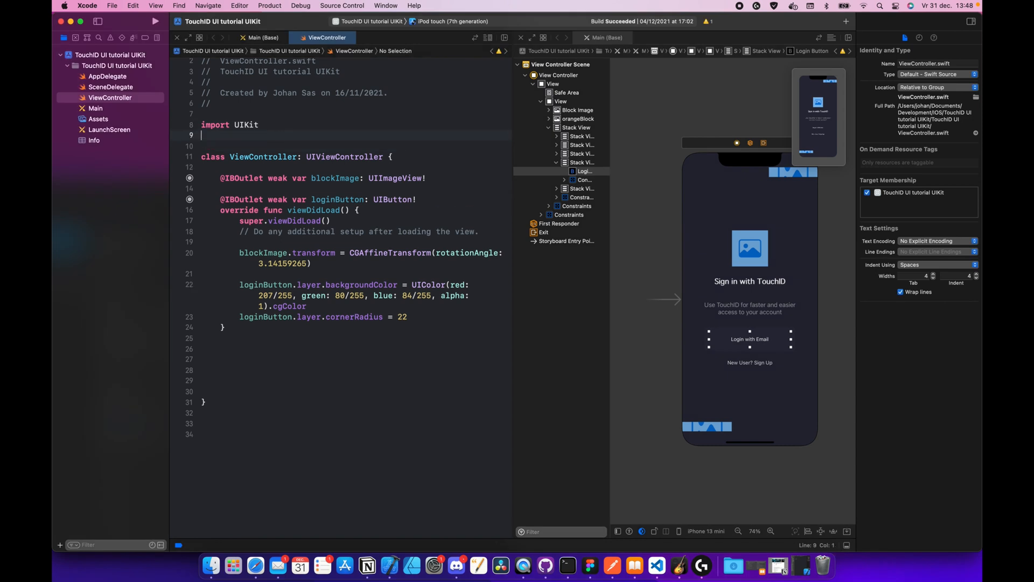
pyautogui.write('impo')
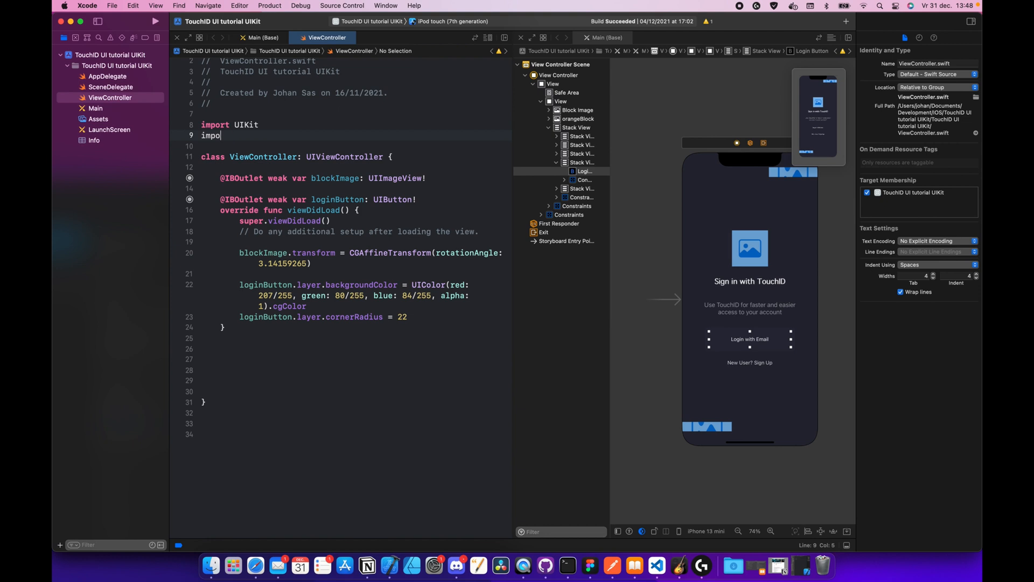
pyautogui.write('LocalAuthentication')
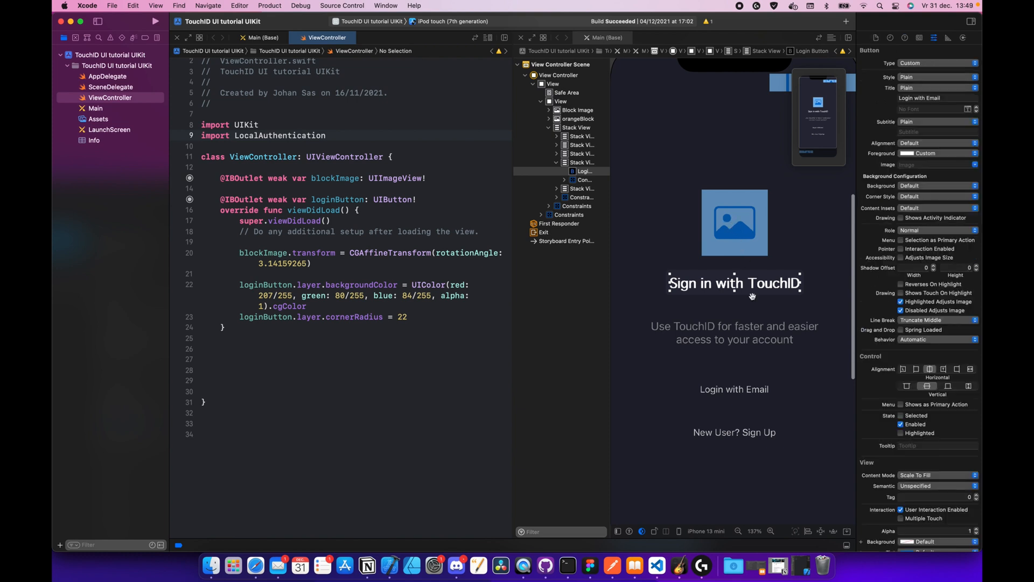
# Retitle the Login with Email button to 'Login with TouchID' and start connecting it to code
pyautogui.click(734, 222)
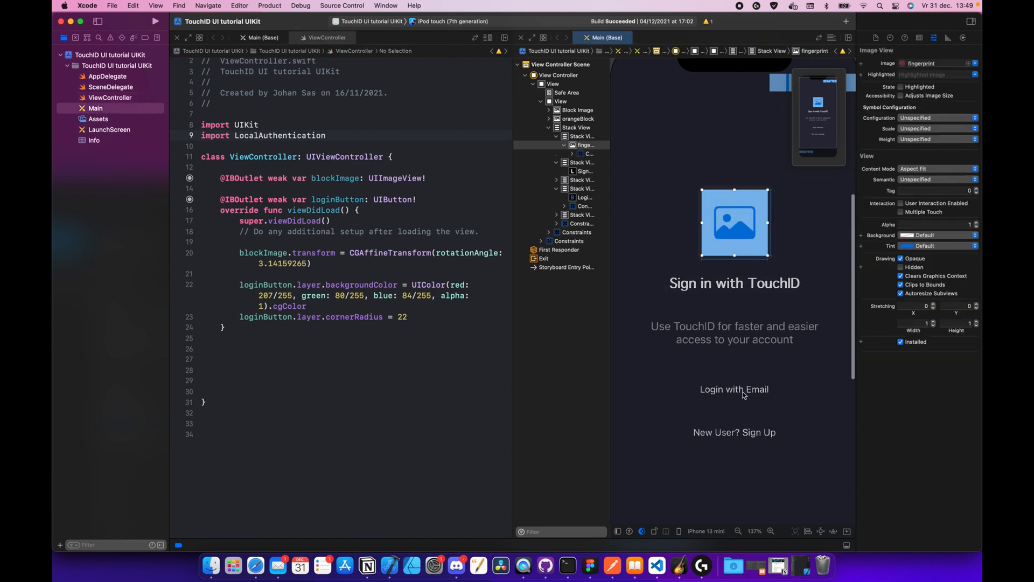
pyautogui.click(734, 389)
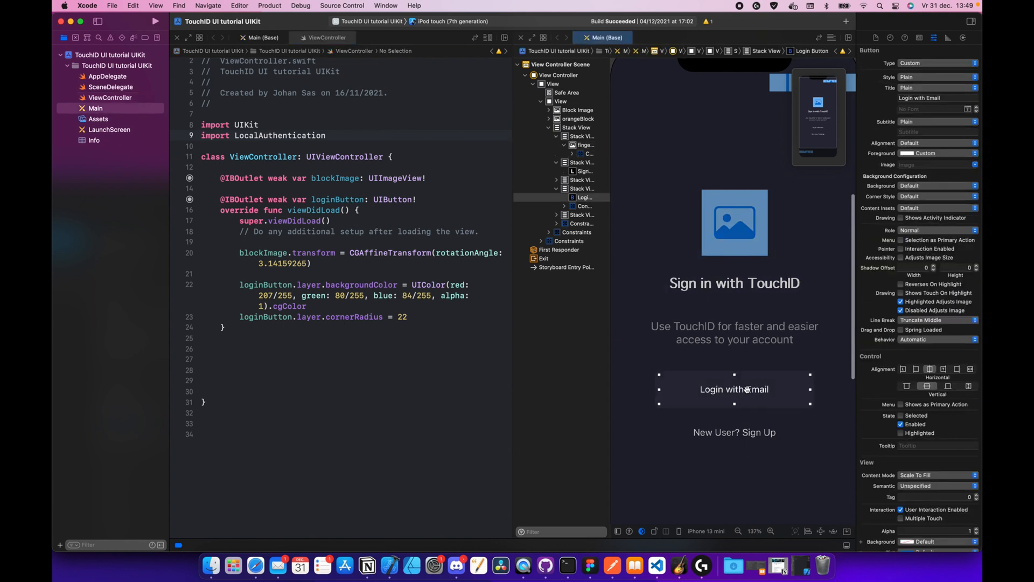
pyautogui.moveTo(758, 296)
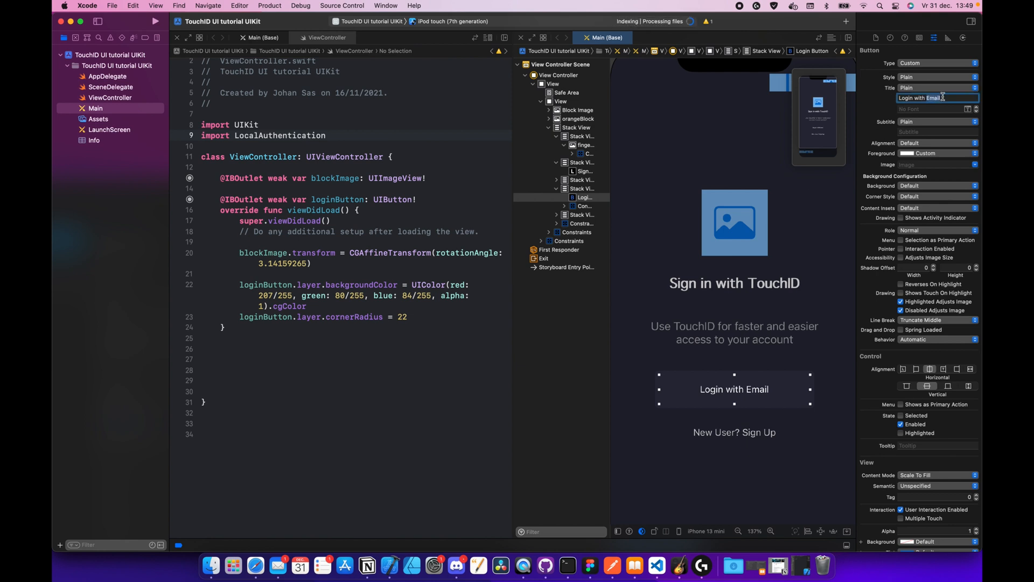
pyautogui.write('Login with TouchID')
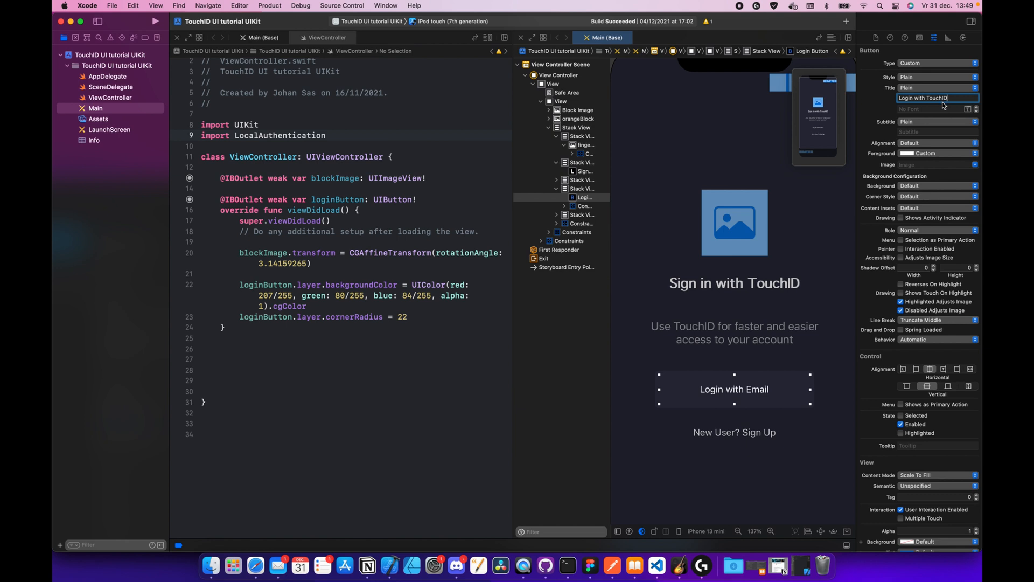
pyautogui.write('Login with TouchID')
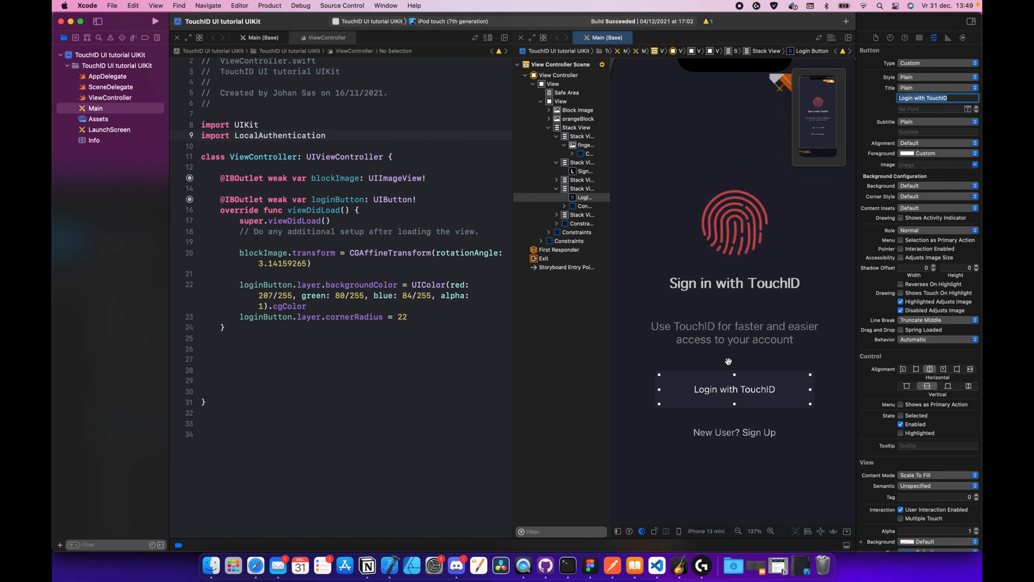
pyautogui.click(734, 389)
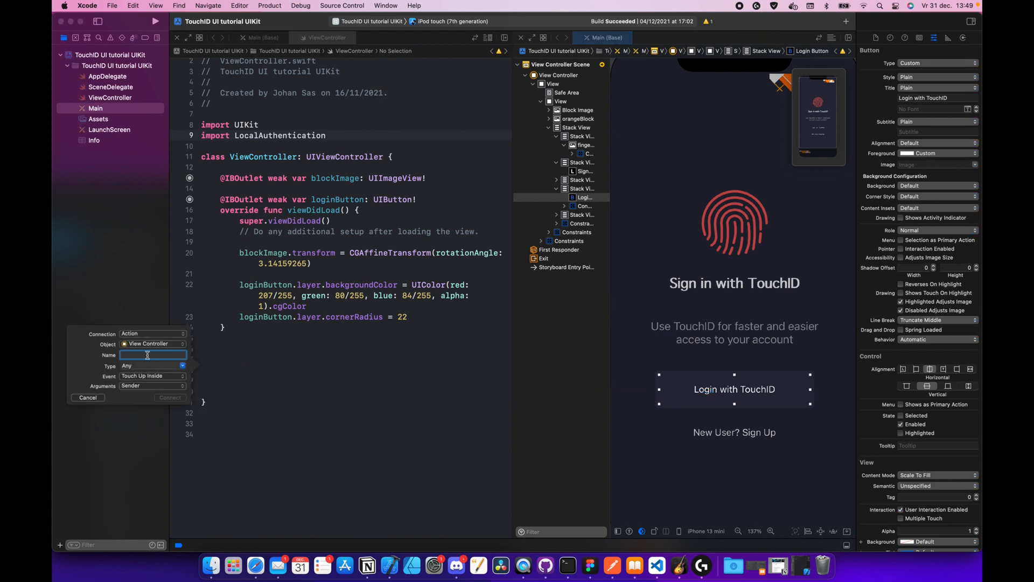
# Name the button's action 'touchIDButtonPressed' and connect it
pyautogui.write('touchIDButtonPress')
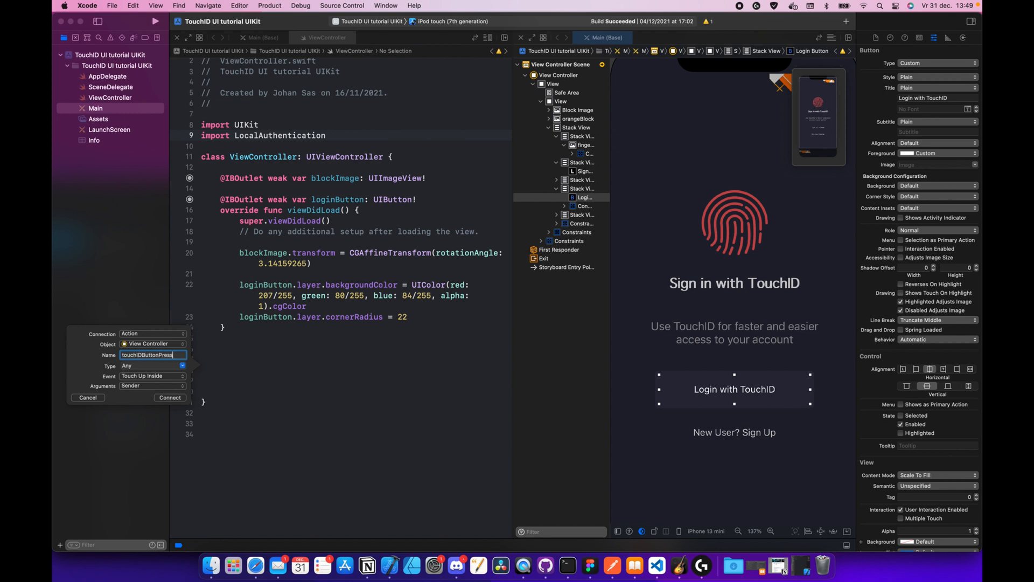
pyautogui.click(170, 397)
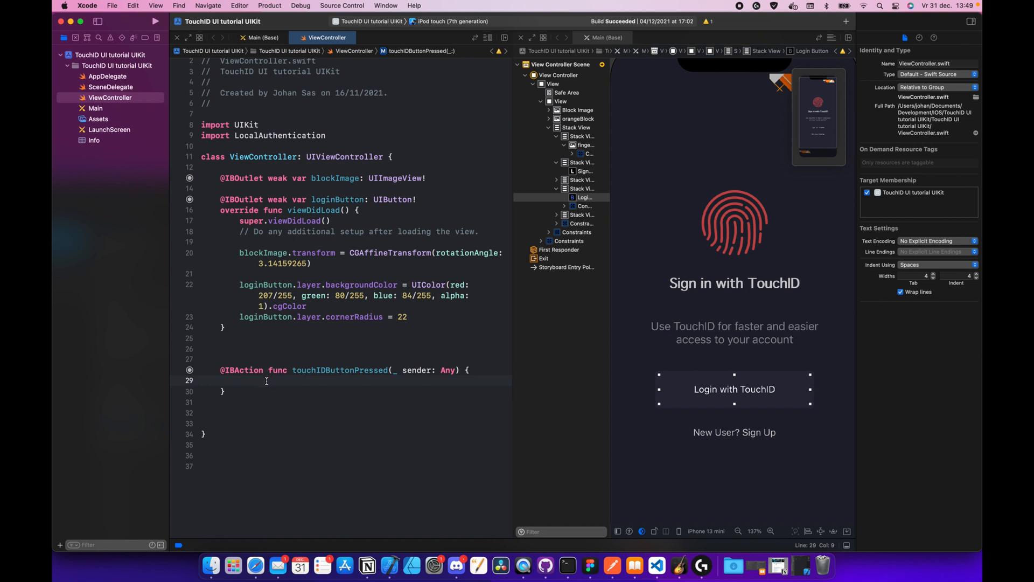
pyautogui.moveTo(280, 375)
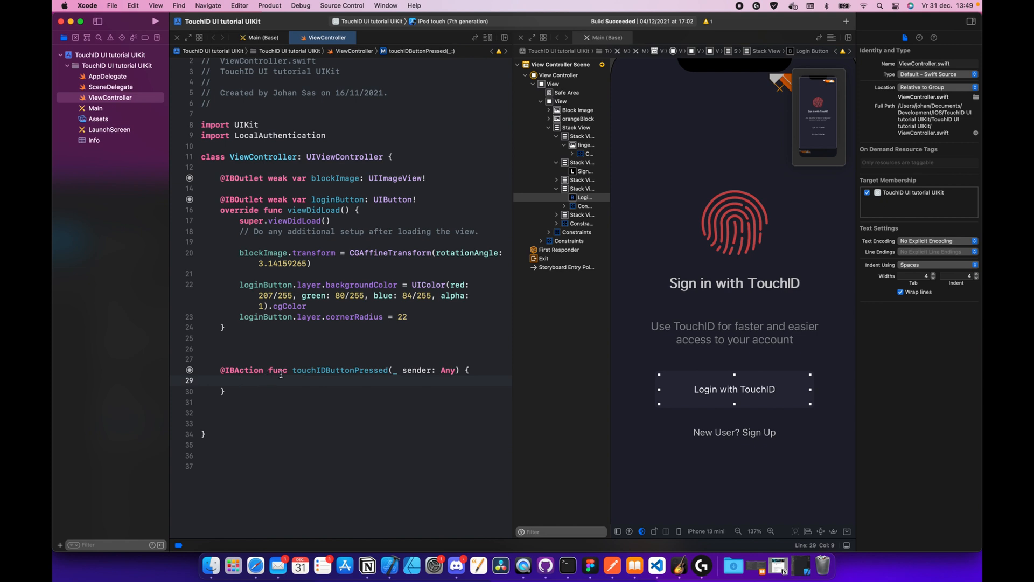
# Declare let localAuthenticationContext = LAContext() inside touchIDButtonPressed
pyautogui.write('let localAuthenticatio')
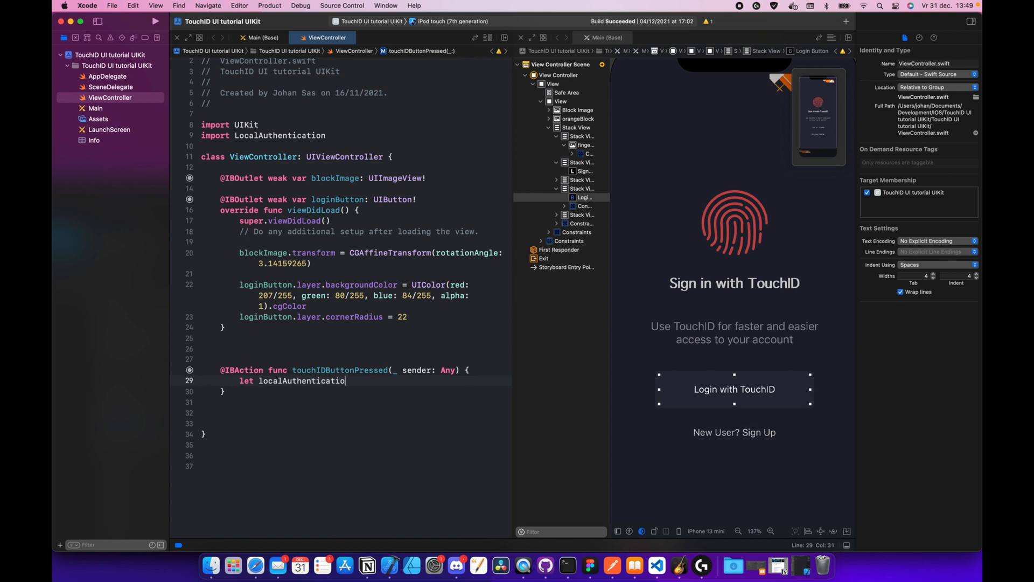
pyautogui.write('nCont')
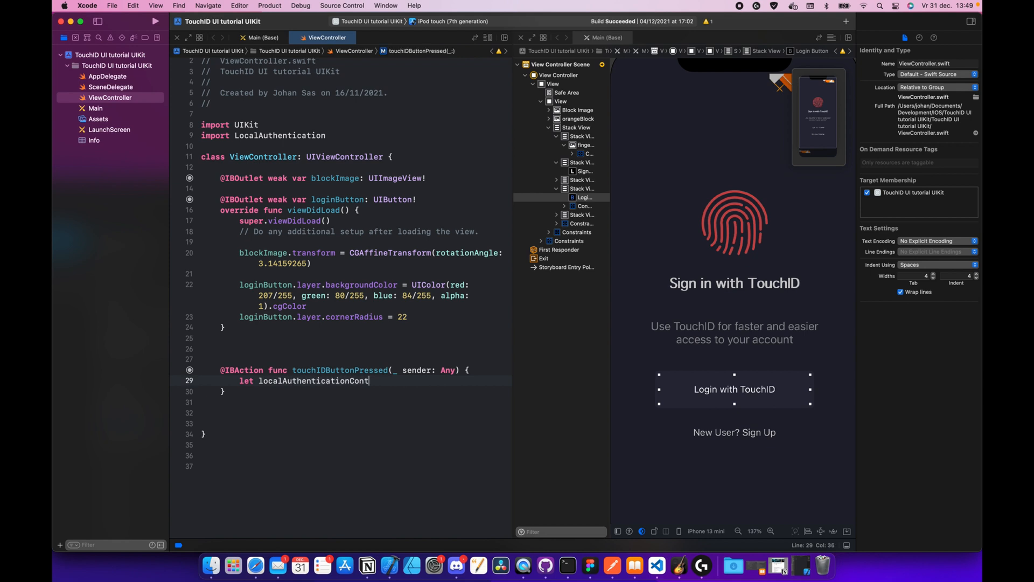
pyautogui.write('ext = LAContext')
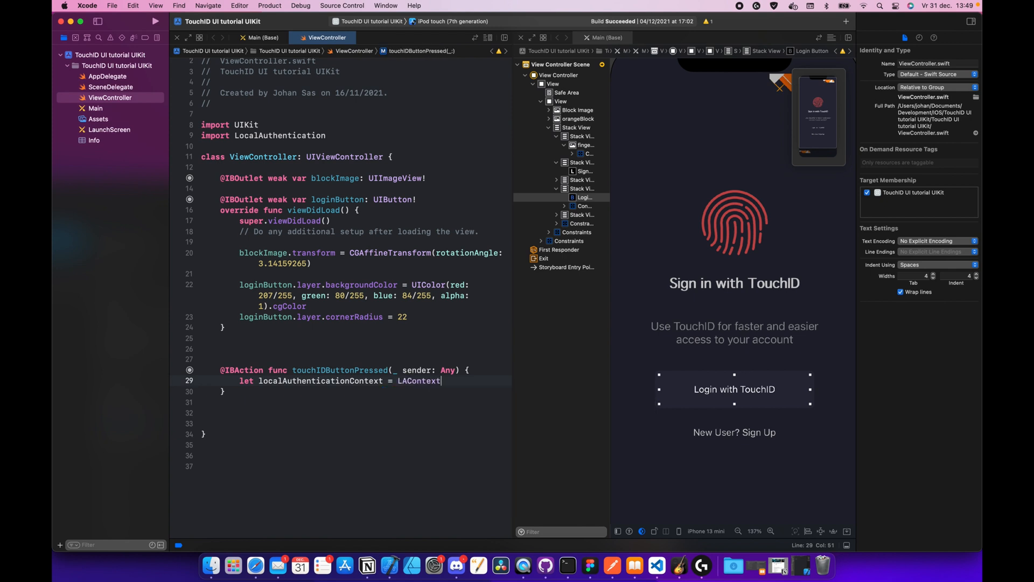
pyautogui.write('()')
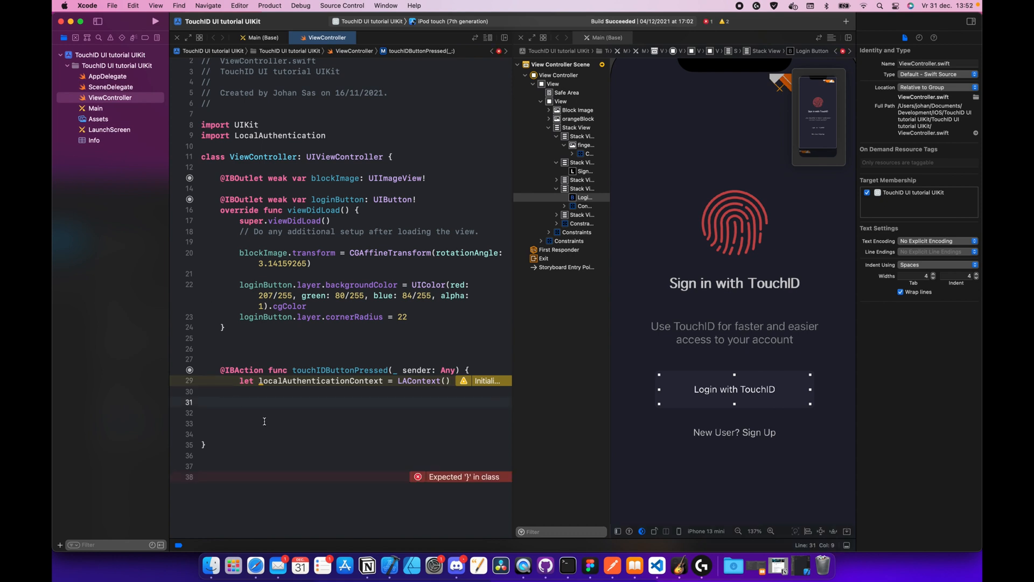
# Declare an optional NSError variable named authorizationError
pyautogui.write('v')
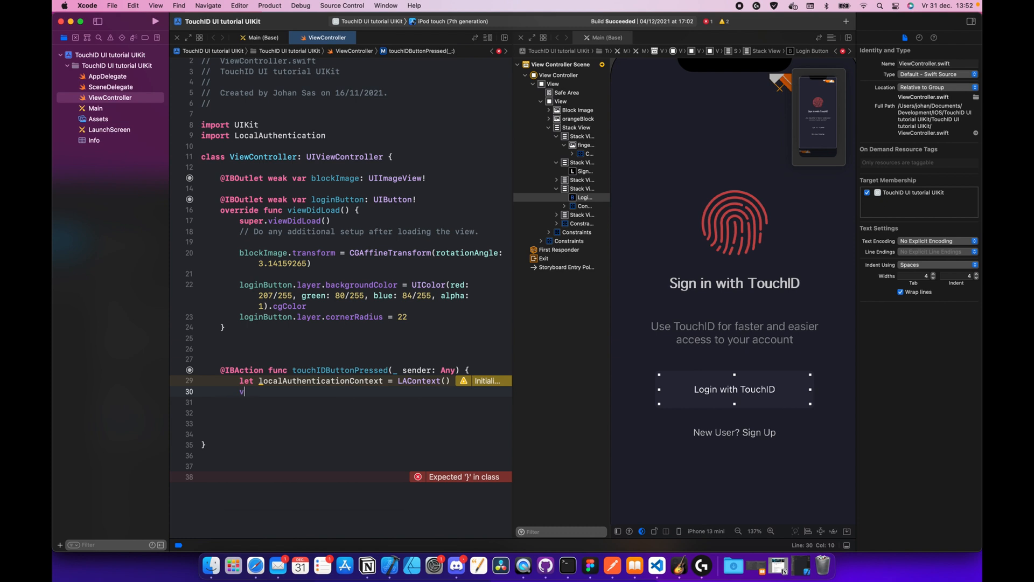
pyautogui.write('ar au')
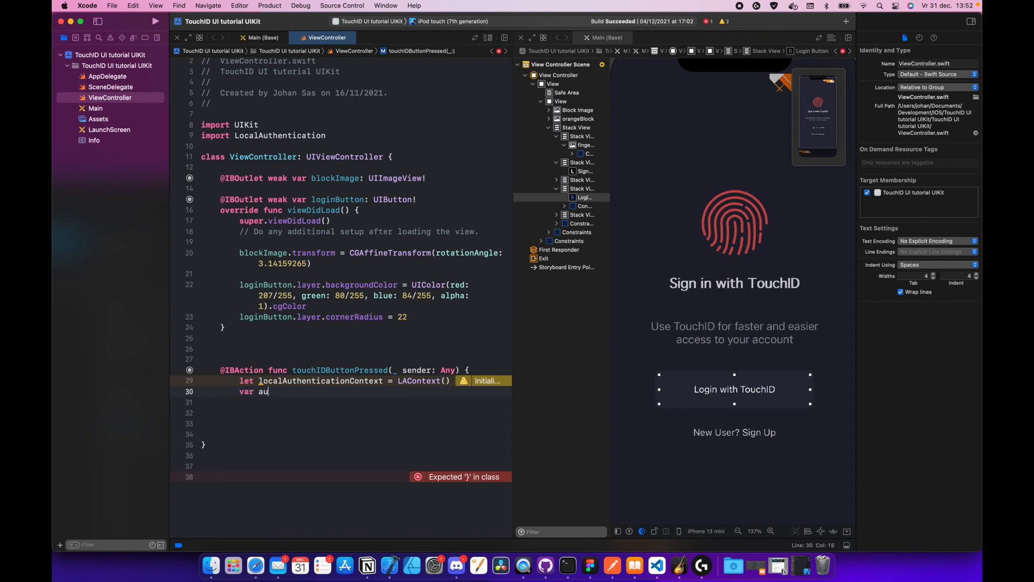
pyautogui.write('thorization')
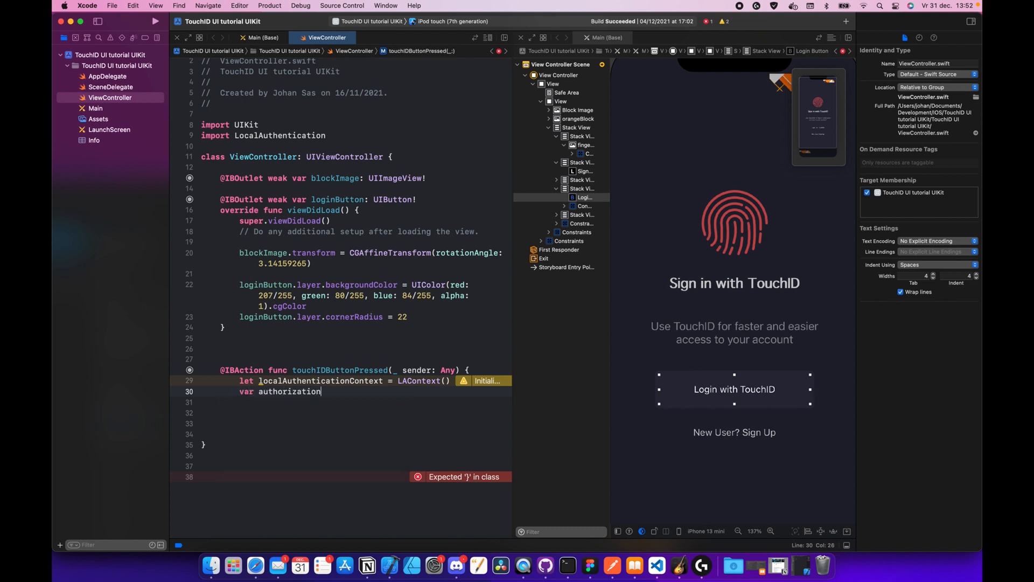
pyautogui.write('Error:')
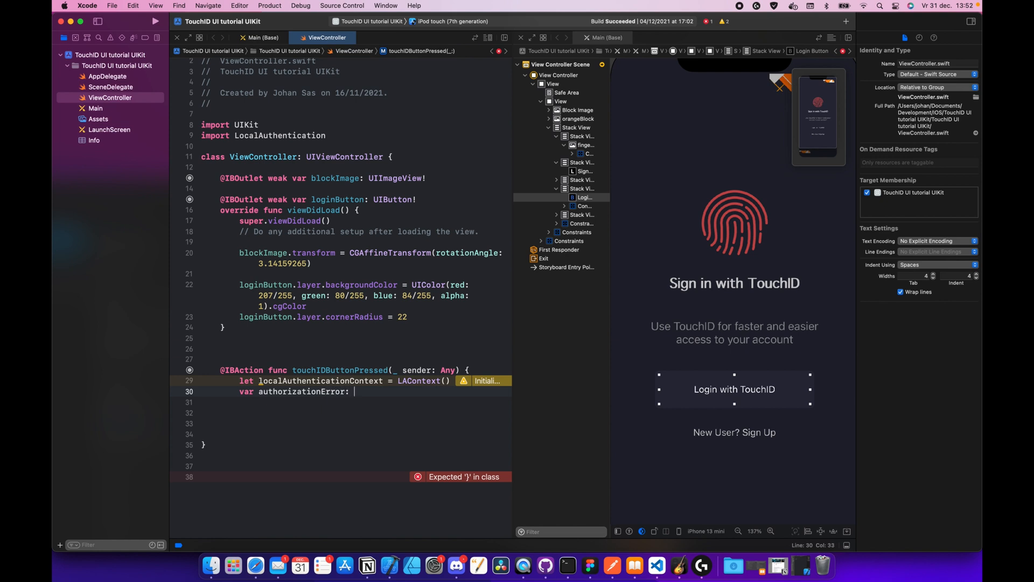
pyautogui.write('NSError?')
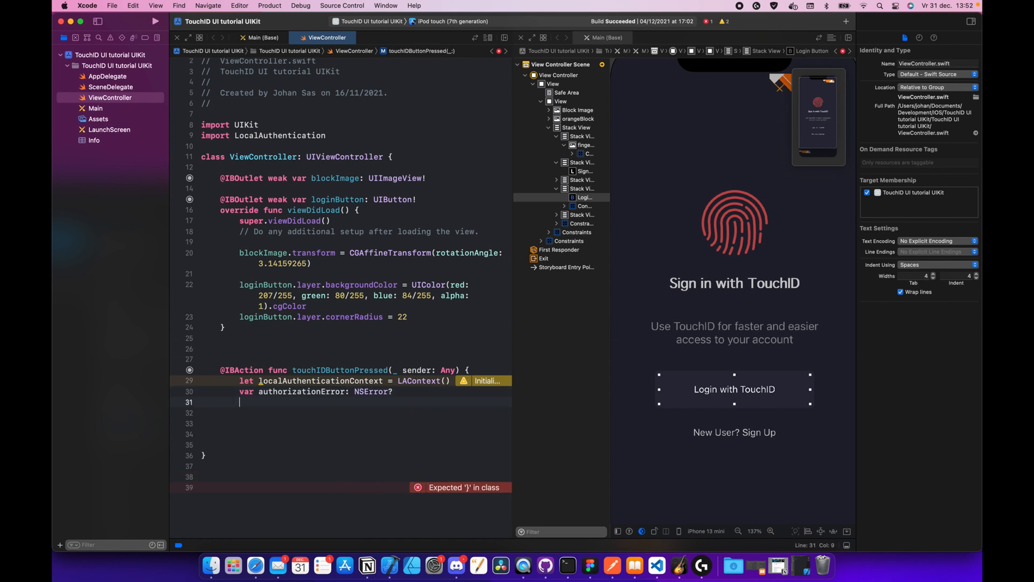
# Declare let reason = "Authentication required to Login"
pyautogui.write('let re')
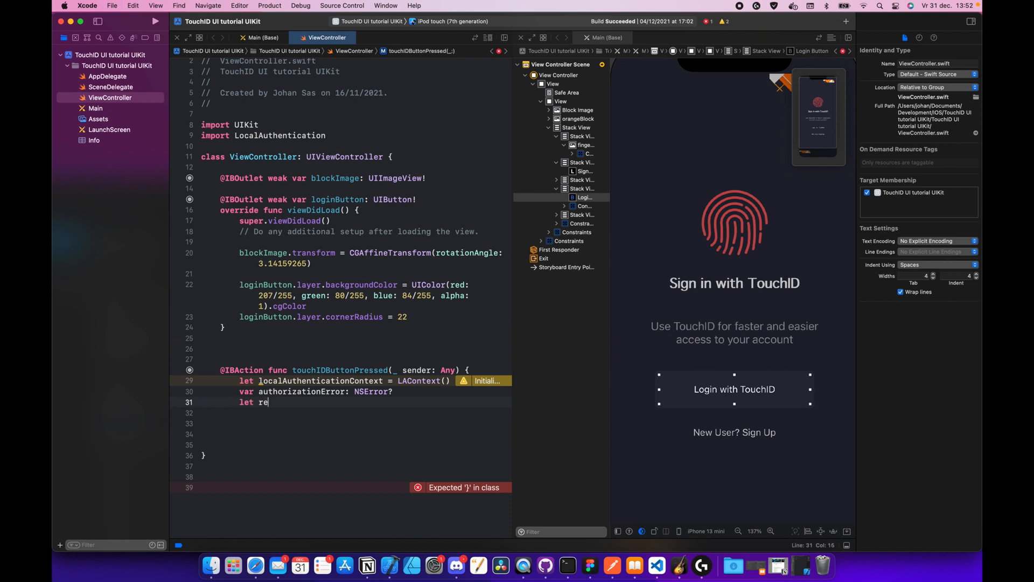
pyautogui.write('ason =')
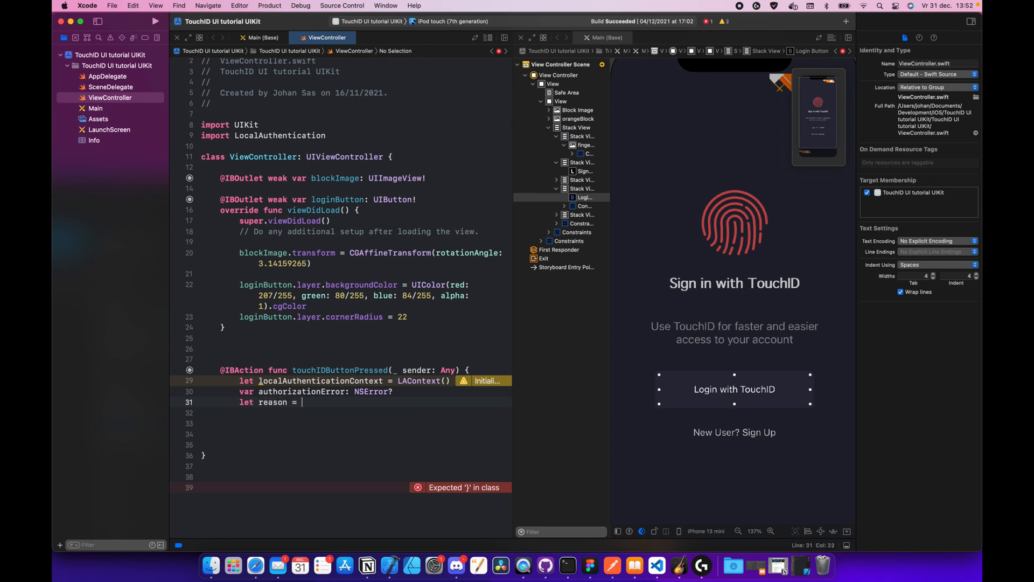
pyautogui.write('"Authe')
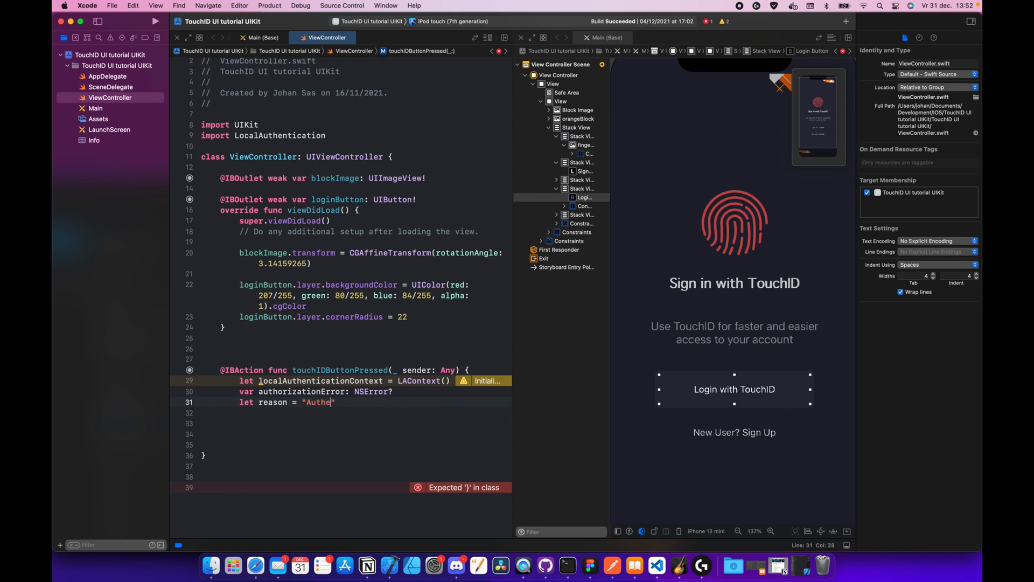
pyautogui.write('ntication required')
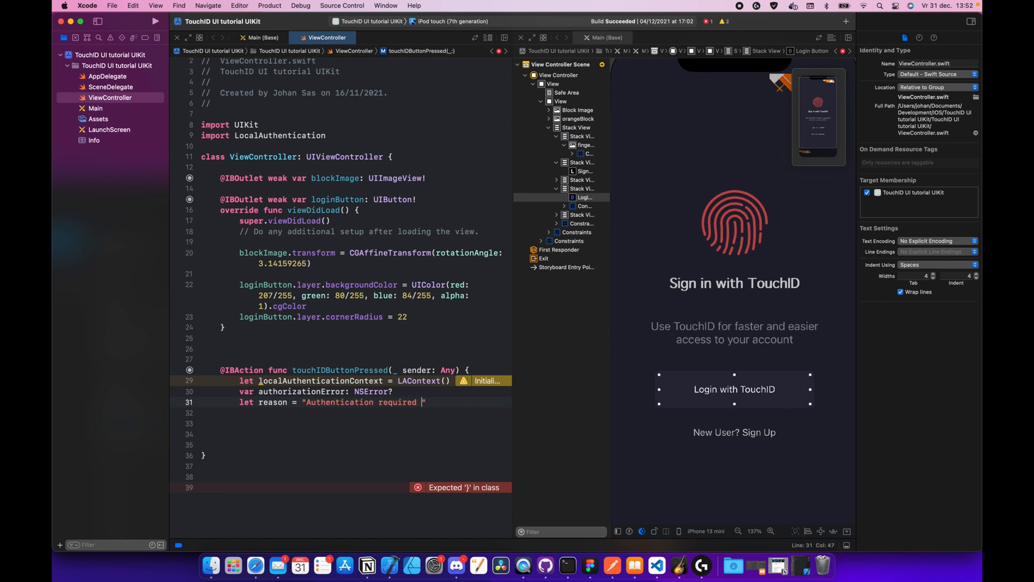
pyautogui.write('to Logi')
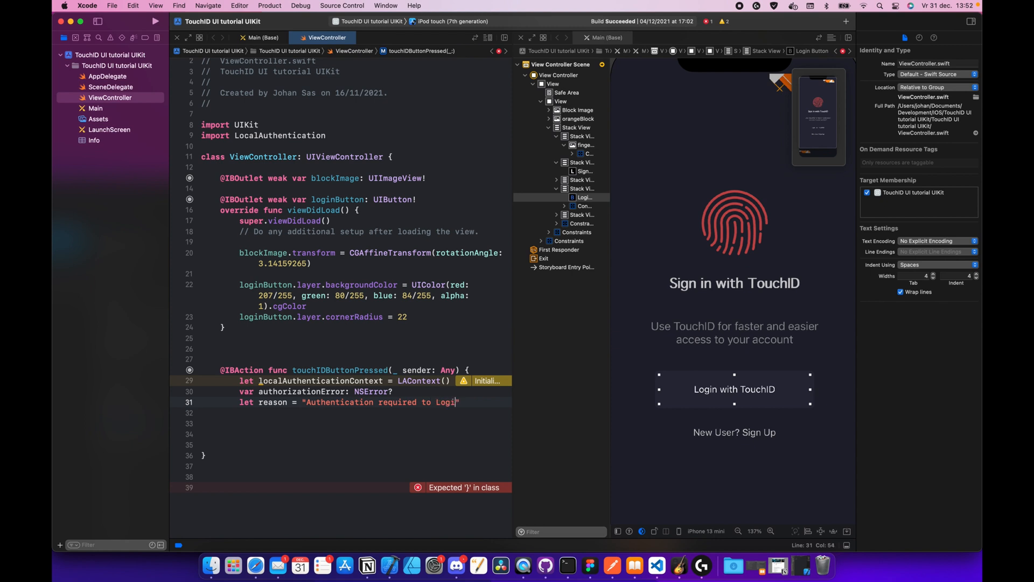
pyautogui.write('n"')
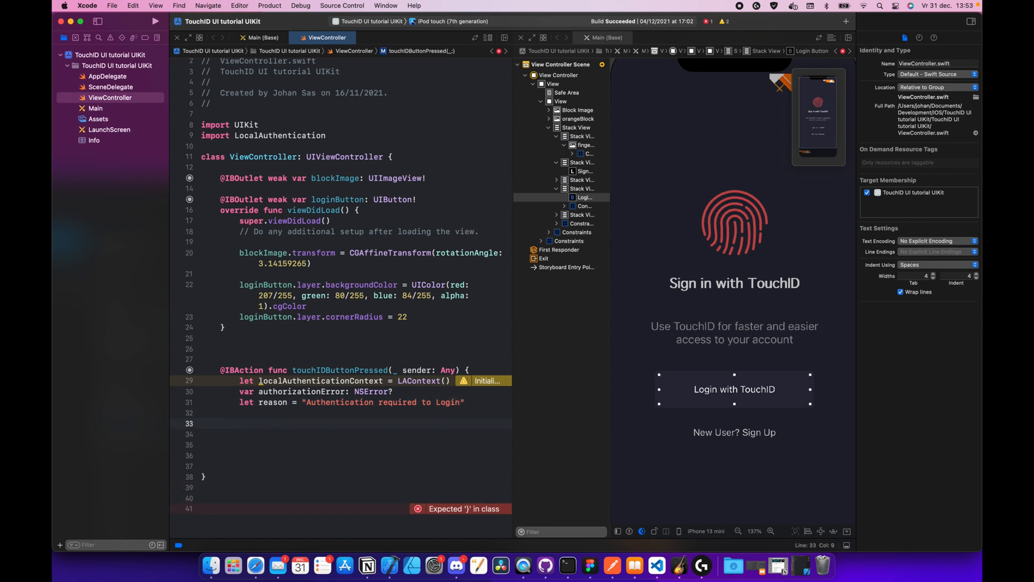
# Write if localAuthenticationContext.canEvaluatePolicy(.deviceOwnerAuthenticationWithBiometrics, error: &authorizationError)
pyautogui.write('if')
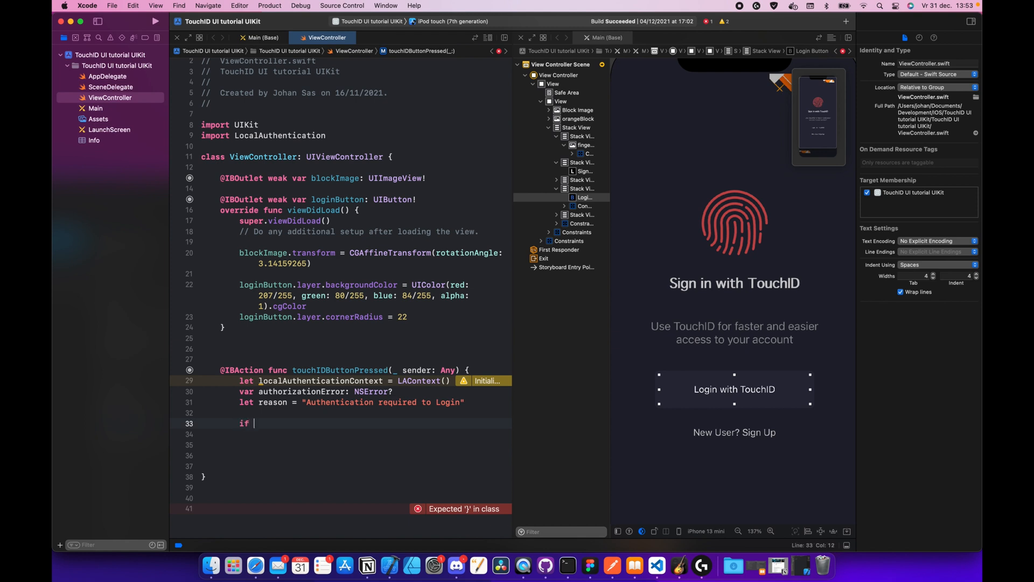
pyautogui.write('localAuthenticationContext.canEvaluatePolicy(policy: LAPolicy, error: NSErrorPointer')
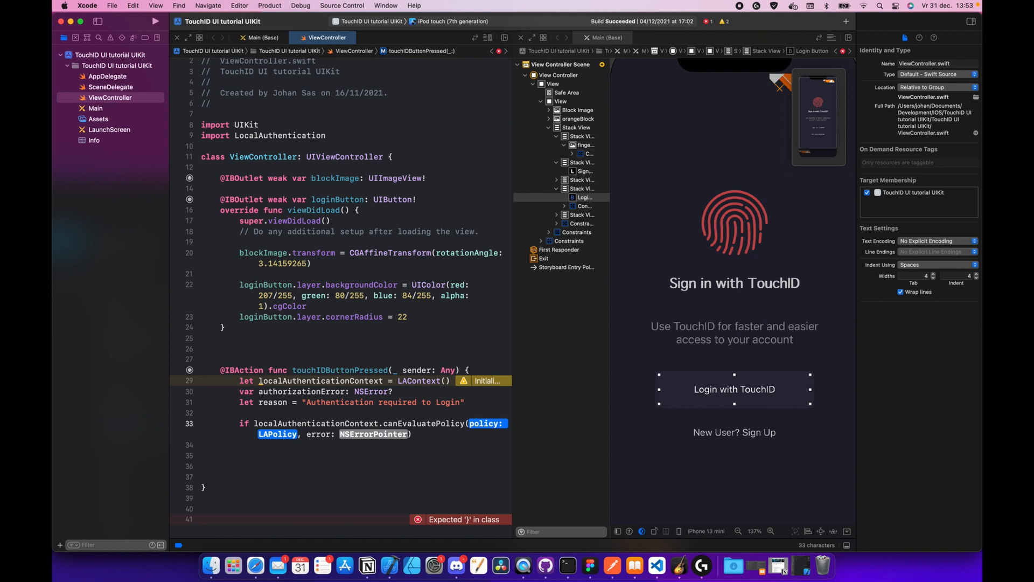
pyautogui.write('.de')
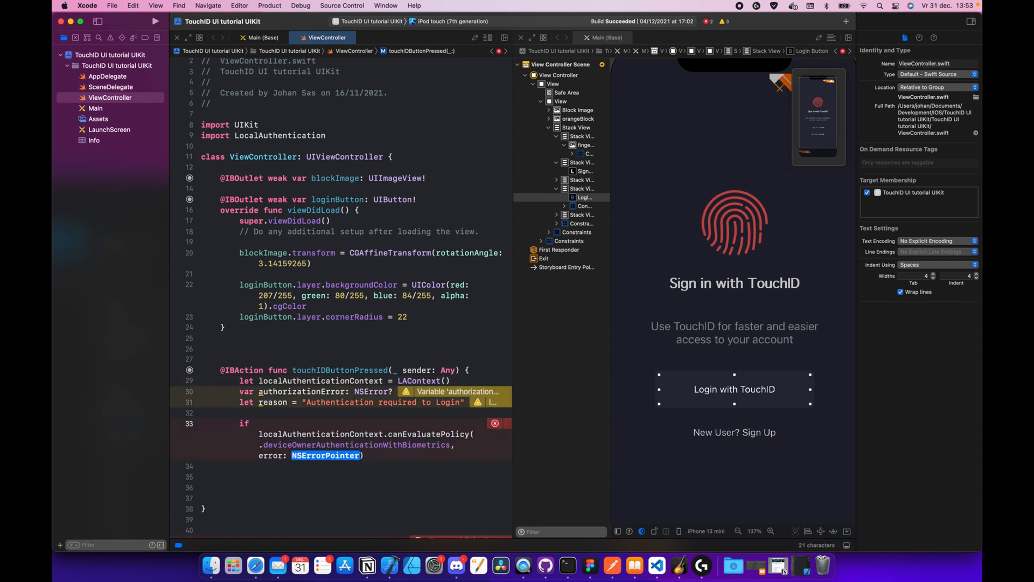
pyautogui.write('&')
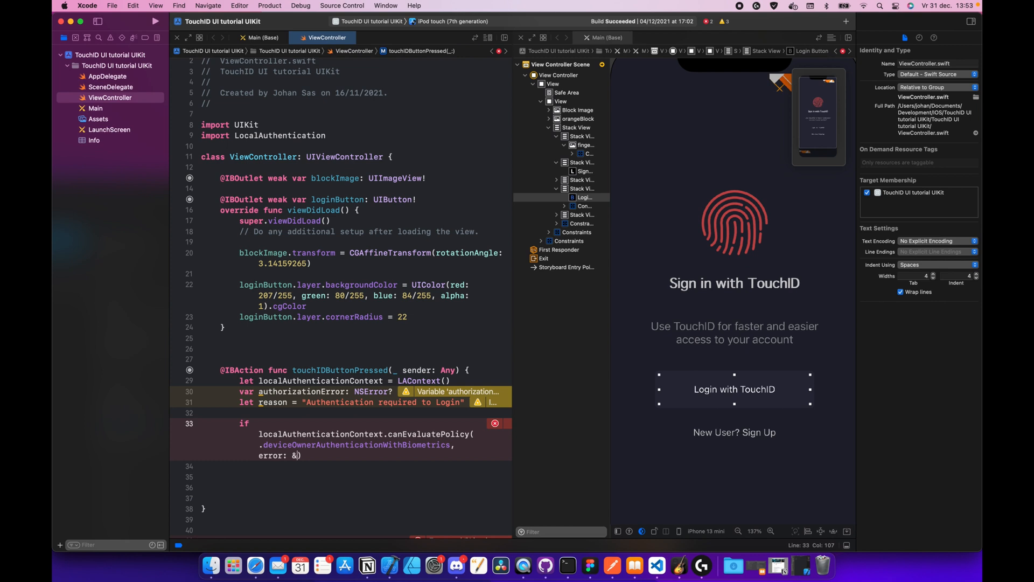
pyautogui.write('authorizationError')
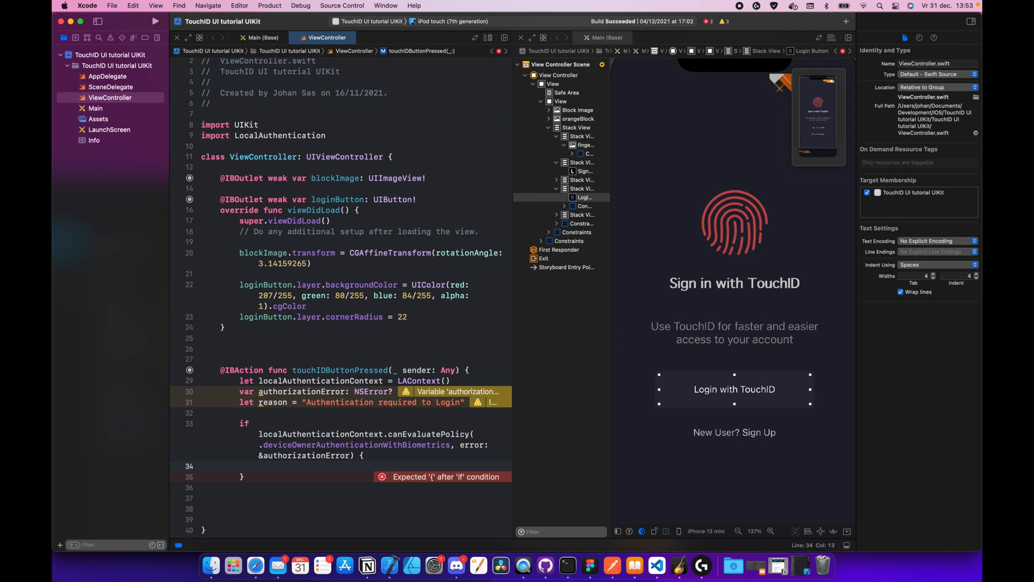
# Call evaluatePolicy with the biometrics policy and reason, closure taking success, evaluateError
pyautogui.write('localAuthenticationContext')
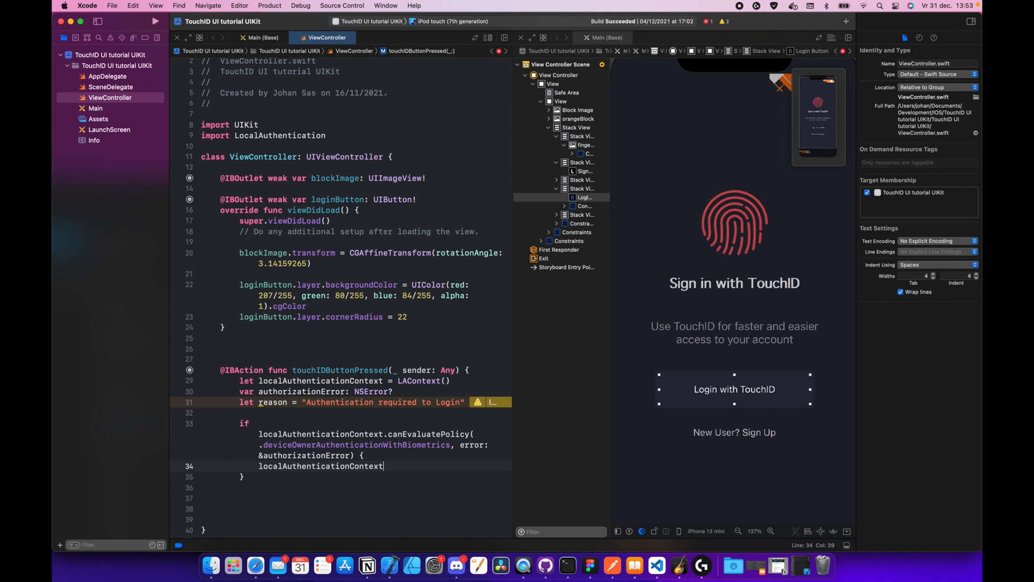
pyautogui.write('/')
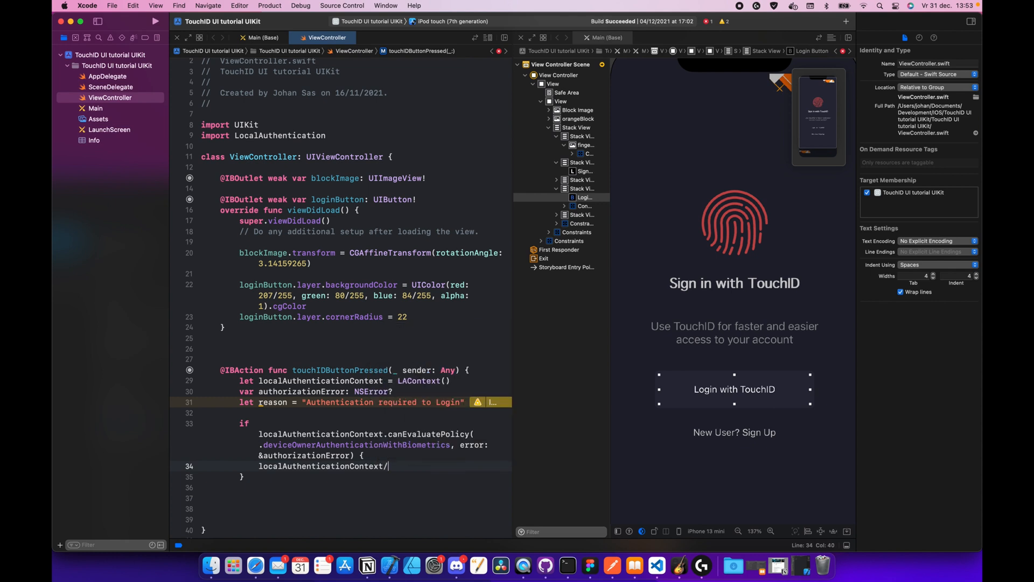
pyautogui.write('eva')
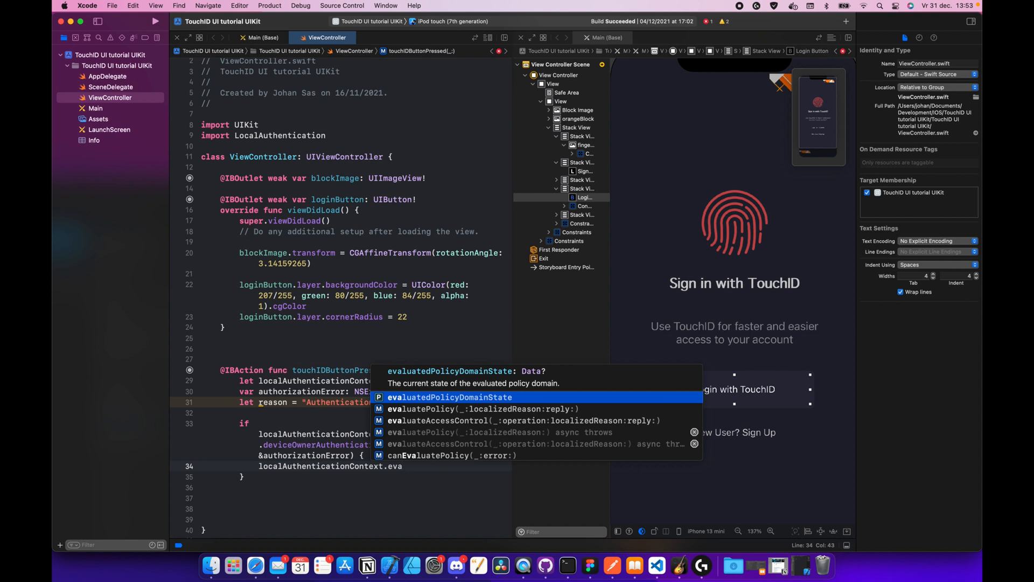
pyautogui.moveTo(500, 429)
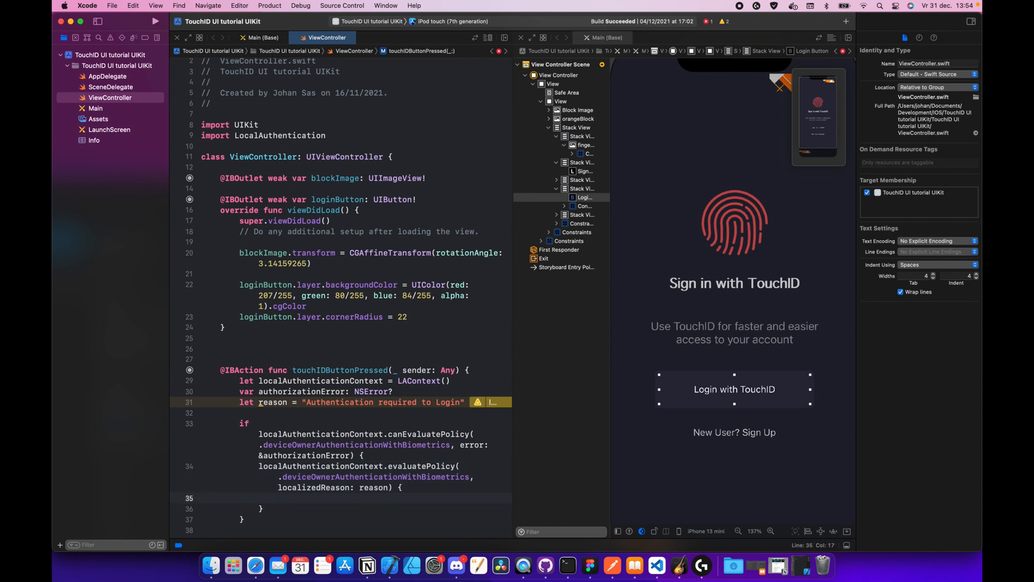
pyautogui.write('success,')
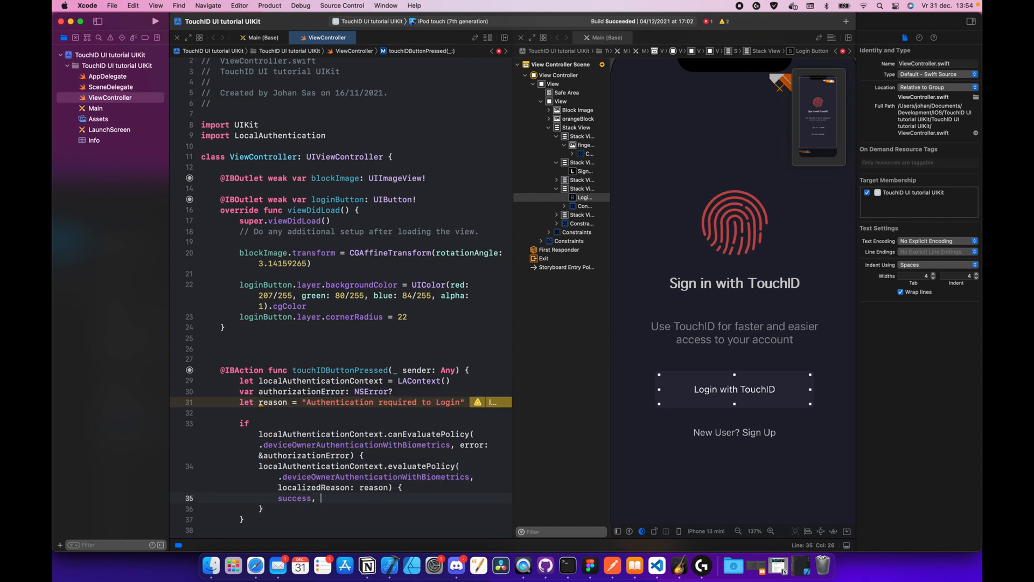
pyautogui.write('eval')
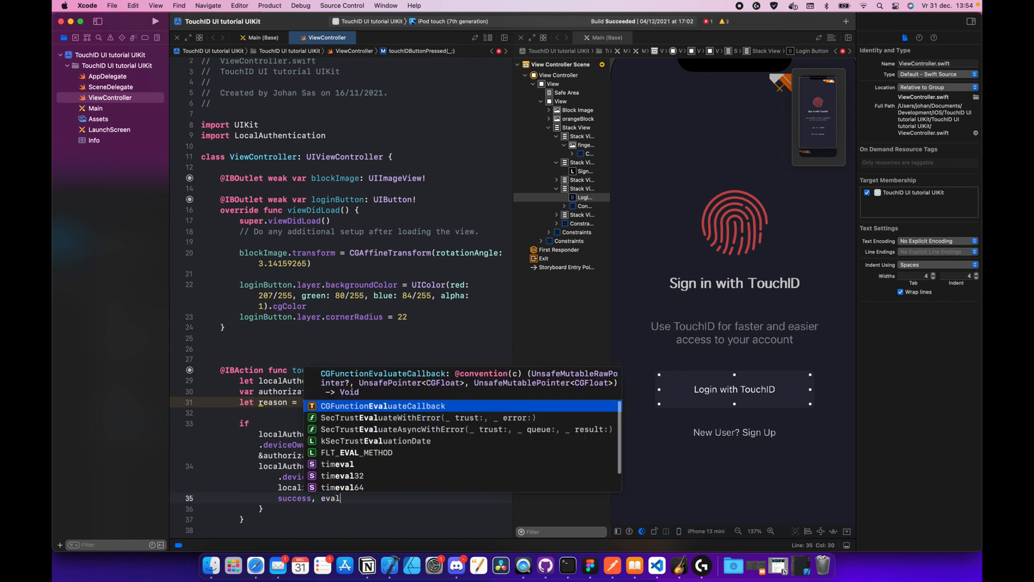
pyautogui.write('uateError in')
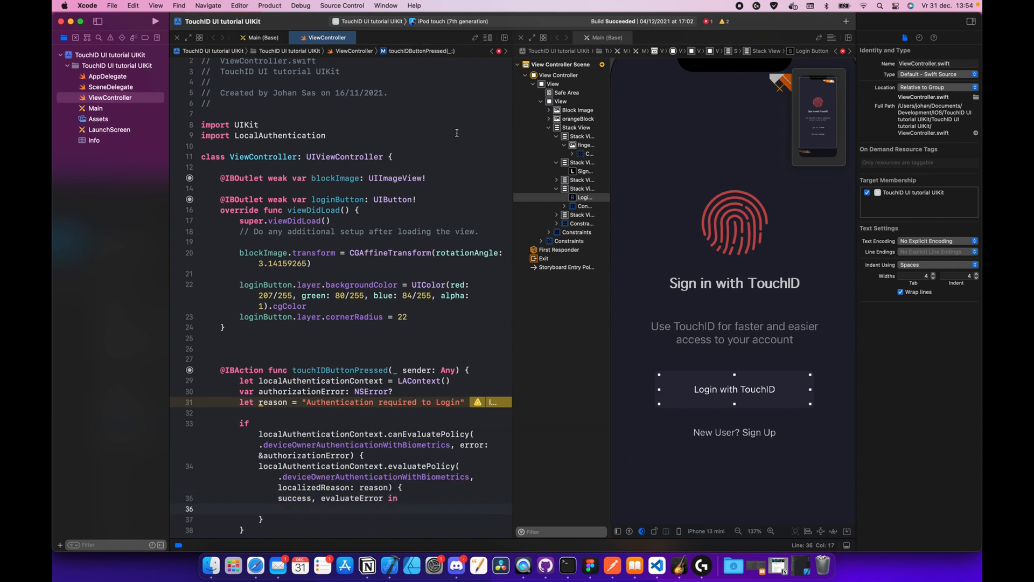
pyautogui.click(277, 509)
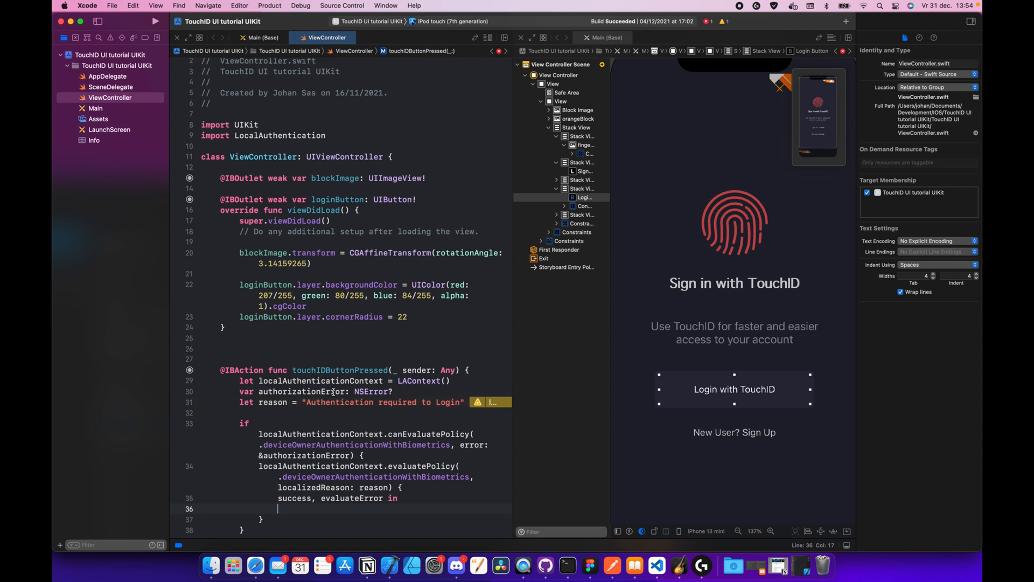
# Add if success { print("Yay. Now we are logged in") } to the closure
pyautogui.write('i')
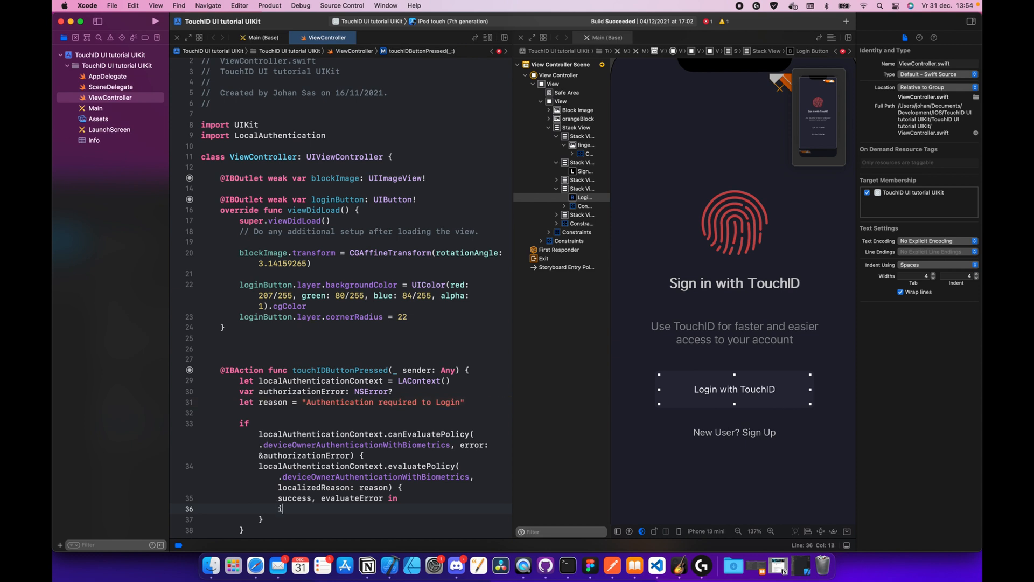
pyautogui.write('f success {')
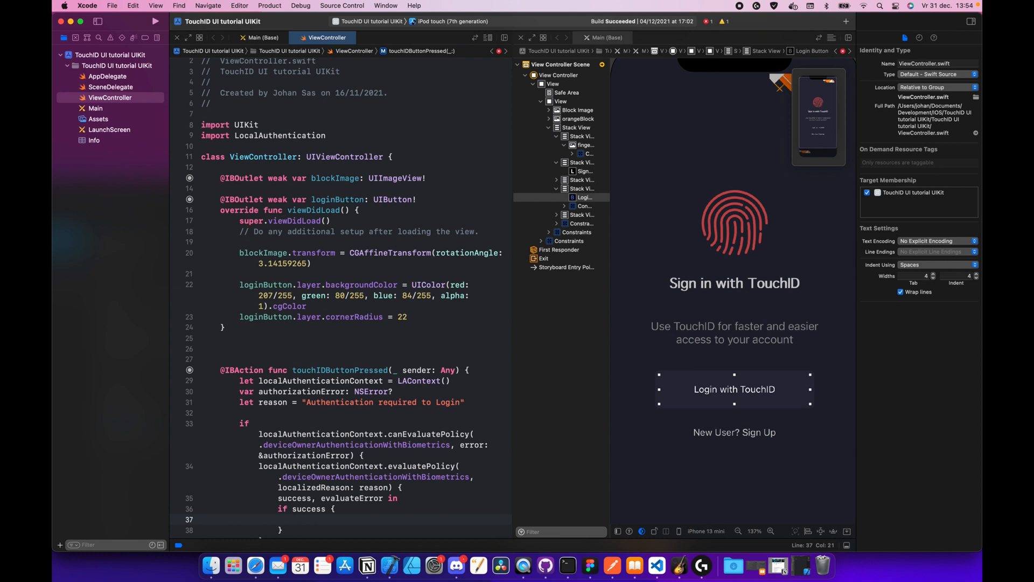
pyautogui.write('print()')
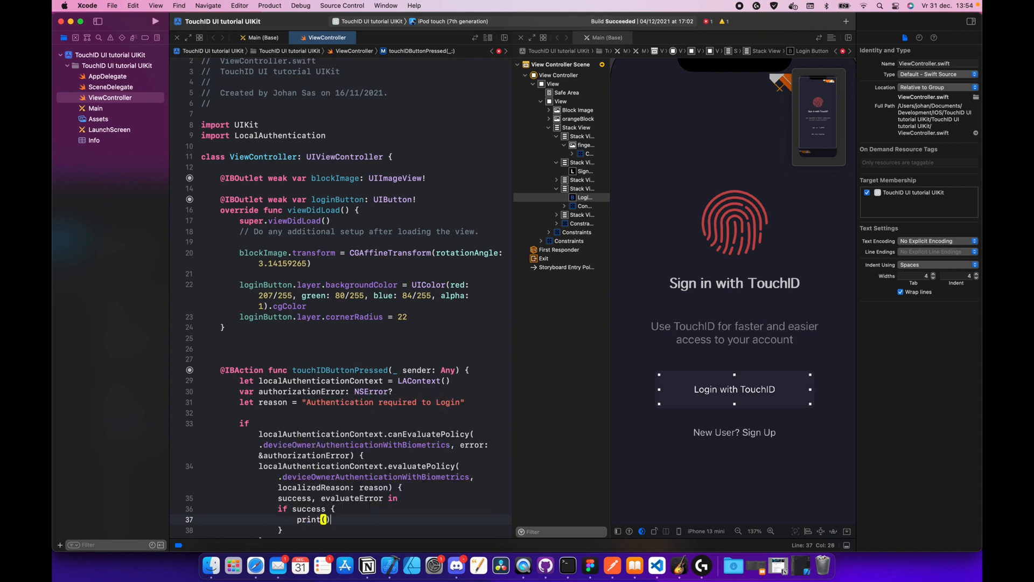
pyautogui.write('"Y')
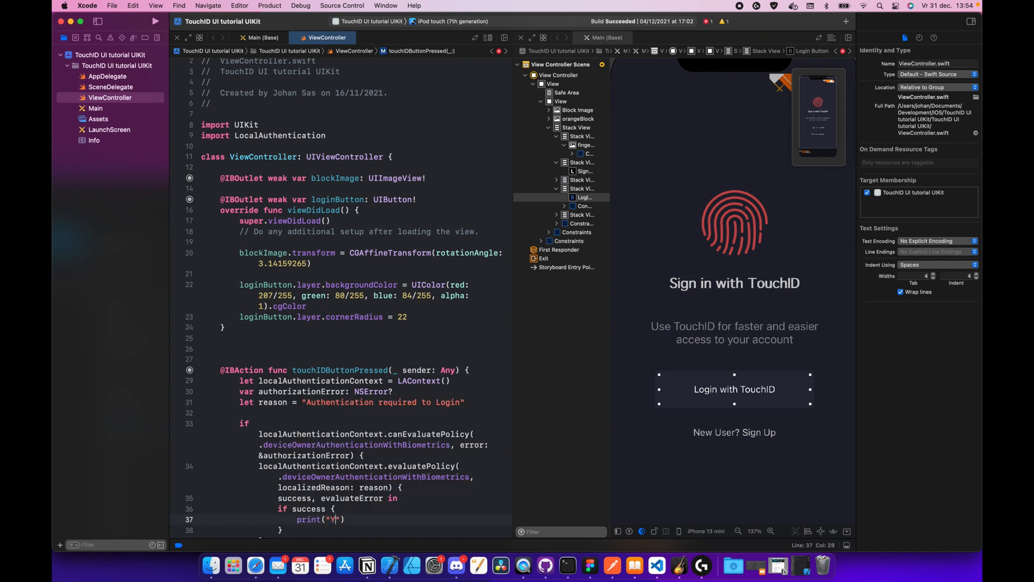
pyautogui.write('ay. Now we are logged in')
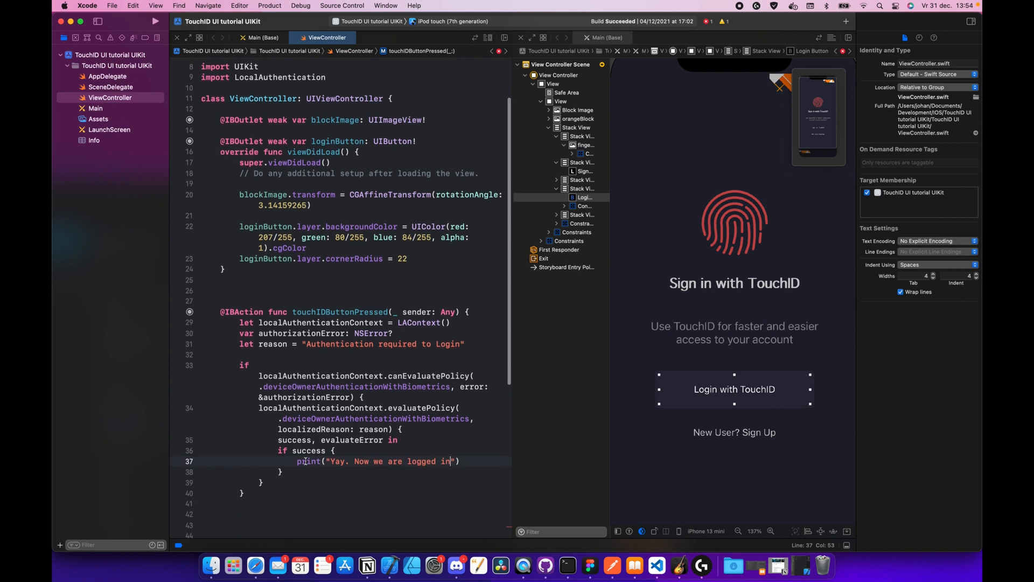
# Add an else branch that guard-unwraps evaluateError, returns early, and prints the error
pyautogui.write('} else {')
pyautogui.write('guard let errpr')
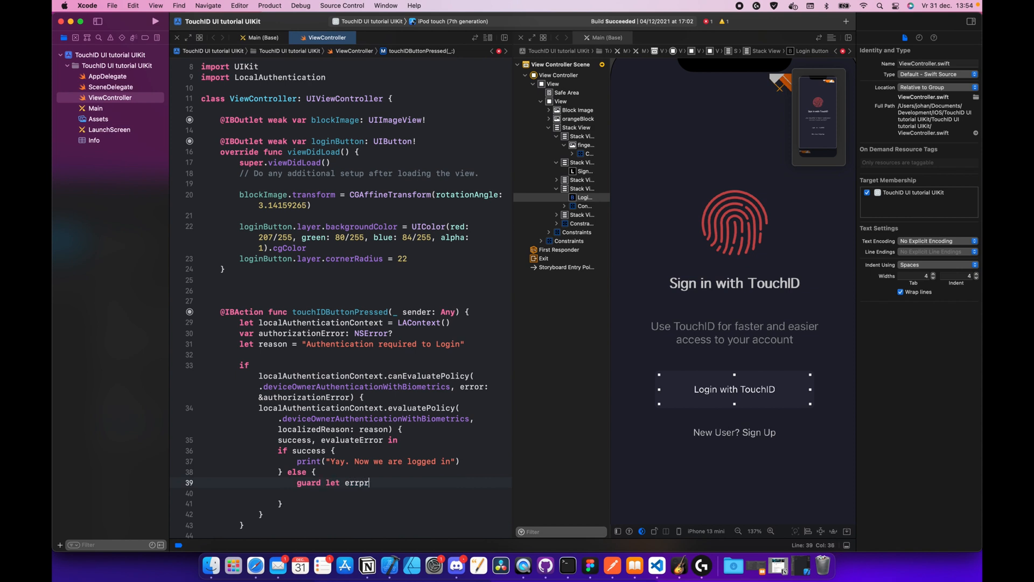
pyautogui.press('backspace')
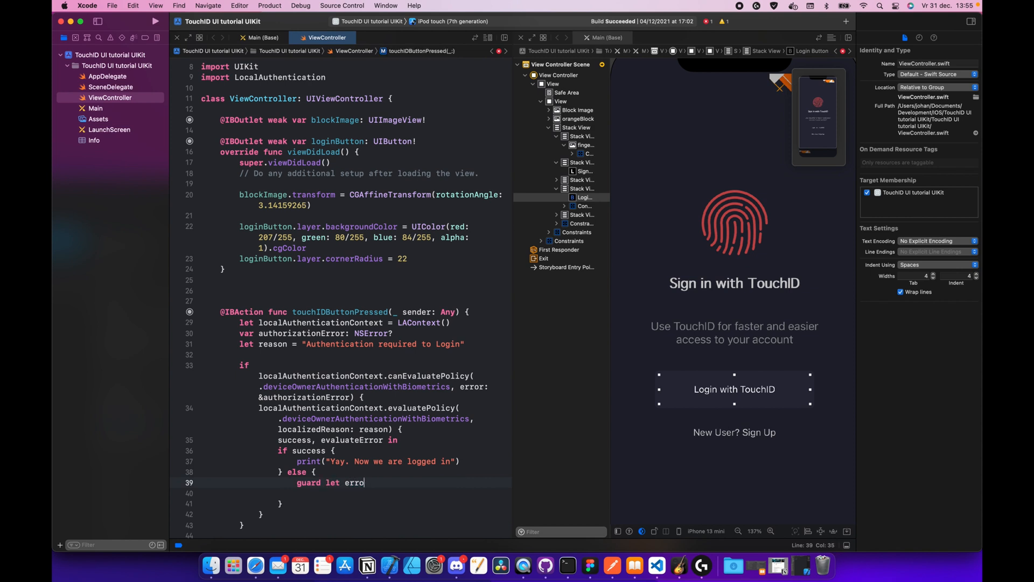
pyautogui.write('= evaluateError')
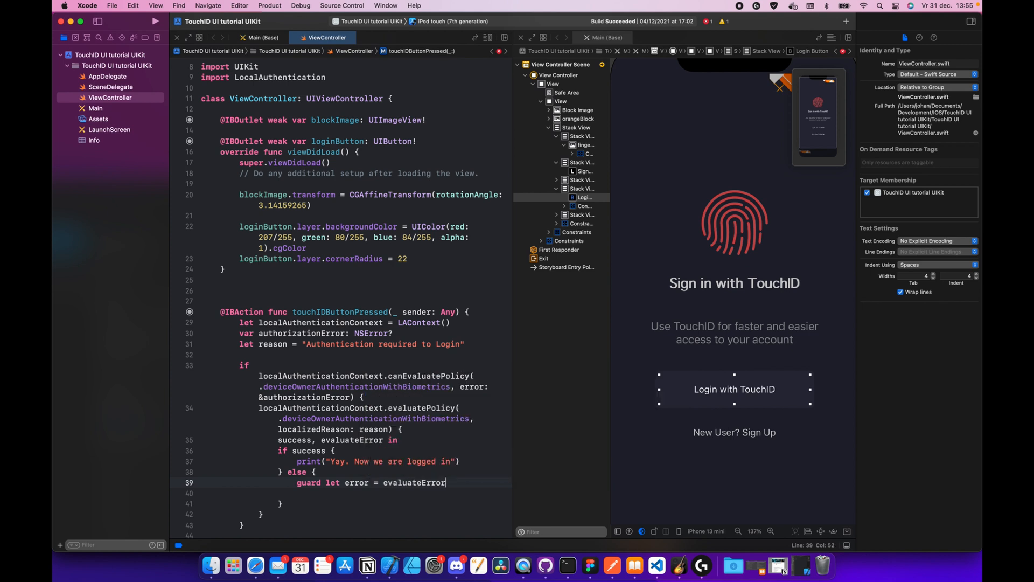
pyautogui.write('else {')
pyautogui.click(344, 493)
pyautogui.write('return')
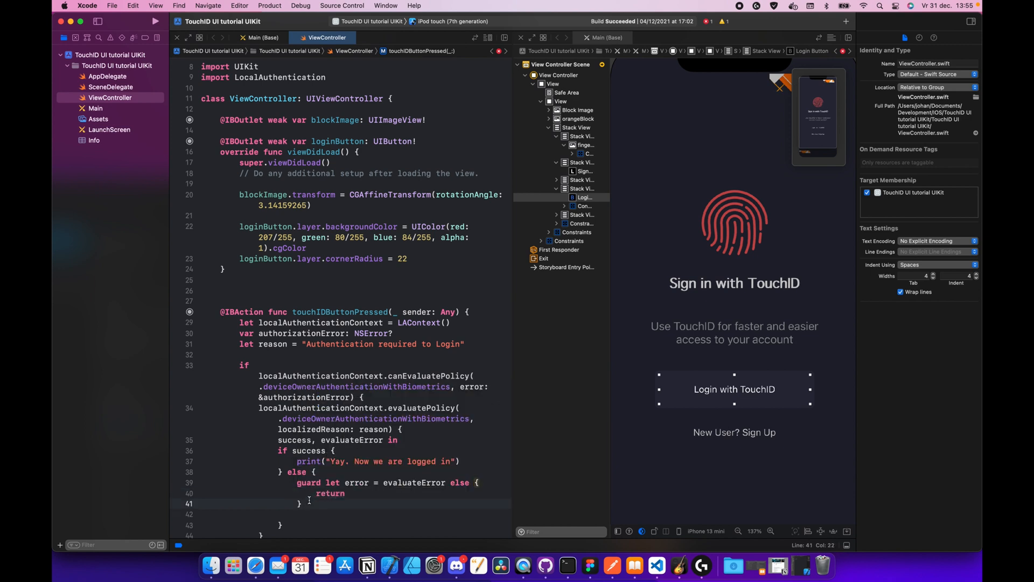
pyautogui.write('print(error')
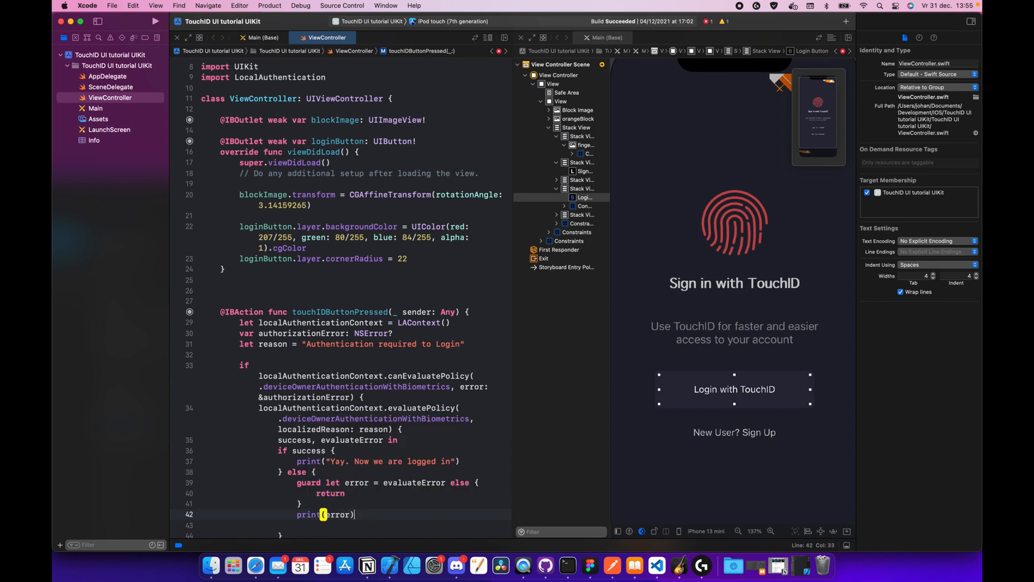
pyautogui.scroll(-3)
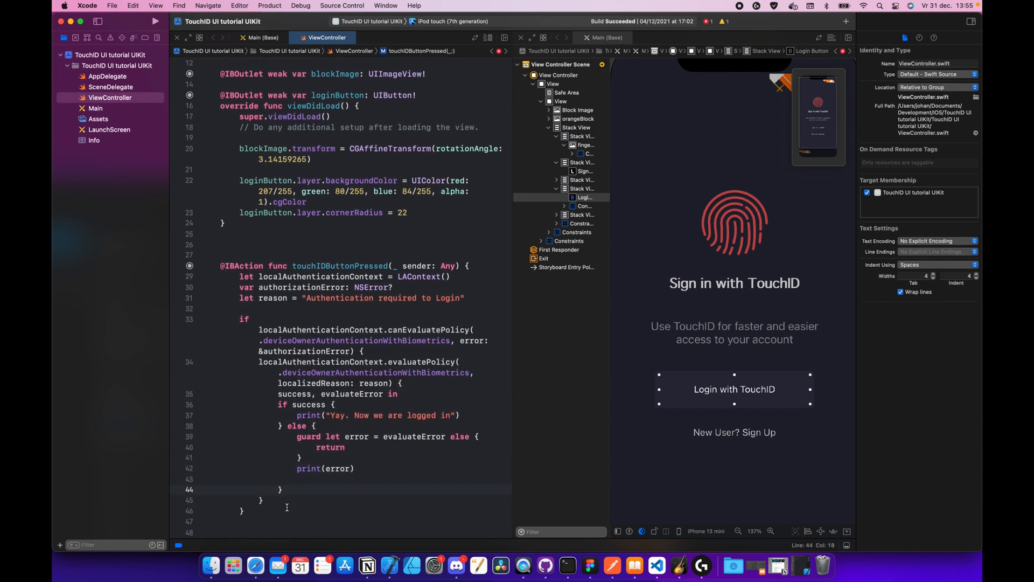
# In the outer else, guard let error = authorizationError else { return }, then print(error)
pyautogui.click(264, 500)
pyautogui.write(' else {')
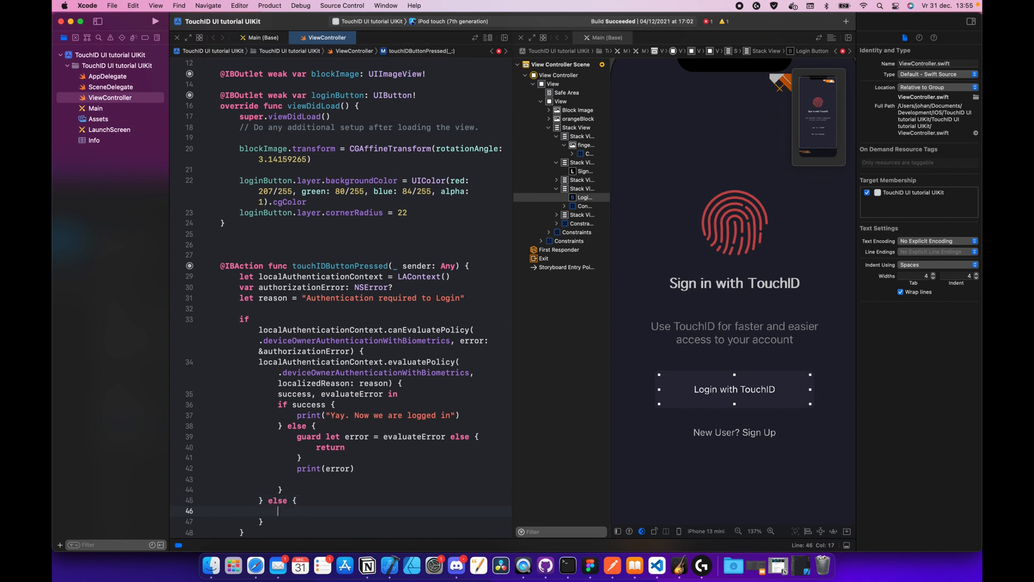
pyautogui.write('guard let')
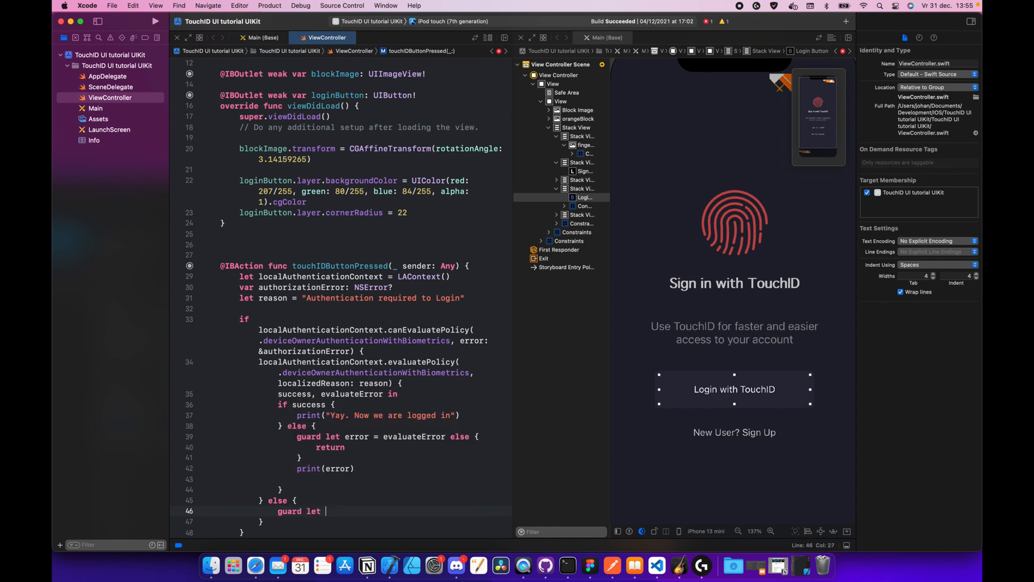
pyautogui.write('error in a')
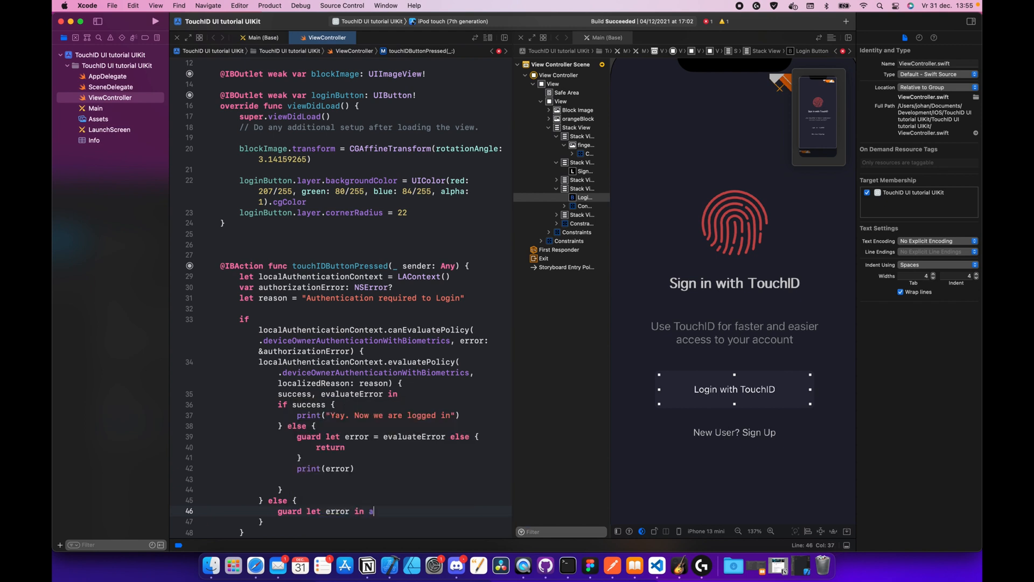
pyautogui.write('uthorizationError else {')
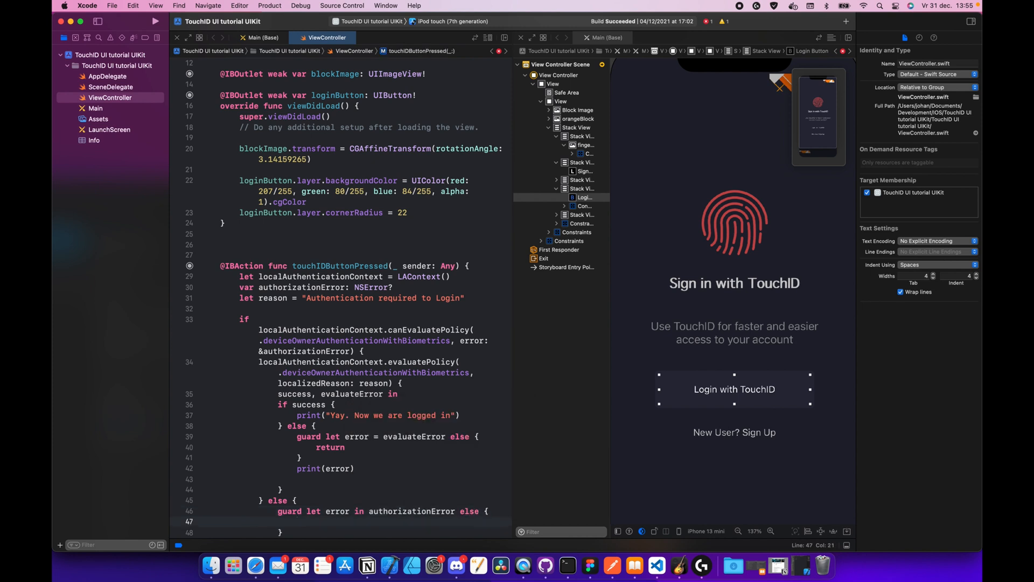
pyautogui.write('return')
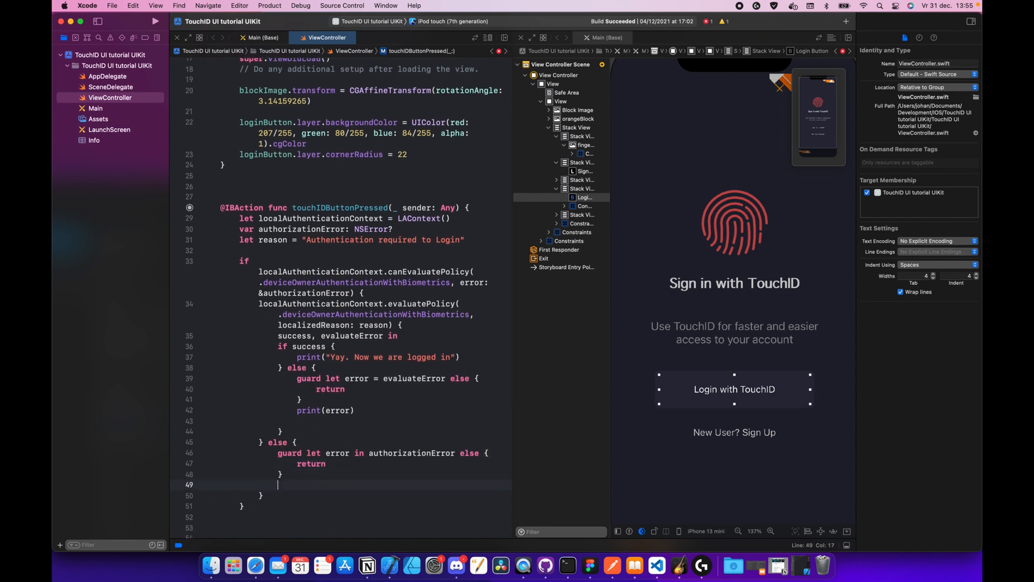
pyautogui.write('print()')
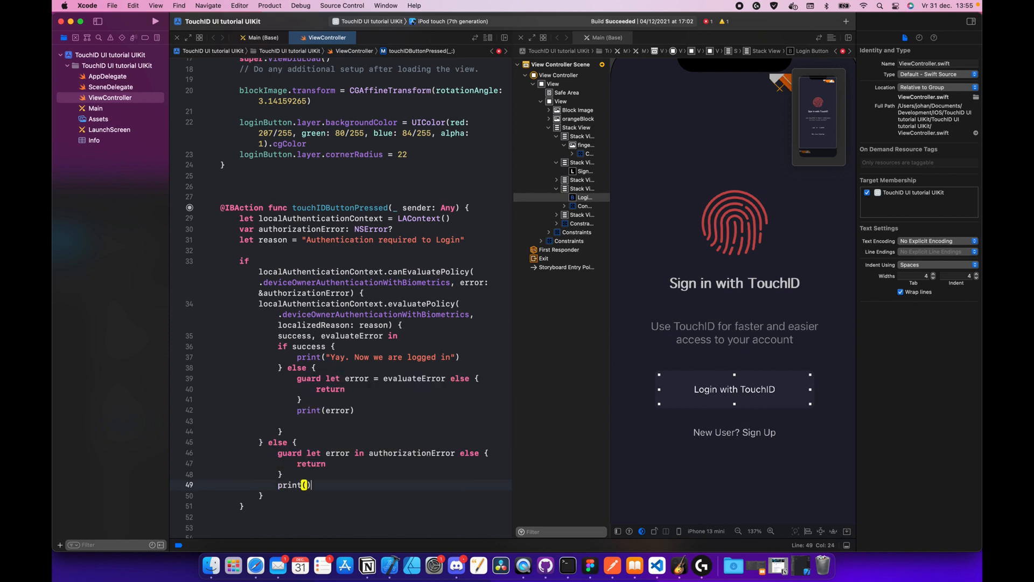
pyautogui.write('rror')
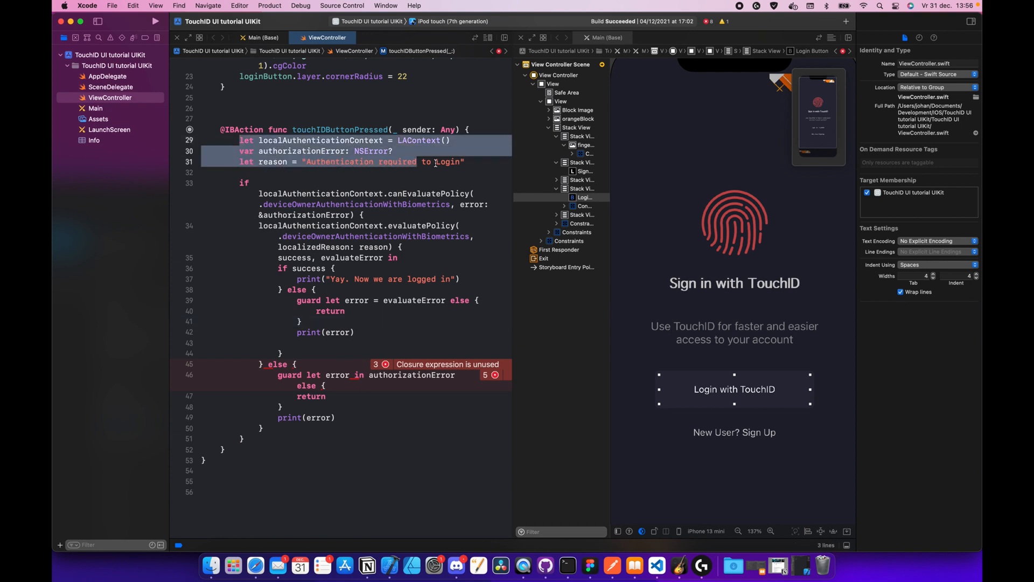
# Highlight localAuthenticationContext, LAContext, authorizationError and reason to walk through the declarations
pyautogui.click(435, 161)
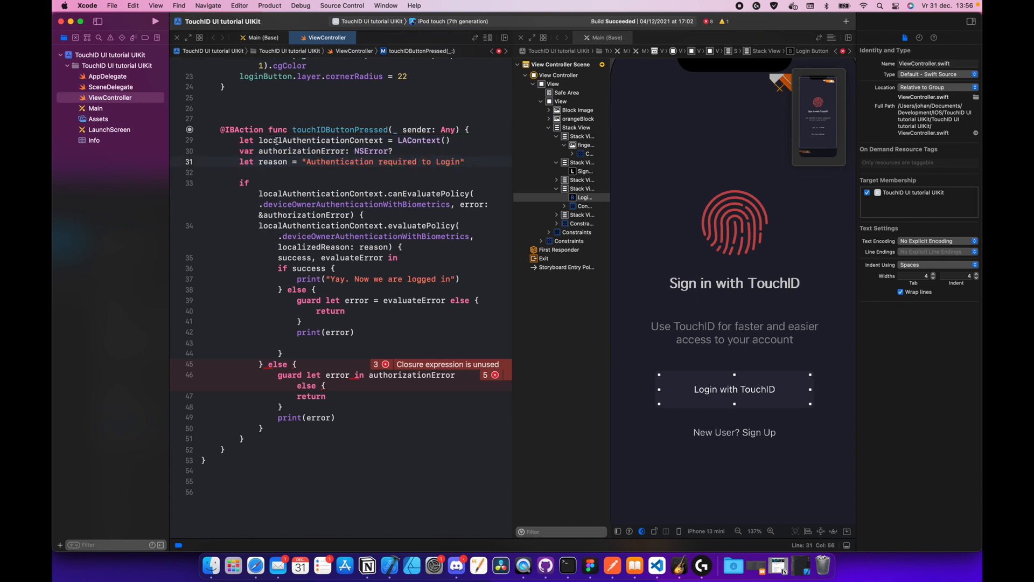
pyautogui.doubleClick(320, 140)
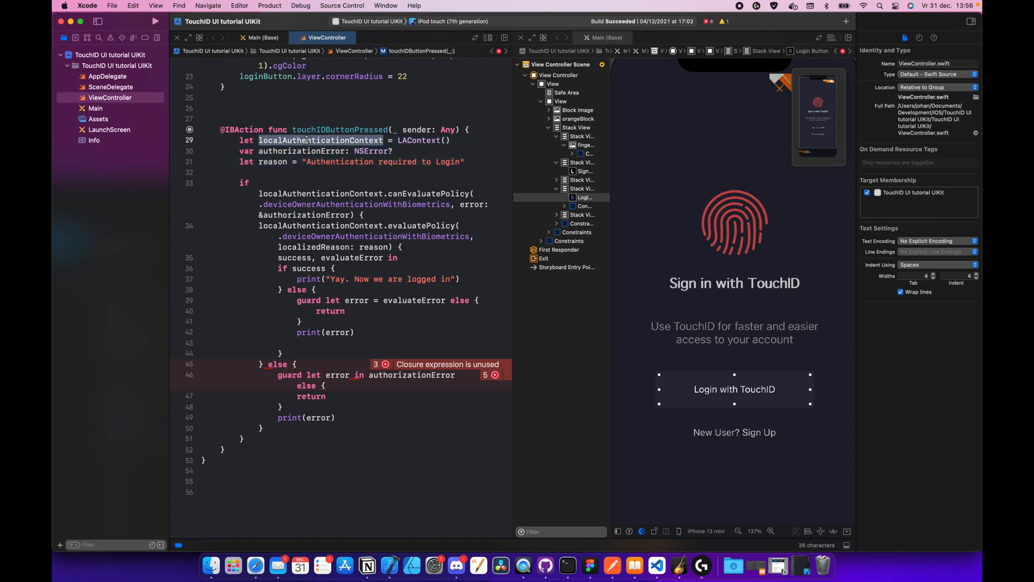
pyautogui.doubleClick(418, 141)
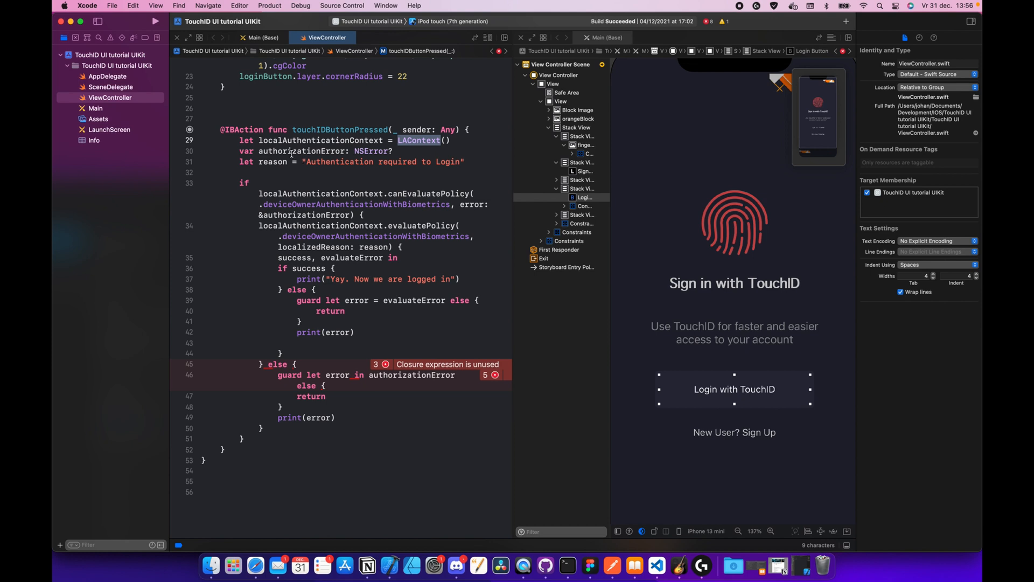
pyautogui.doubleClick(303, 150)
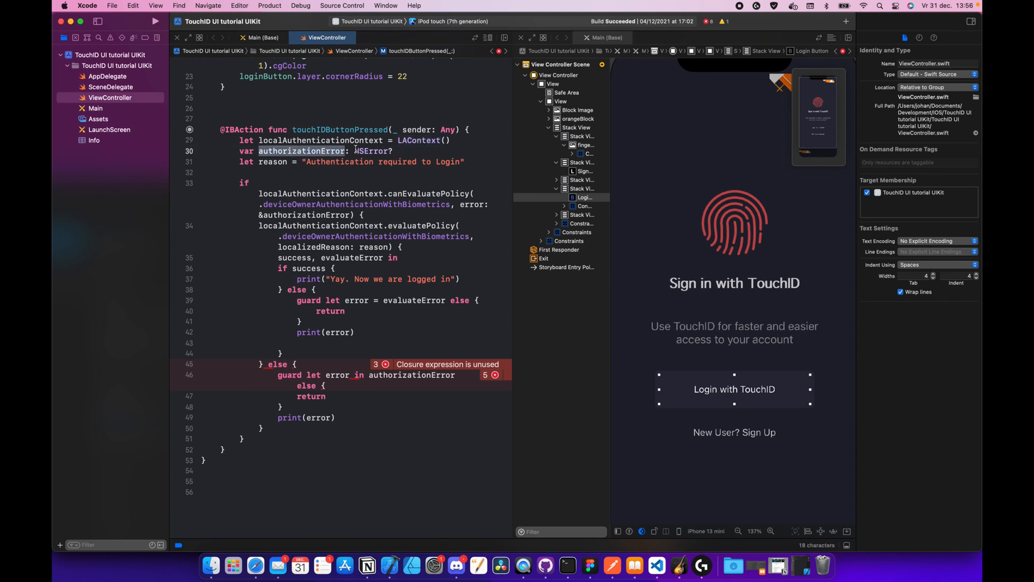
pyautogui.doubleClick(371, 151)
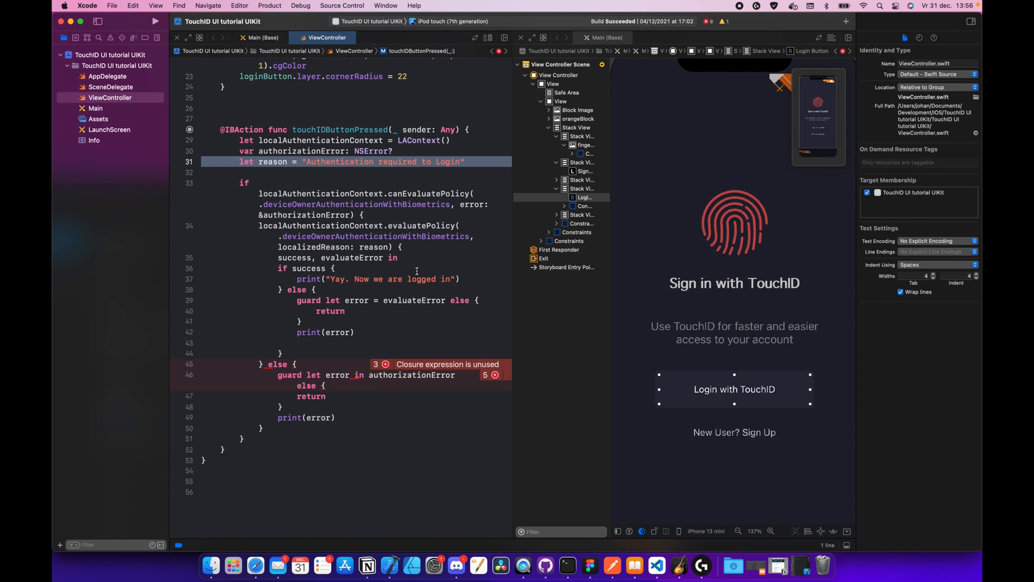
pyautogui.moveTo(322, 124)
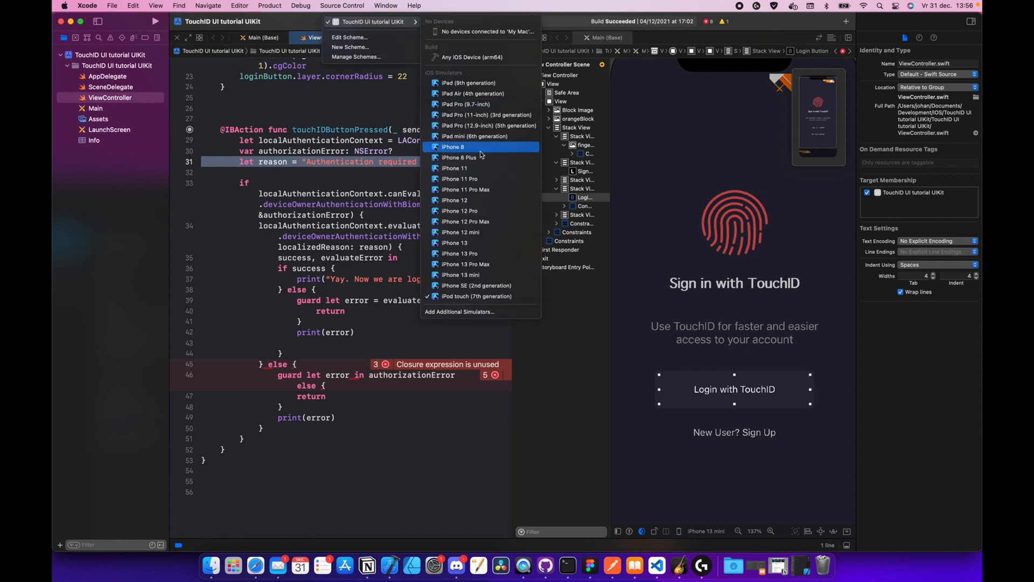
# Switch the run destination from iPod touch to iPhone 13 and reopen the device list
pyautogui.click(477, 296)
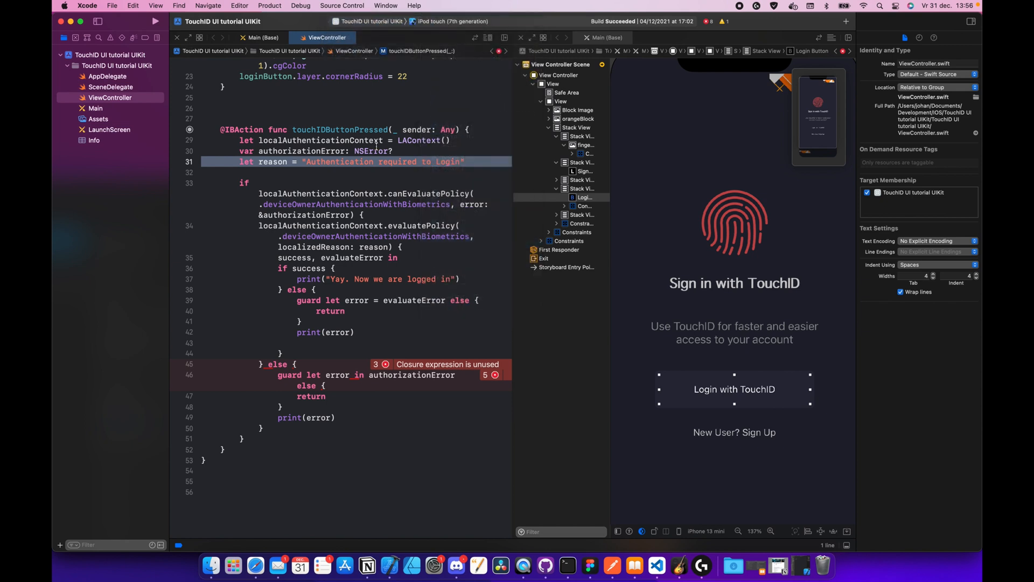
pyautogui.click(453, 21)
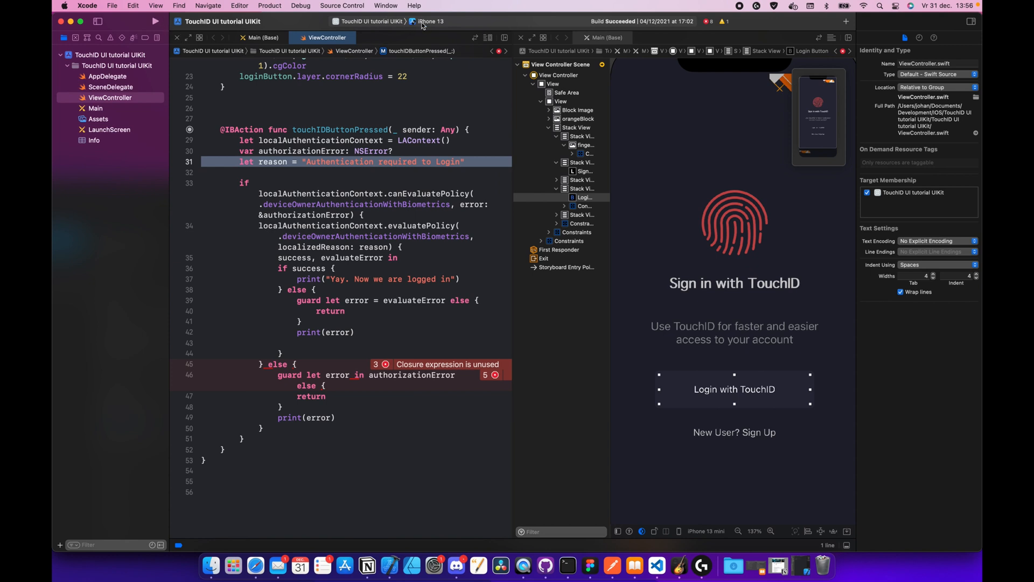
pyautogui.click(429, 21)
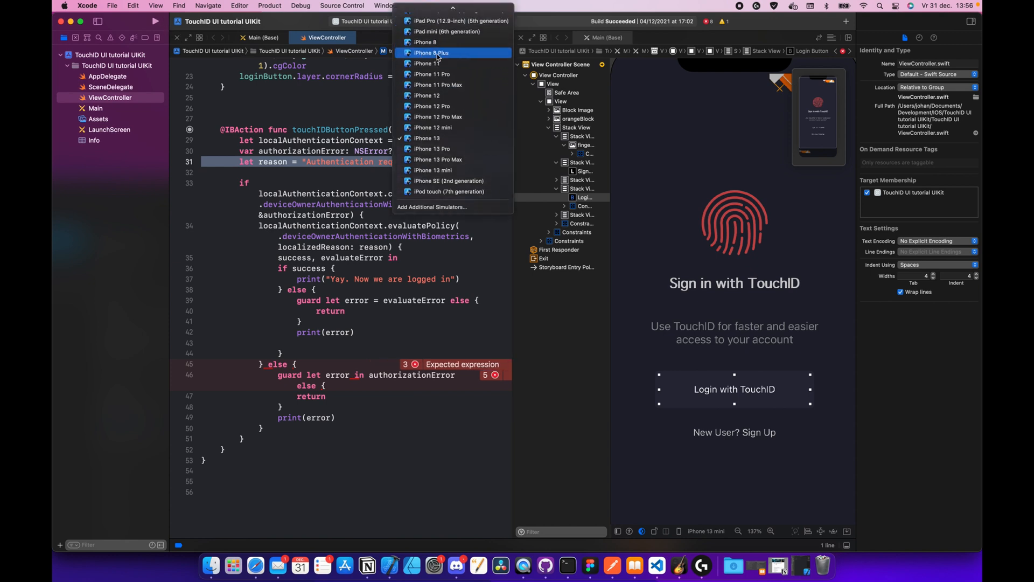
# Run the app on iPhone 8 Plus and inspect the failing brace near line 44
pyautogui.click(431, 53)
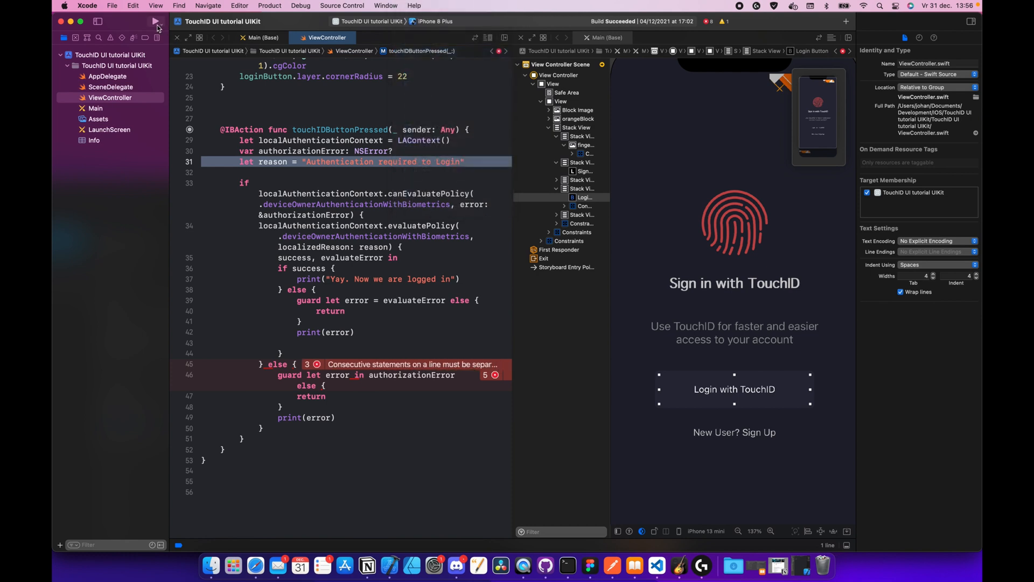
pyautogui.click(156, 21)
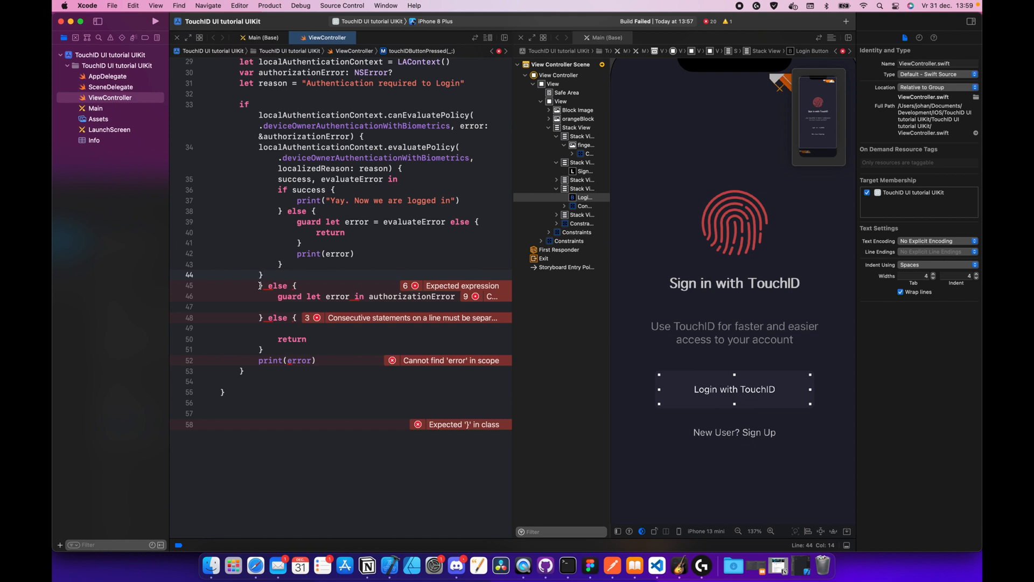
pyautogui.click(264, 276)
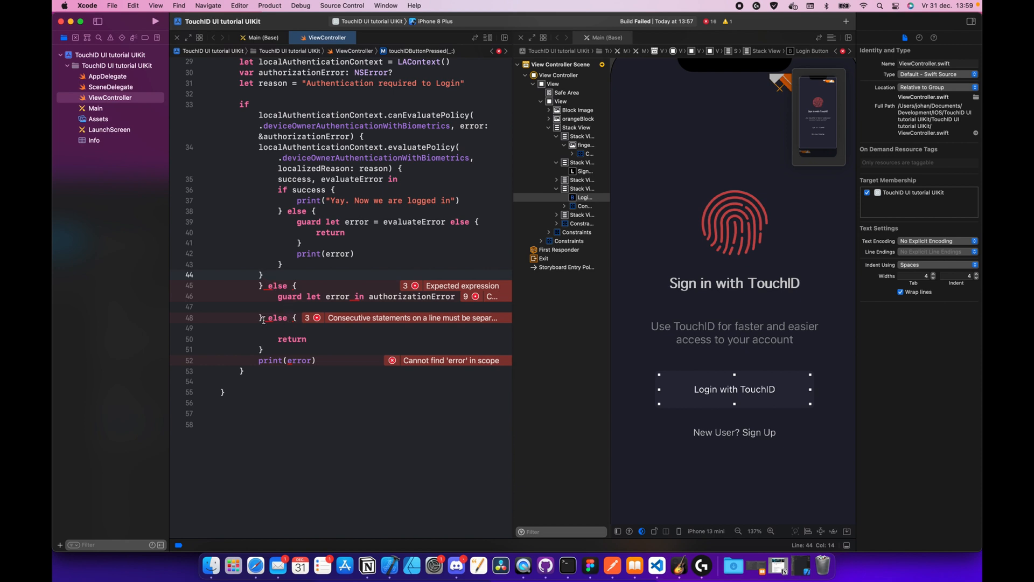
# Select and remove the stray duplicate 'else {' on line 48
pyautogui.click(267, 317)
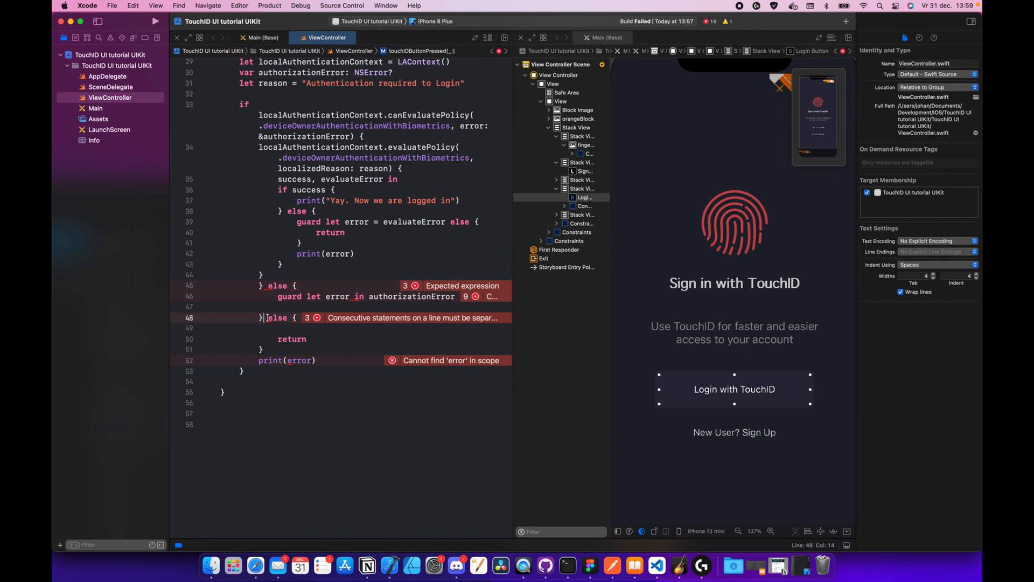
pyautogui.doubleClick(276, 317)
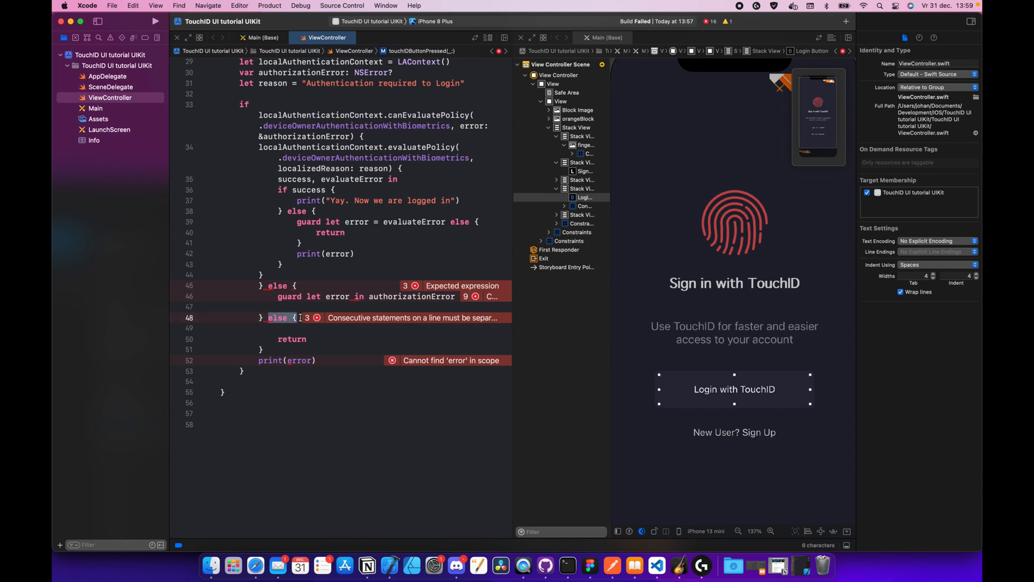
pyautogui.click(277, 318)
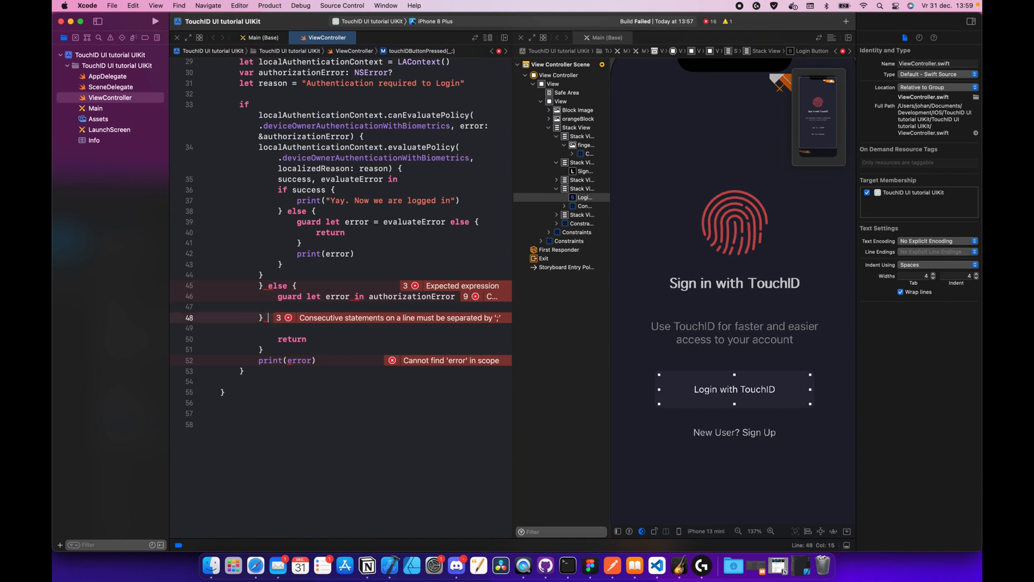
pyautogui.doubleClick(292, 338)
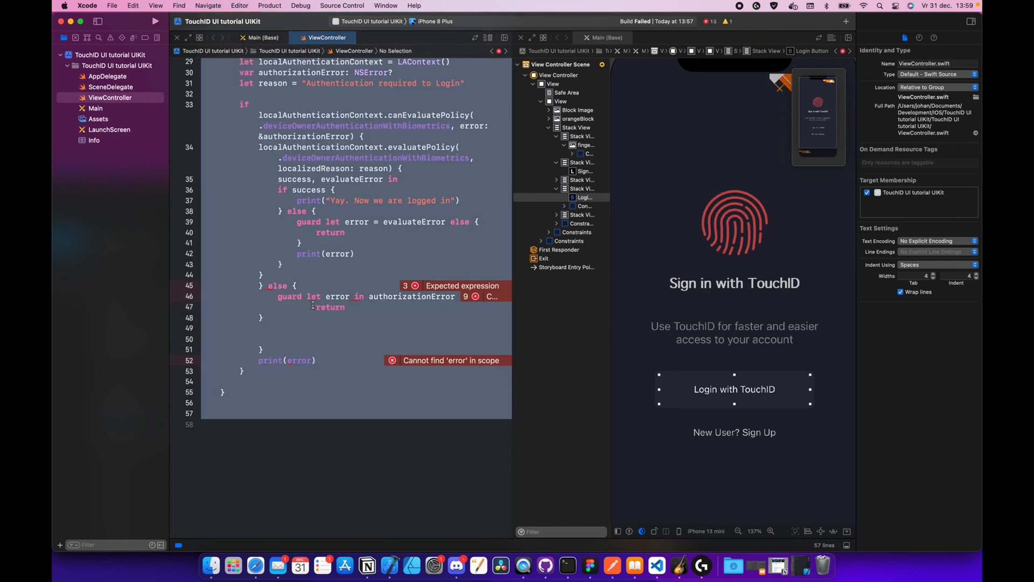
# Locate the misplaced print(error) and the extraneous closing braces around the evaluatePolicy closure
pyautogui.click(239, 6)
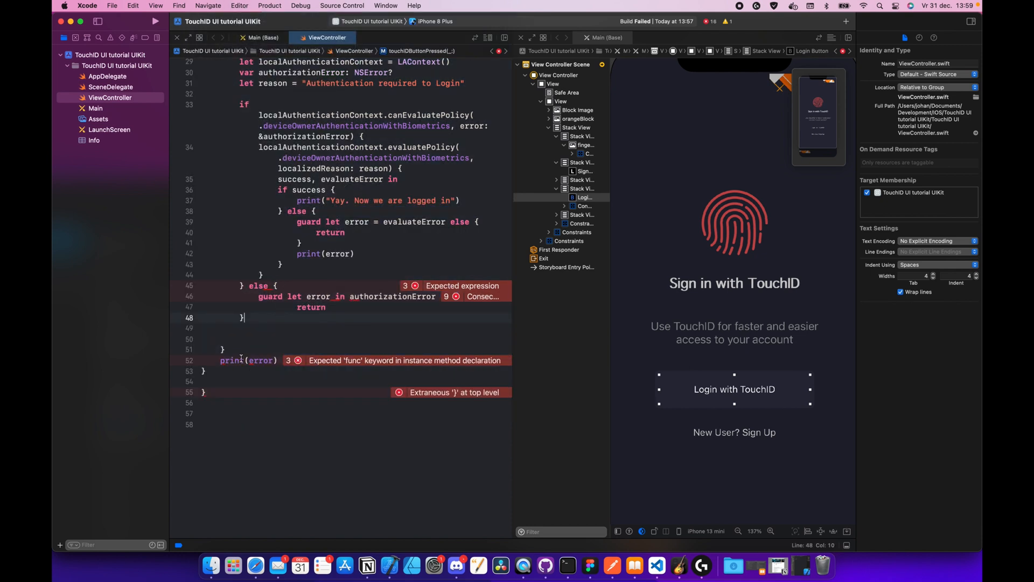
pyautogui.click(232, 360)
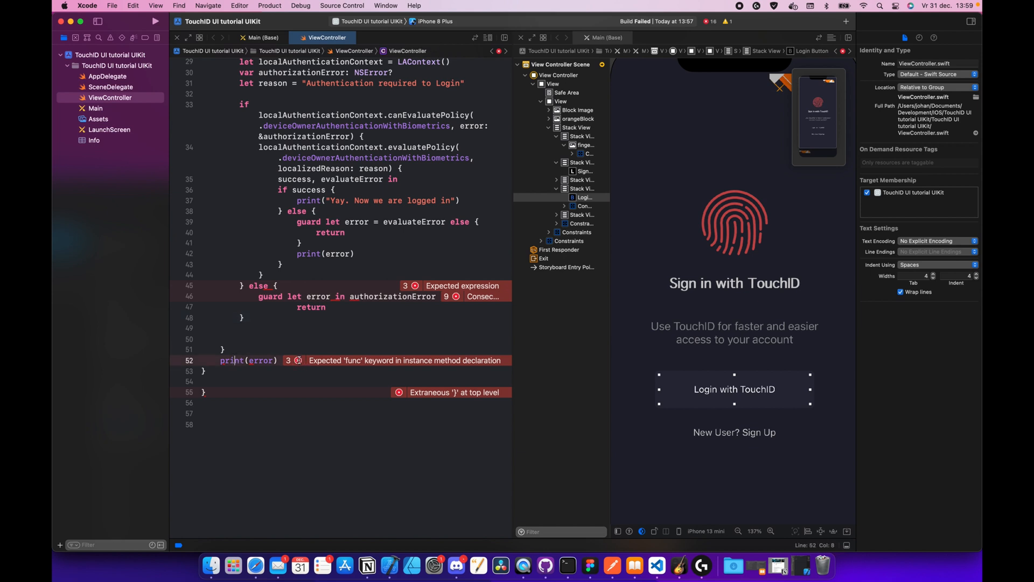
pyautogui.doubleClick(250, 360)
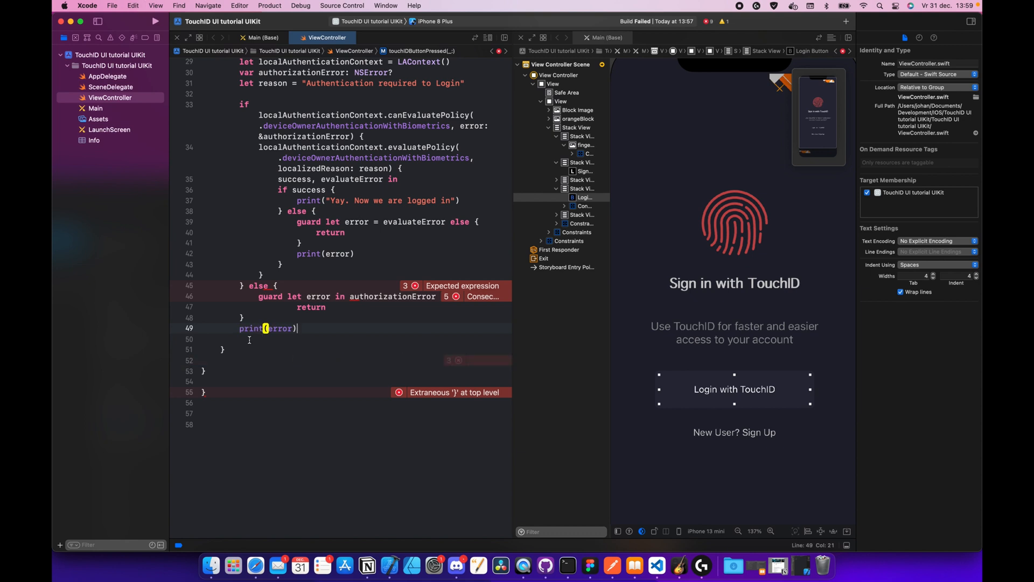
pyautogui.click(208, 392)
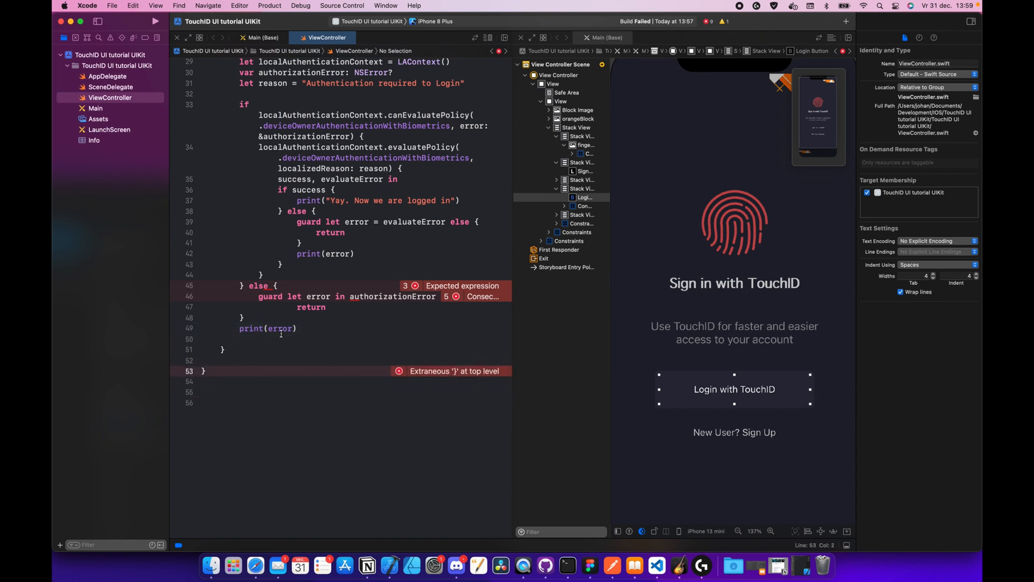
pyautogui.click(413, 286)
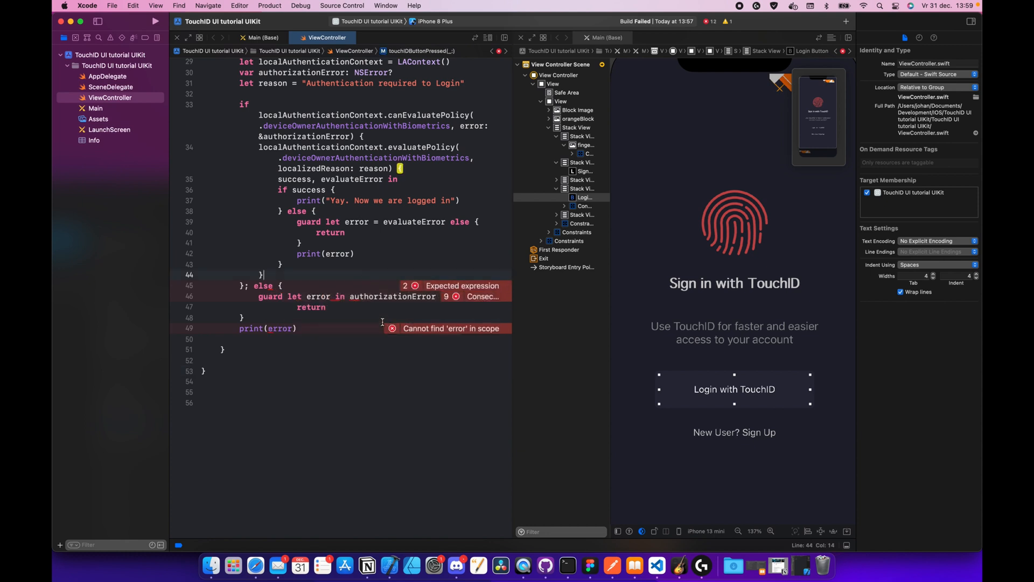
pyautogui.click(461, 285)
pyautogui.write('=')
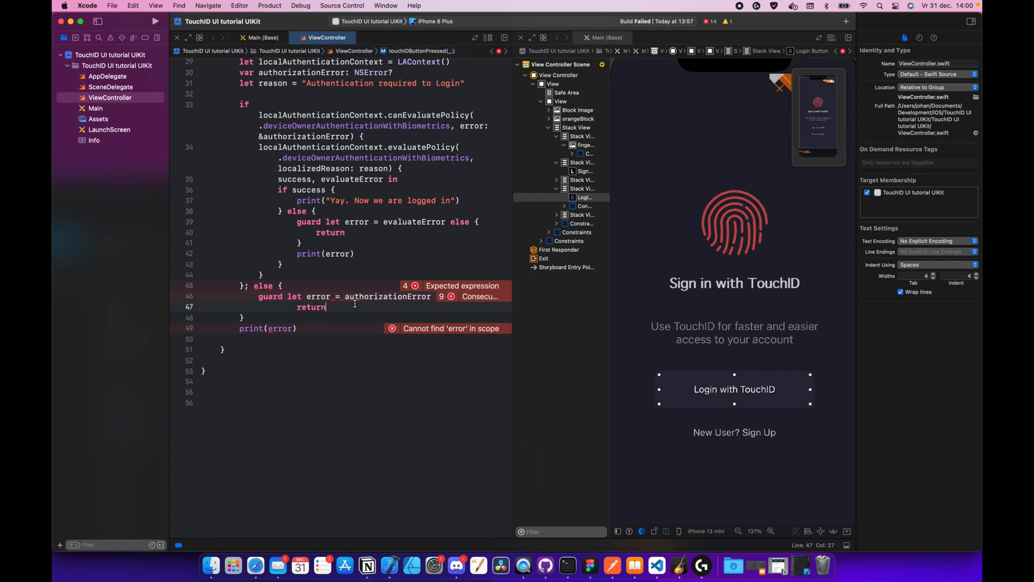
# Add an else with return to the authorizationError guard and select the print(error) line
pyautogui.click(433, 296)
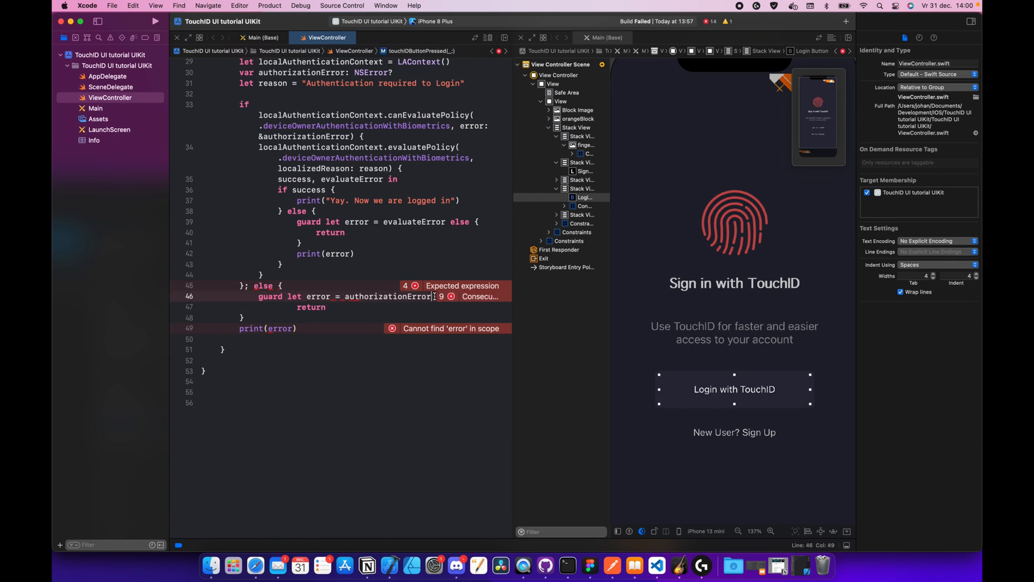
pyautogui.write('else {')
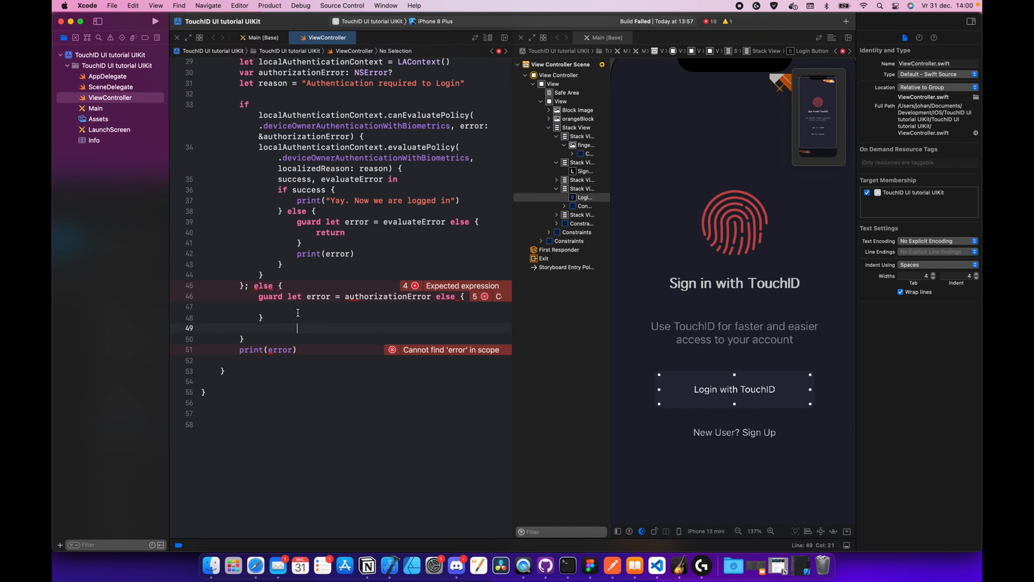
pyautogui.write('return')
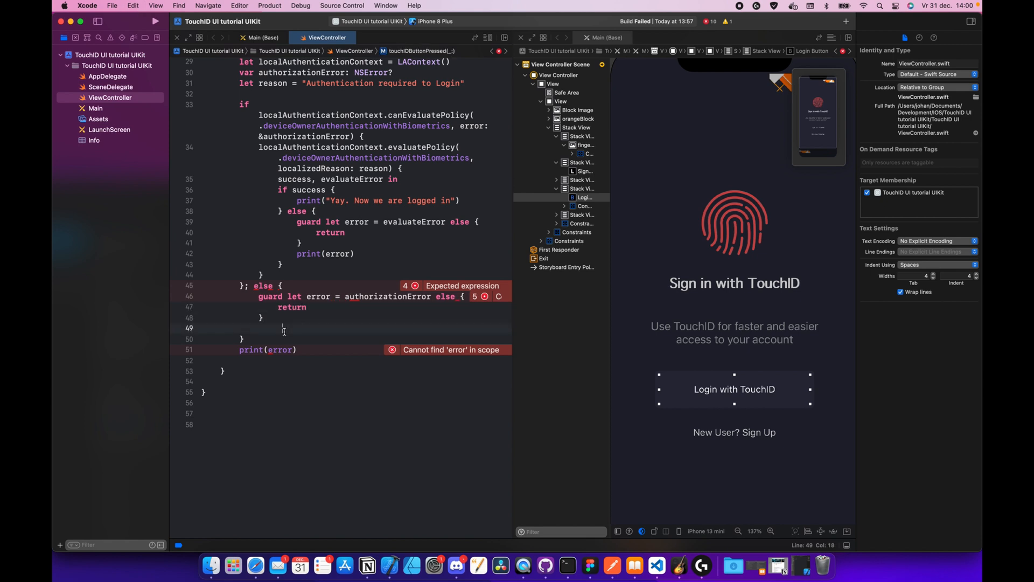
pyautogui.moveTo(396, 387)
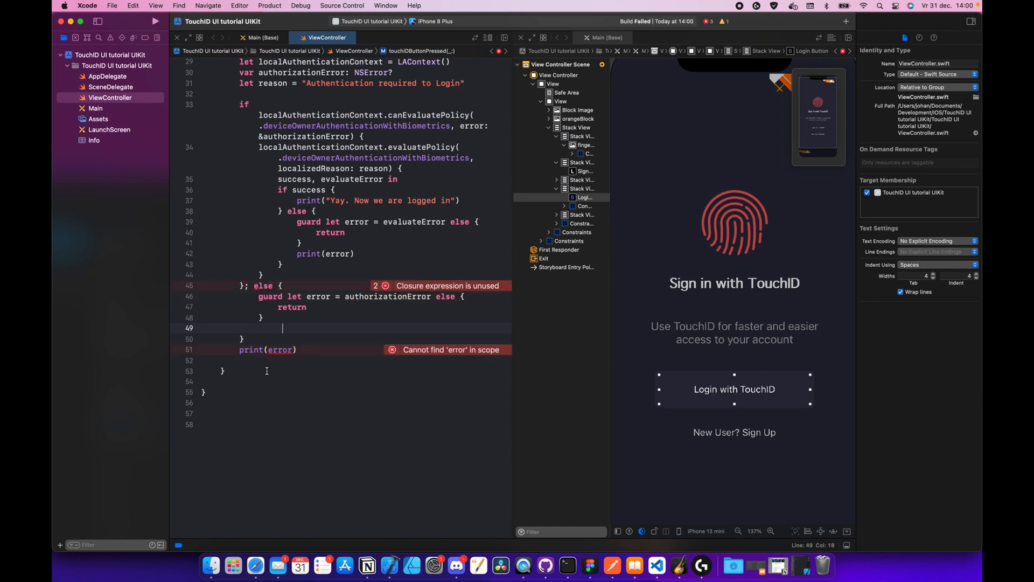
pyautogui.click(375, 285)
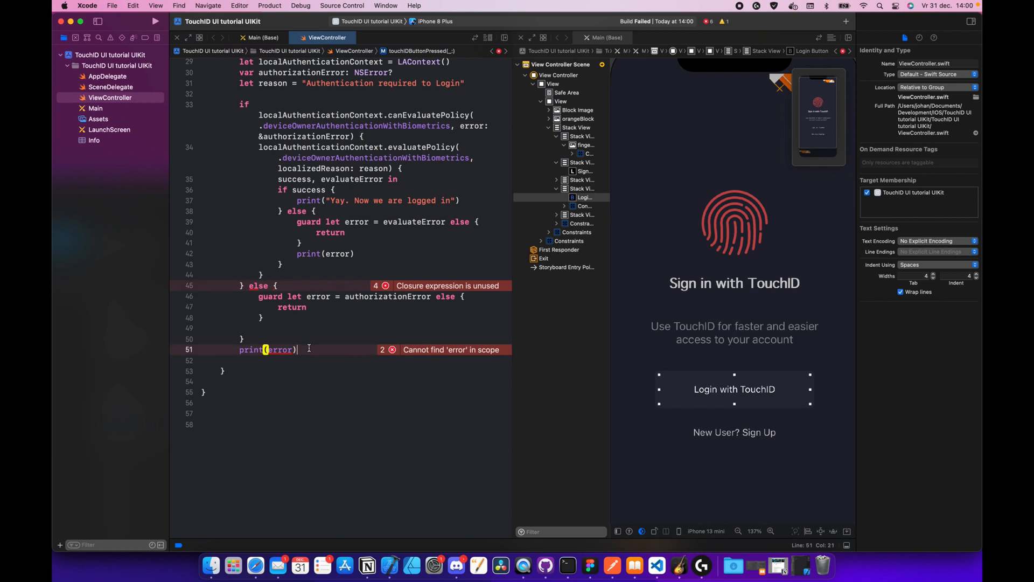
pyautogui.scroll(3)
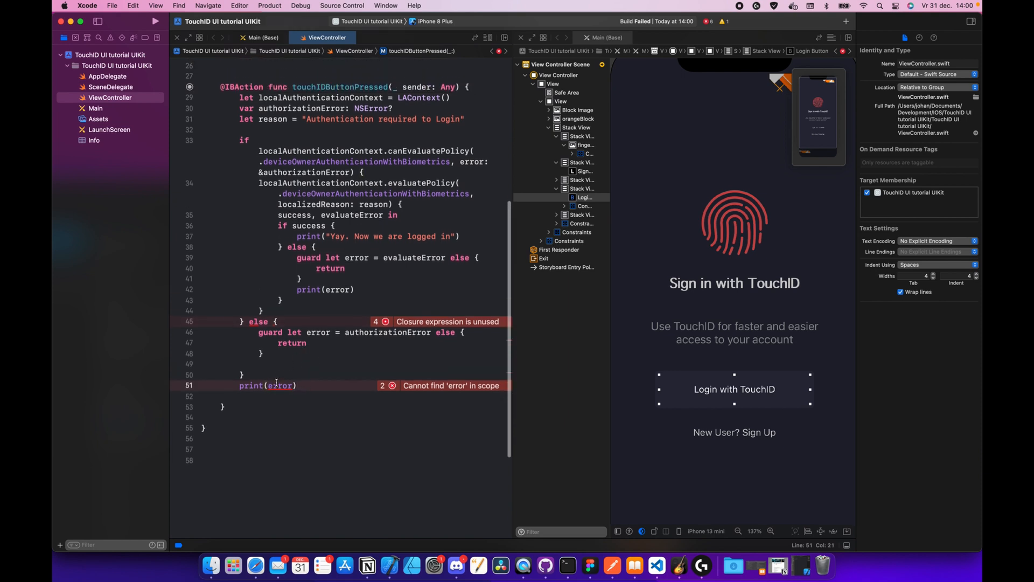
pyautogui.tripleClick(264, 385)
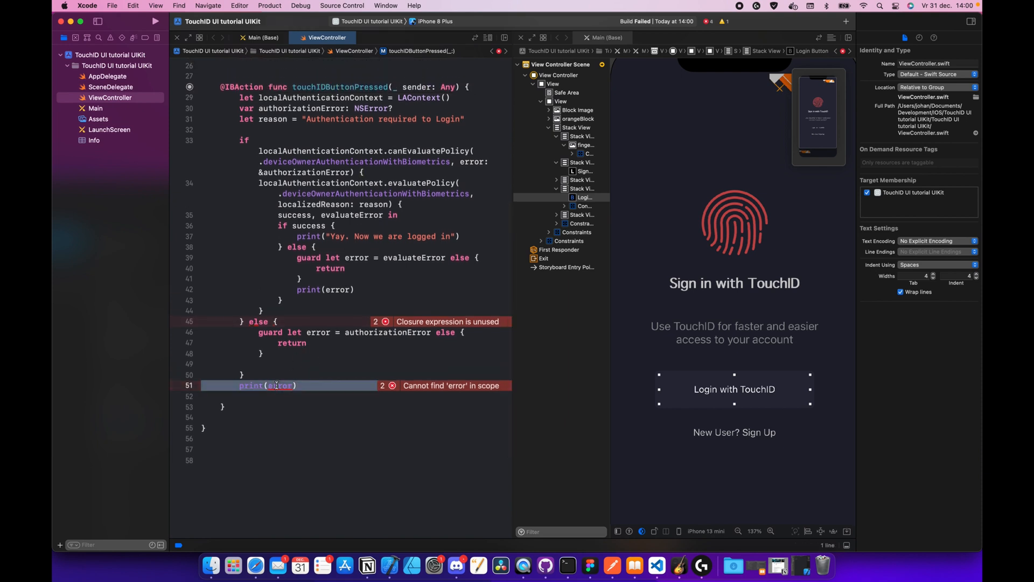
# Run on the iPhone 8 Plus simulator and tap Login with TouchID, logging 'Biometry is not enrolled'
pyautogui.click(155, 21)
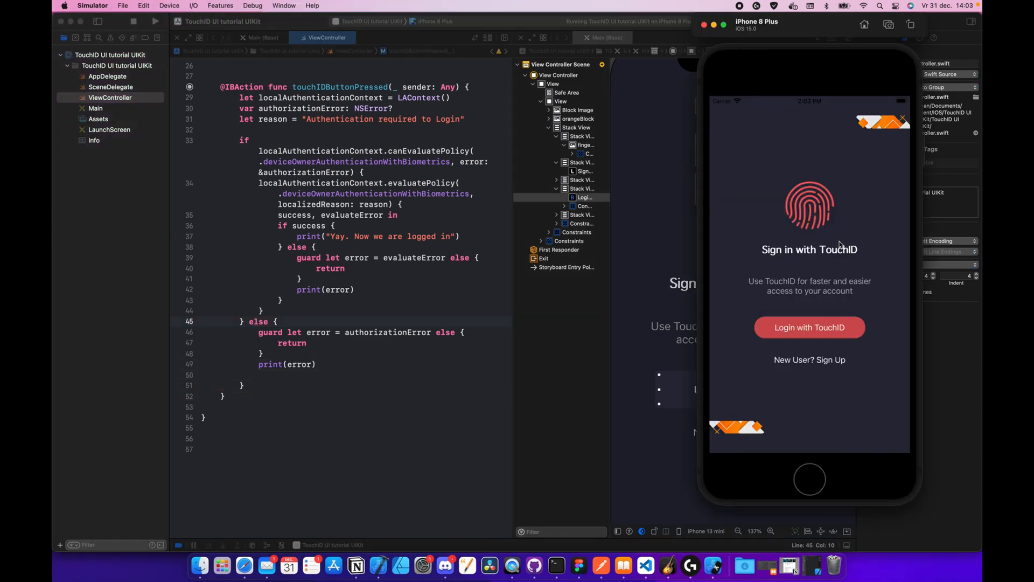
pyautogui.moveTo(804, 277)
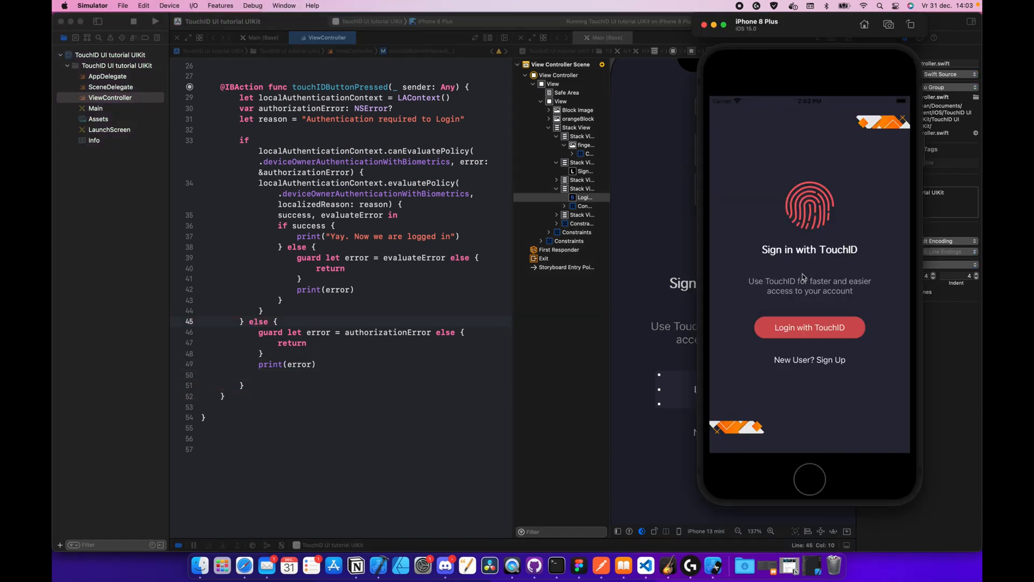
pyautogui.moveTo(810, 311)
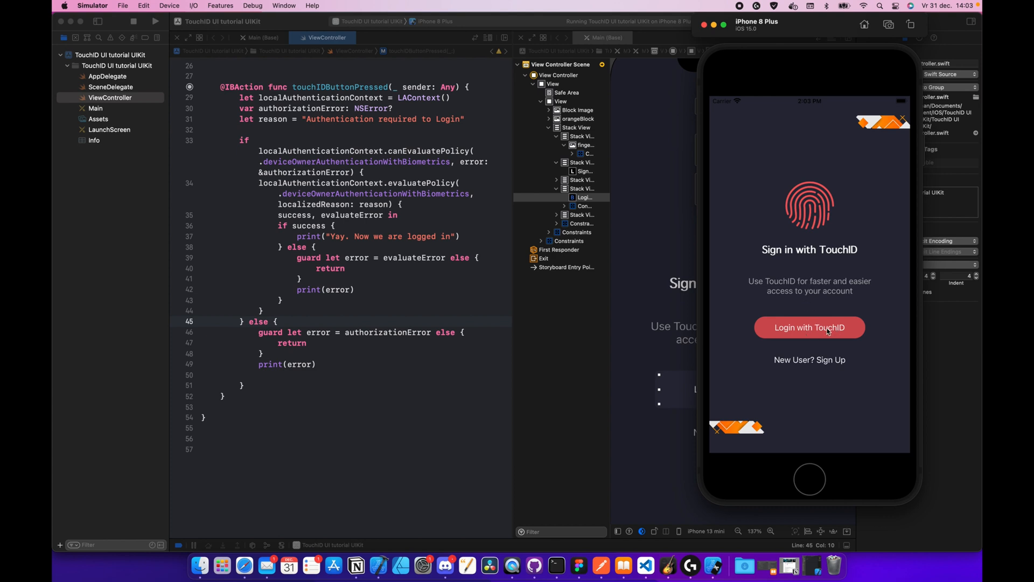
pyautogui.click(809, 327)
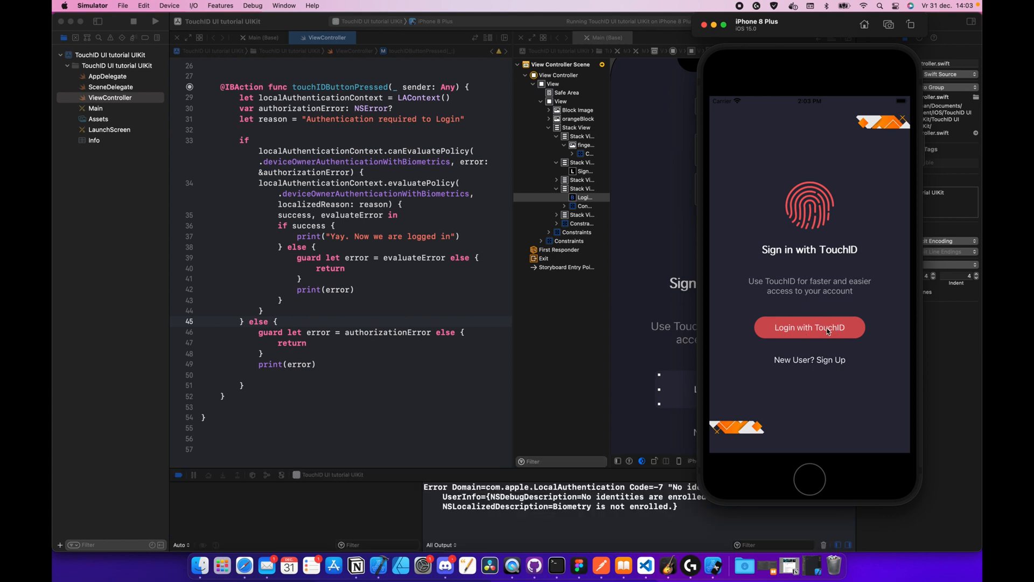
pyautogui.moveTo(656, 371)
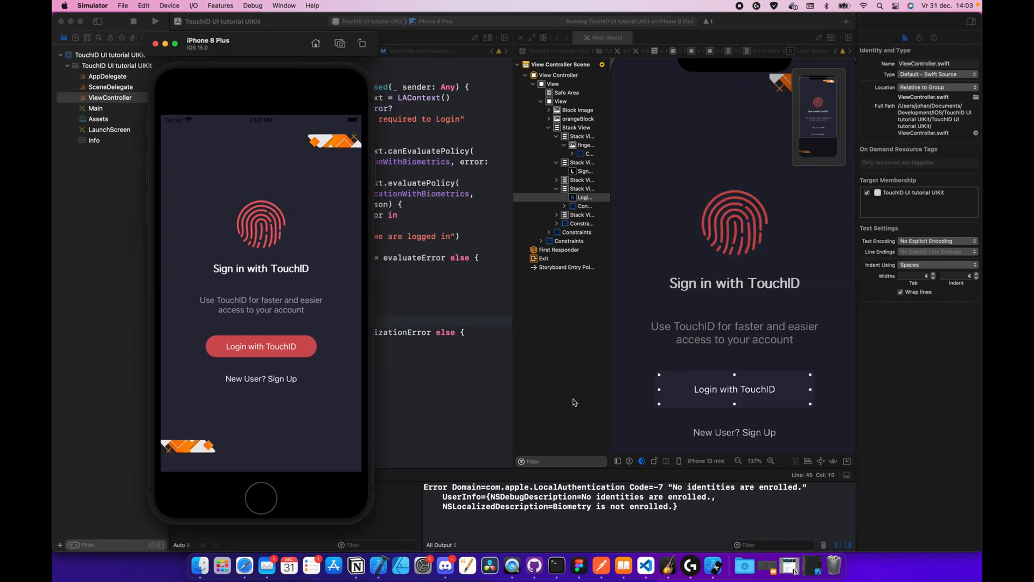
pyautogui.moveTo(787, 493)
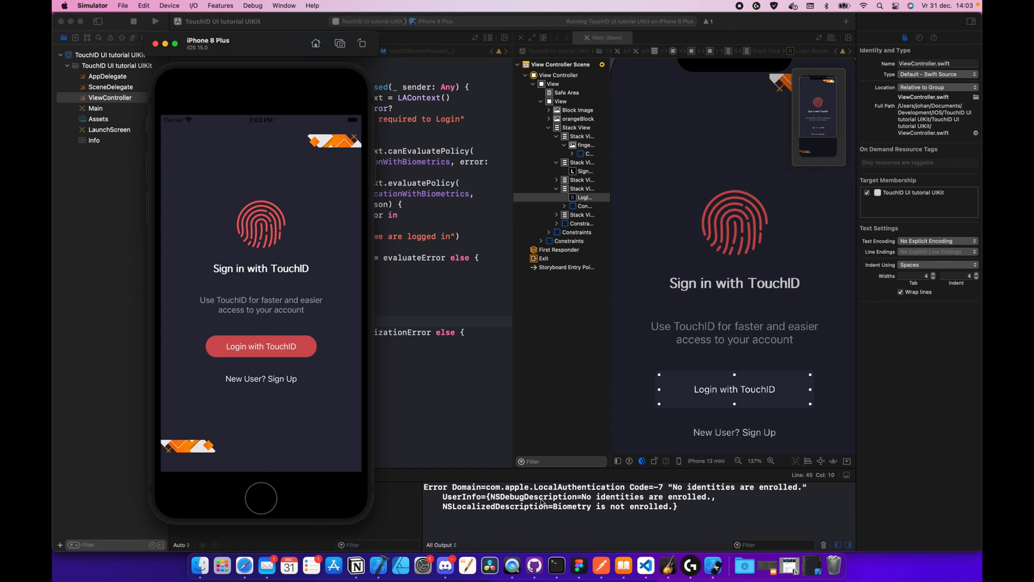
pyautogui.moveTo(304, 136)
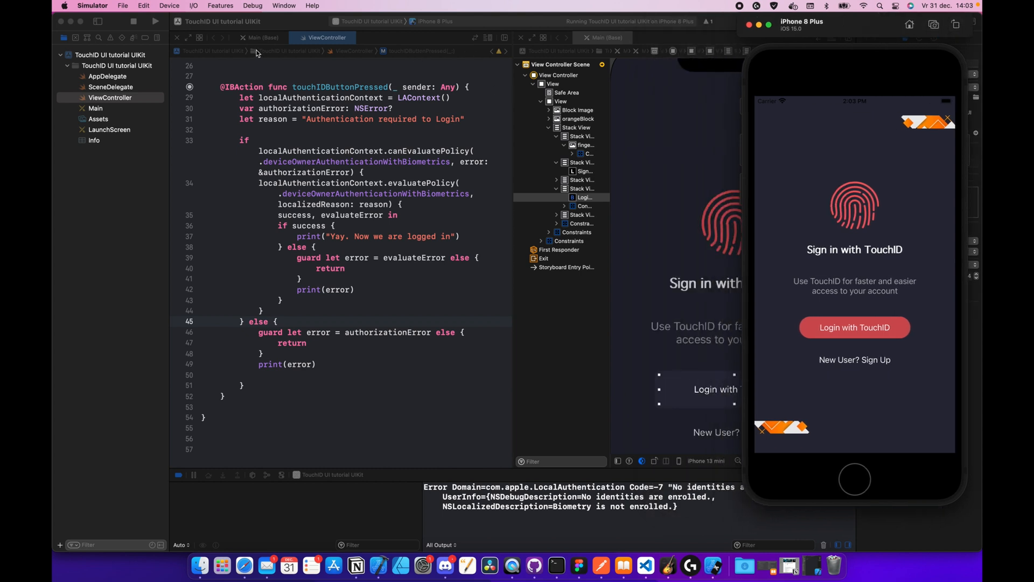
# Browse the Simulator File and Device menus, then choose Features > Touch ID > Enrolled
pyautogui.click(123, 6)
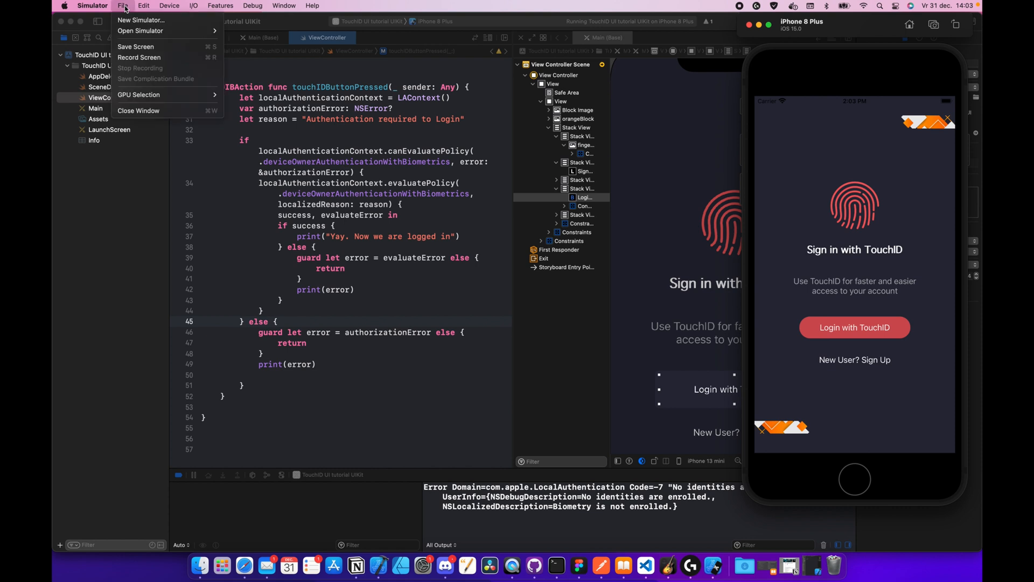
pyautogui.moveTo(139, 95)
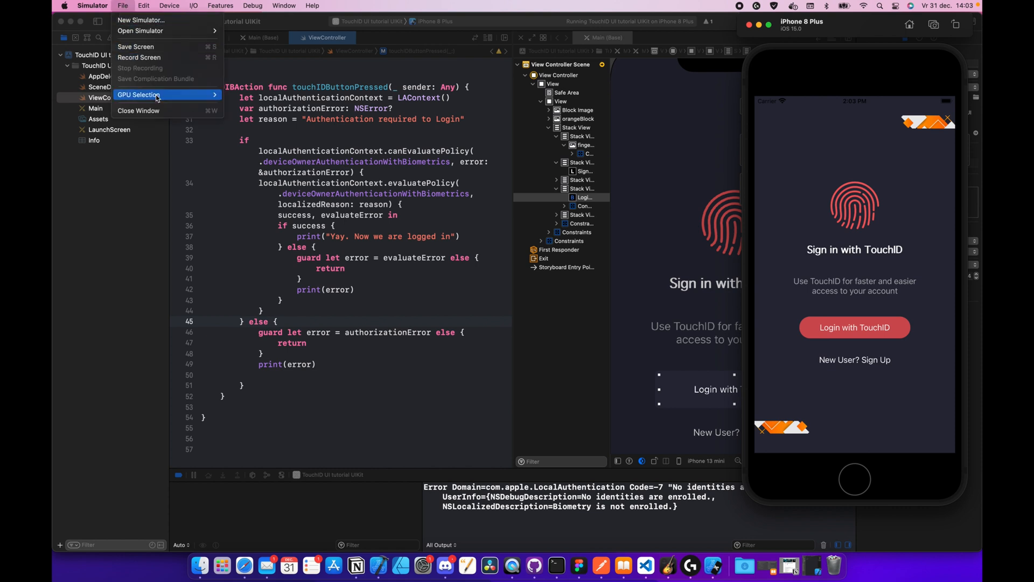
pyautogui.click(169, 6)
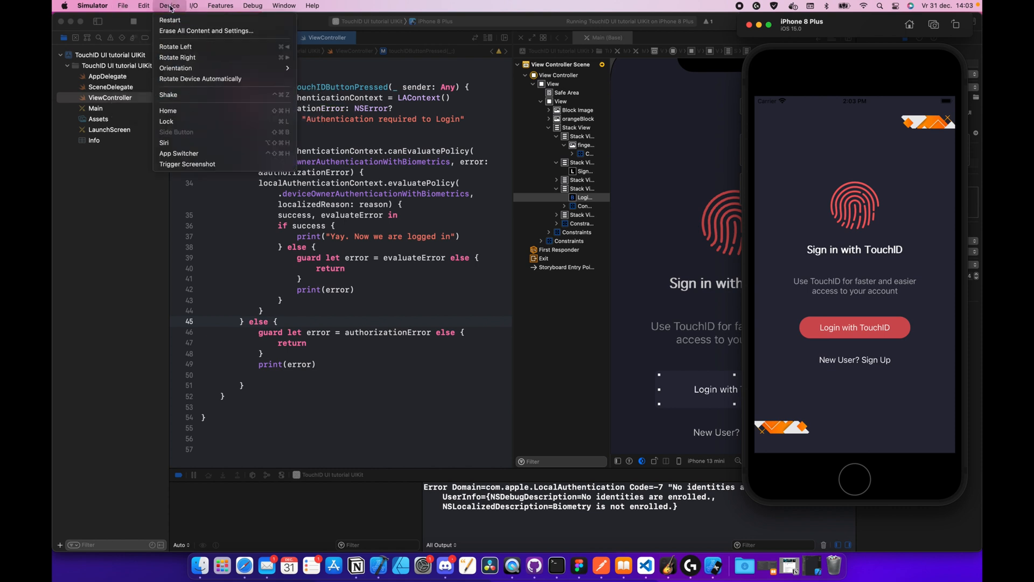
pyautogui.click(220, 5)
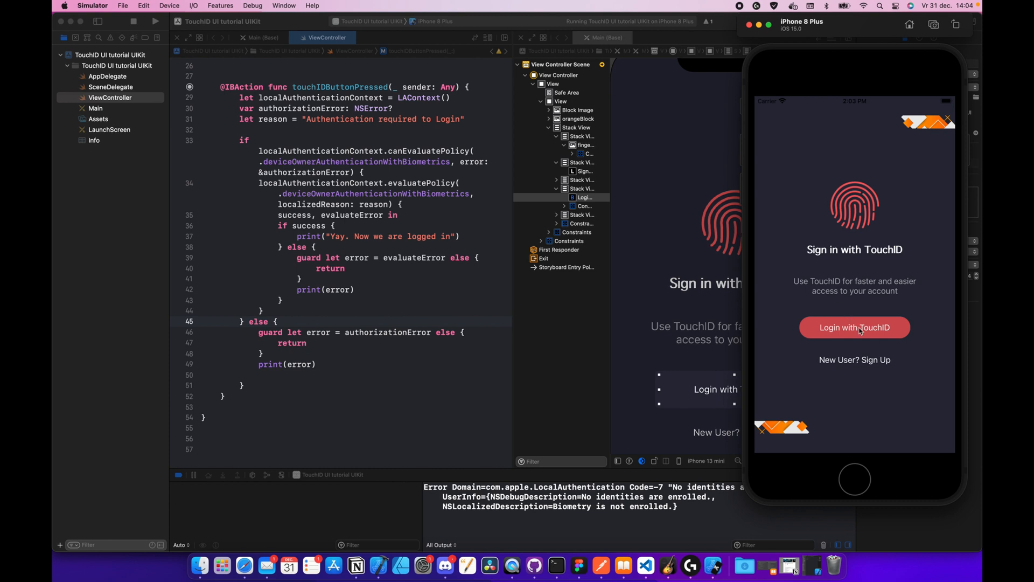
# Tap Login with TouchID, dismiss and retry, then choose Matching Touch to log in
pyautogui.click(854, 327)
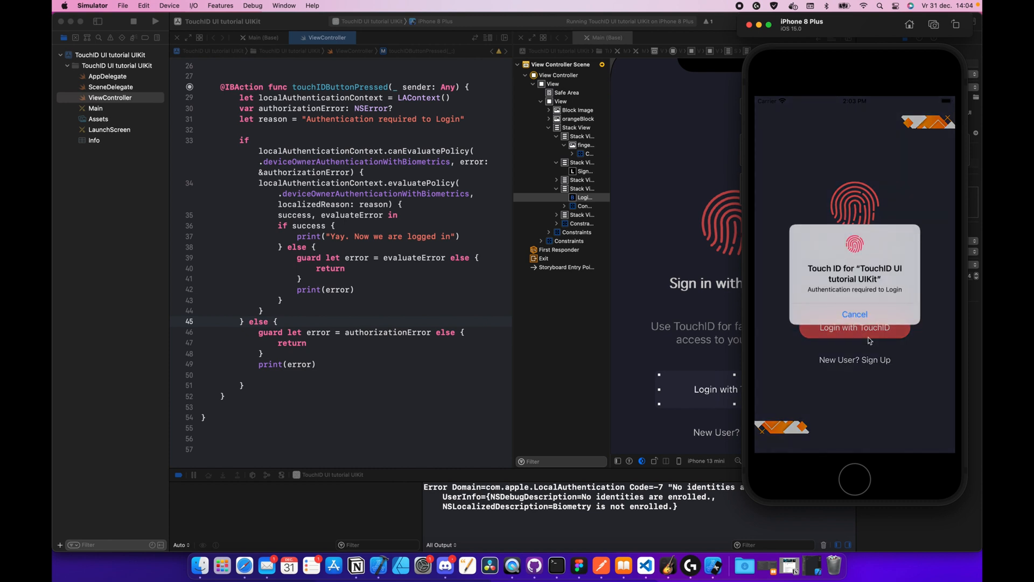
pyautogui.moveTo(884, 394)
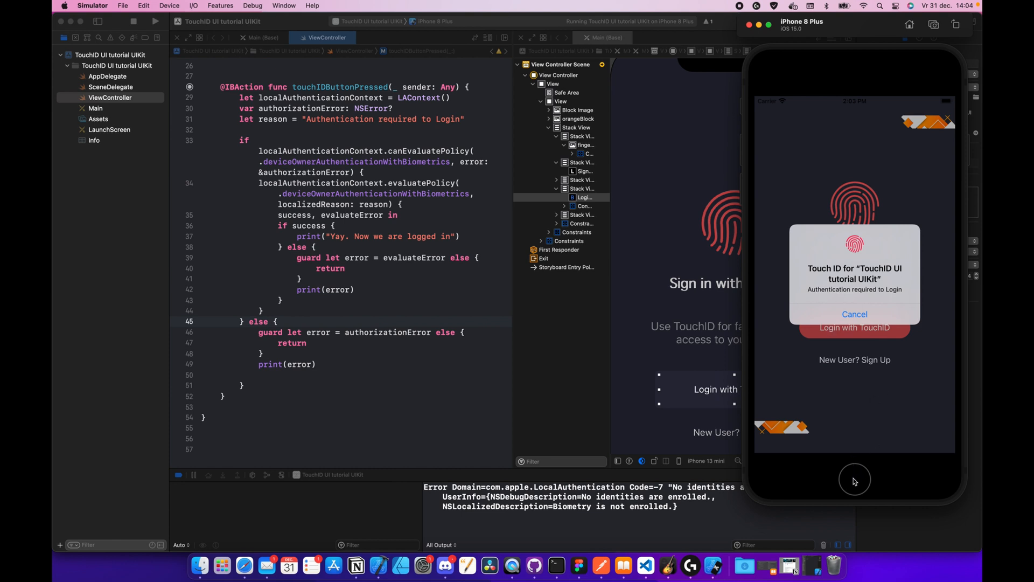
pyautogui.click(855, 314)
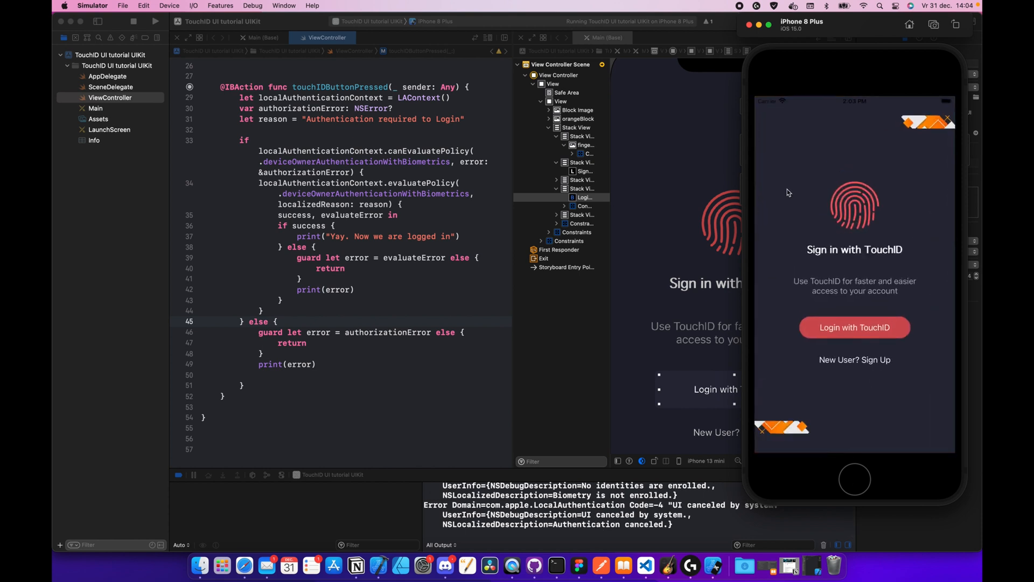
pyautogui.click(855, 327)
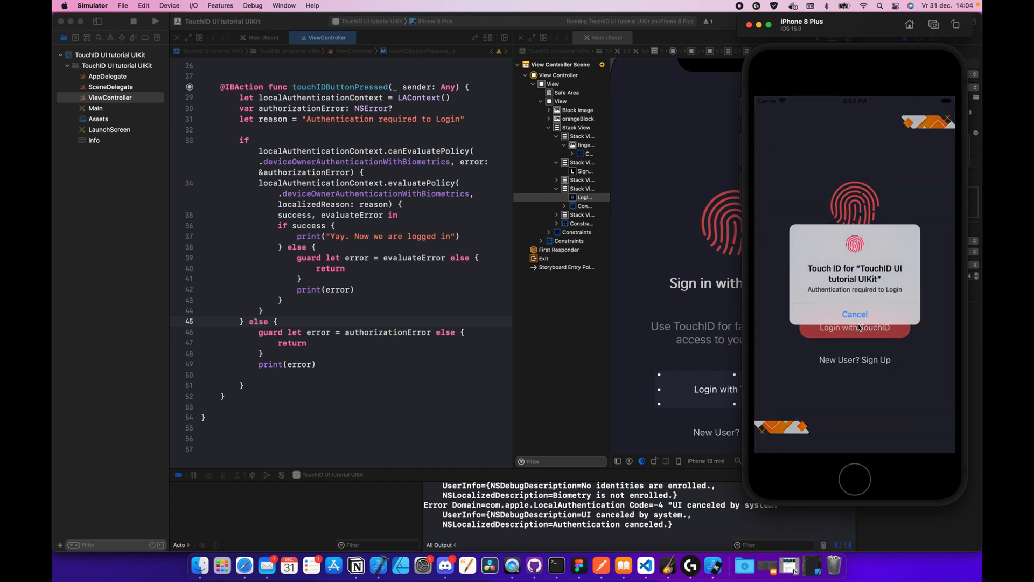
pyautogui.click(221, 5)
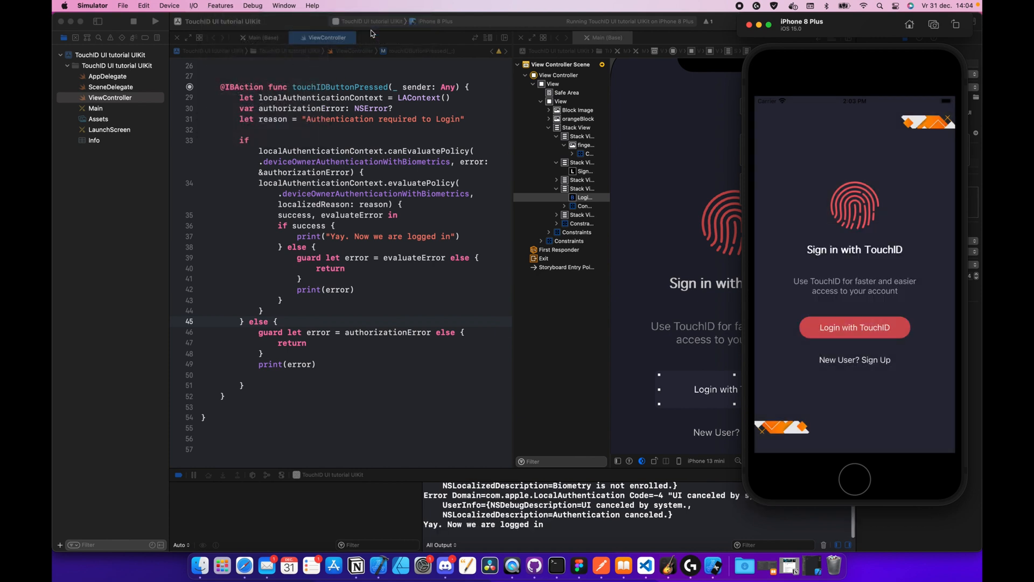
pyautogui.moveTo(489, 530)
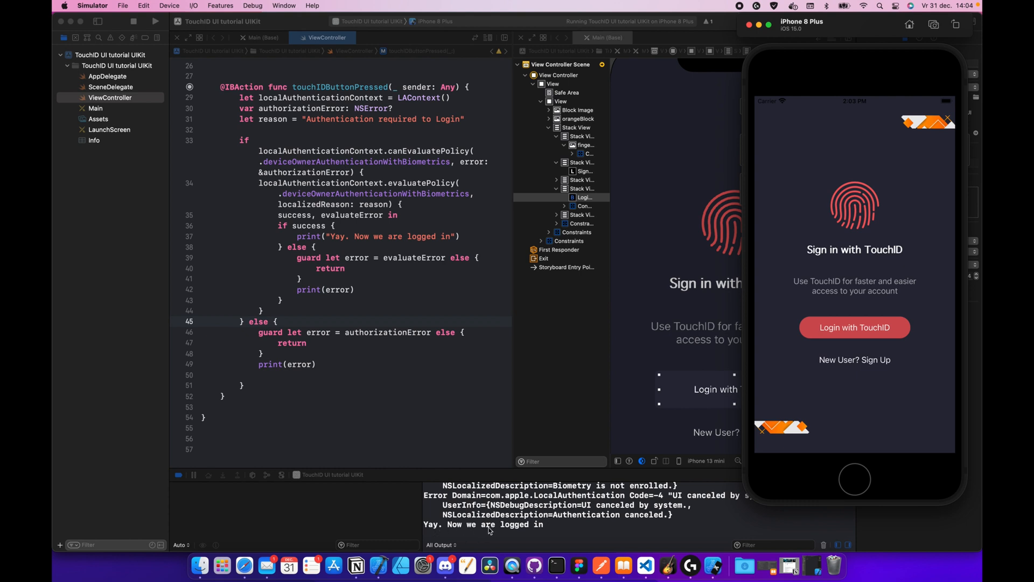
pyautogui.moveTo(535, 534)
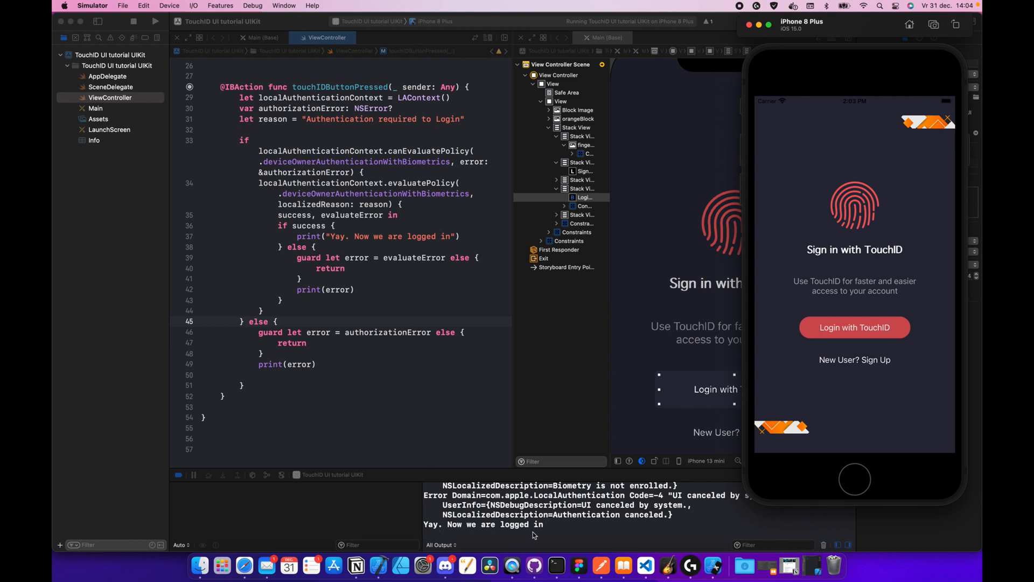
pyautogui.moveTo(394, 329)
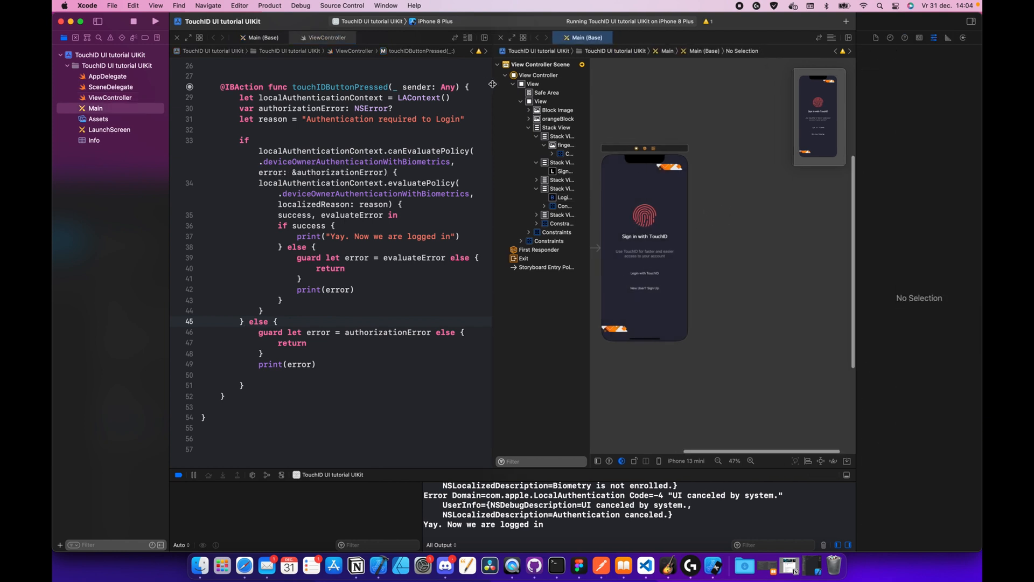
pyautogui.moveTo(742, 197)
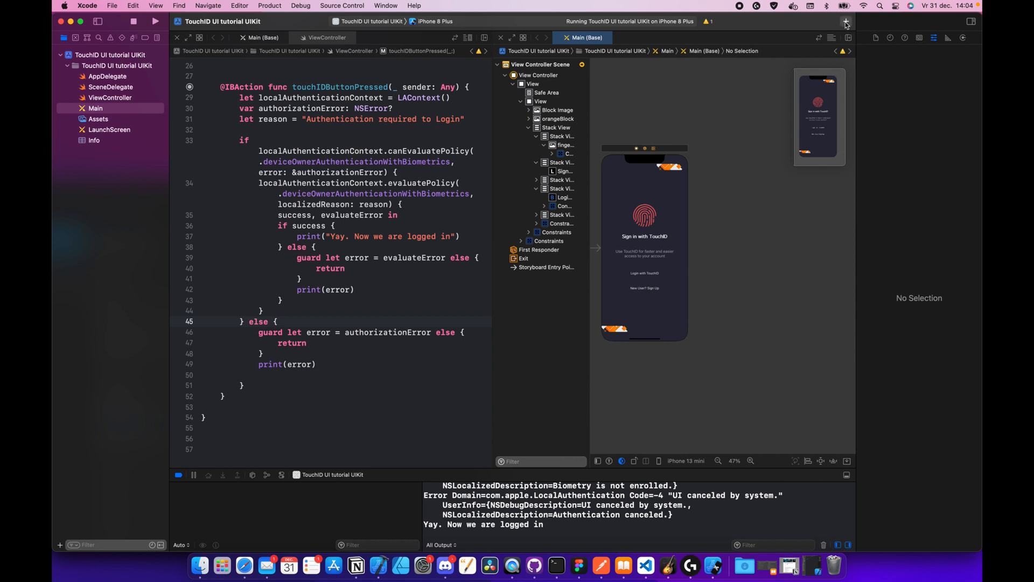
# Search the Object Library for 'ViewController' and drop one beside the TouchID login scene
pyautogui.click(846, 22)
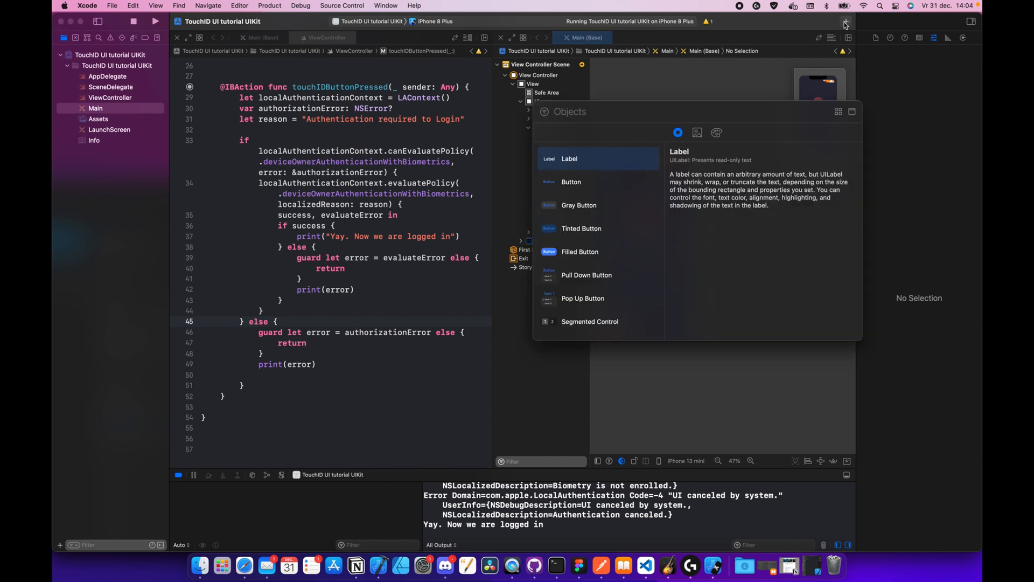
pyautogui.write('Viewcontro')
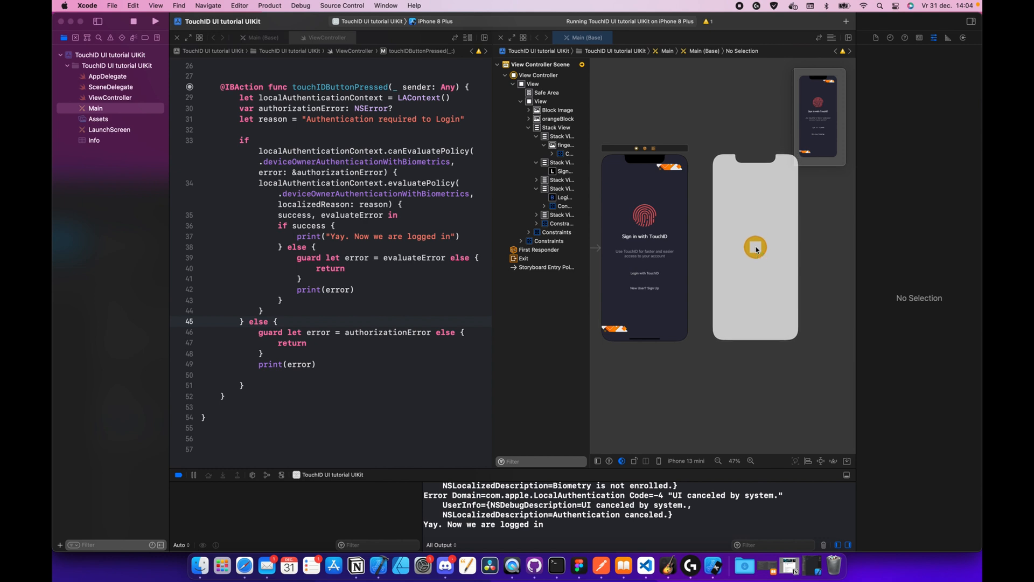
pyautogui.click(755, 248)
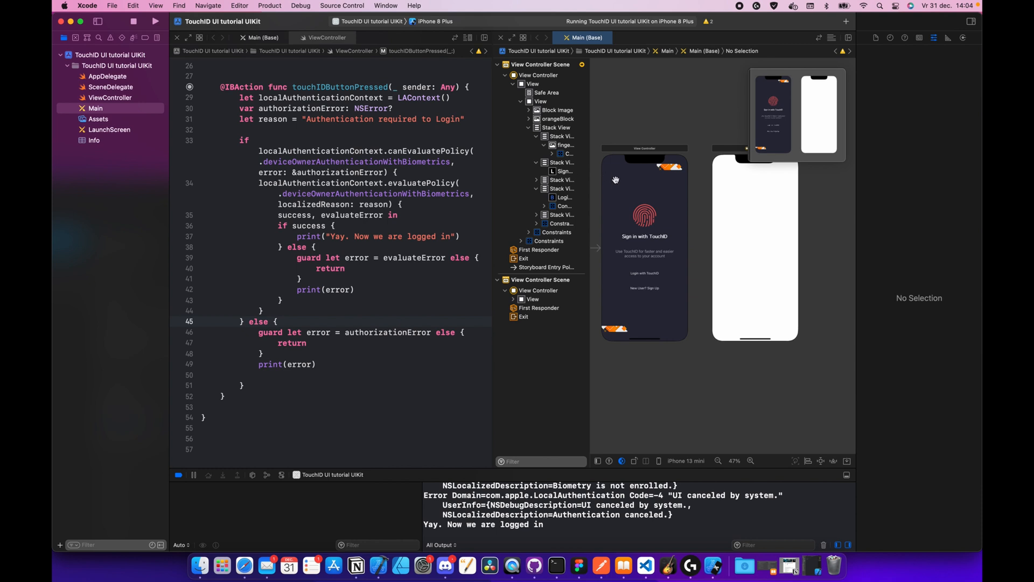
pyautogui.scroll(3)
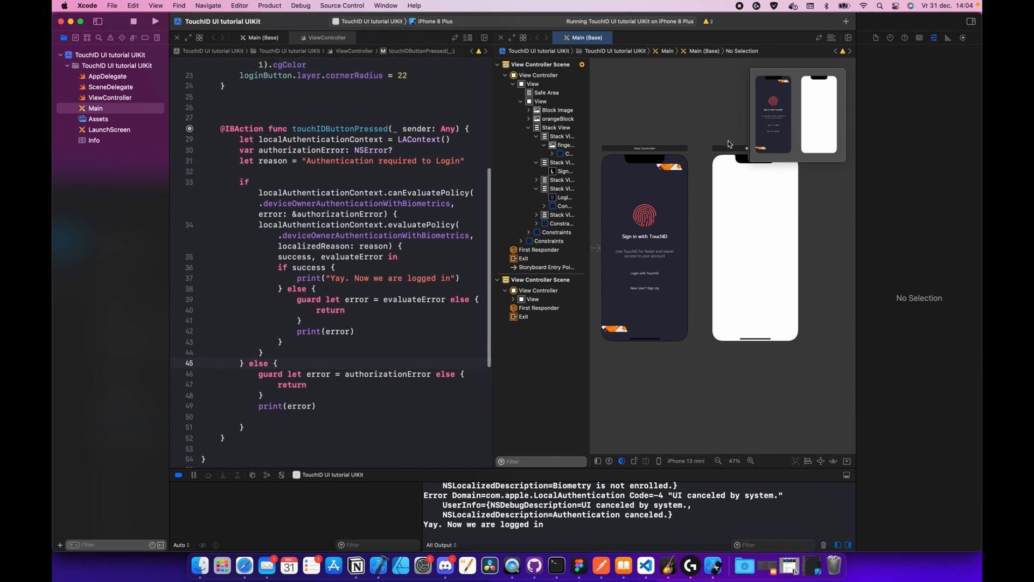
# Link the login scene to the new controller with a Show segue identified 'loggedIn'
pyautogui.click(644, 248)
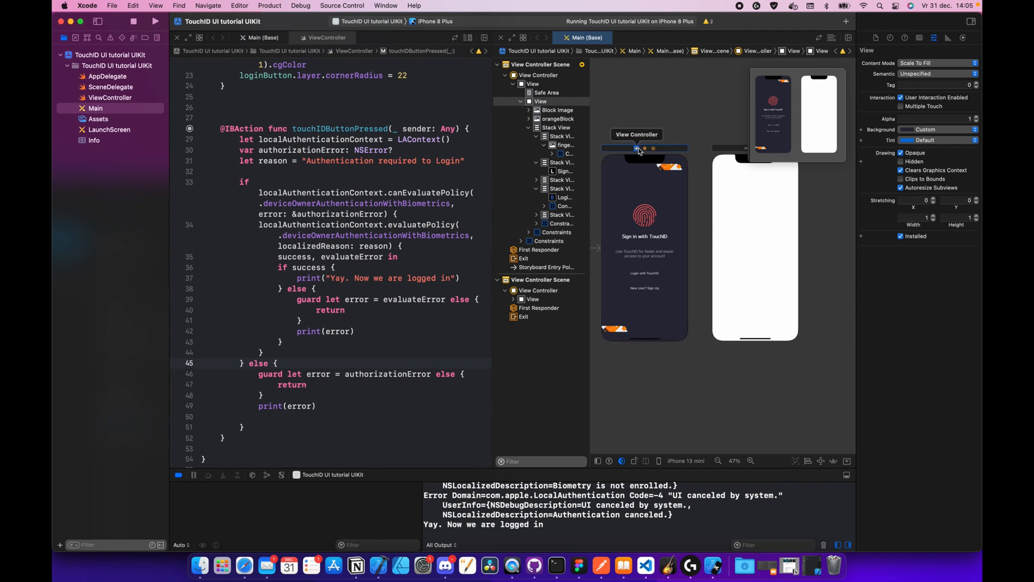
pyautogui.click(636, 135)
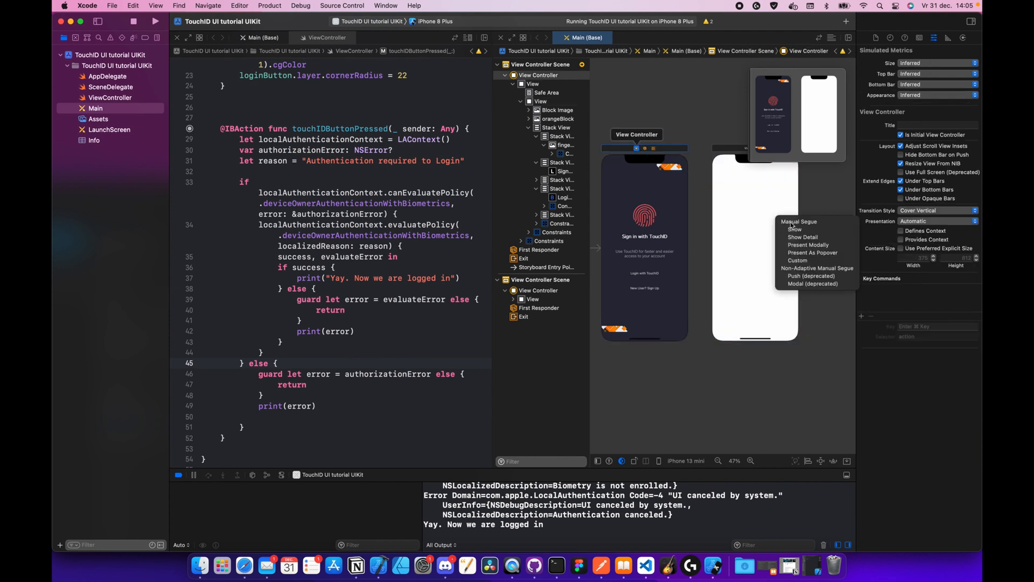
pyautogui.moveTo(795, 229)
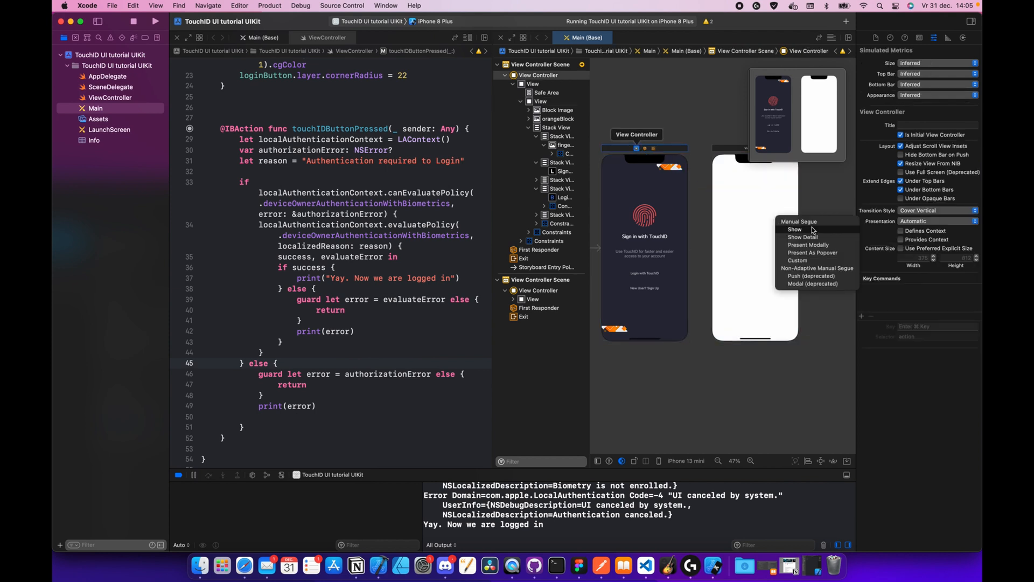
pyautogui.click(813, 232)
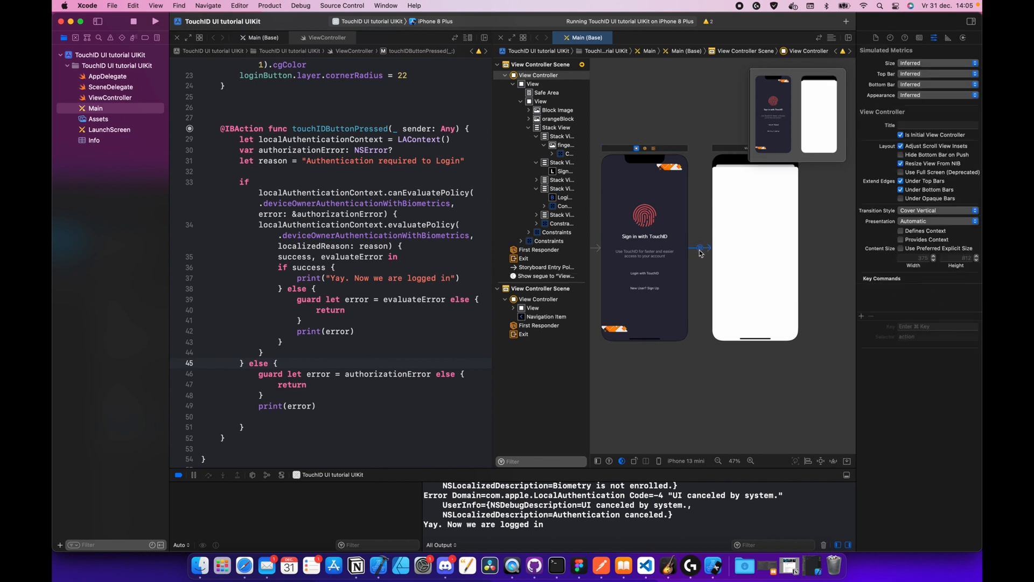
pyautogui.click(701, 248)
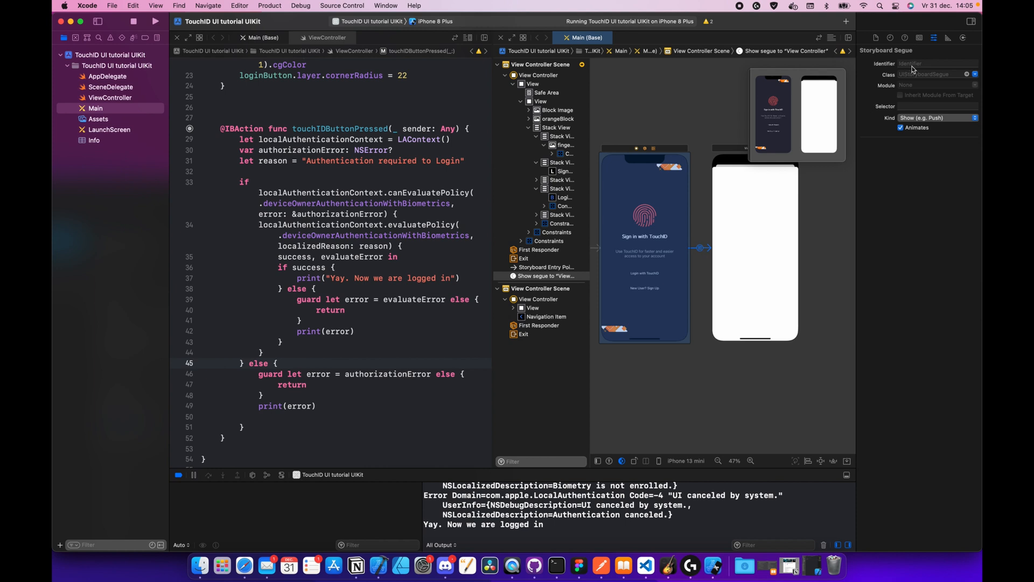
pyautogui.click(937, 64)
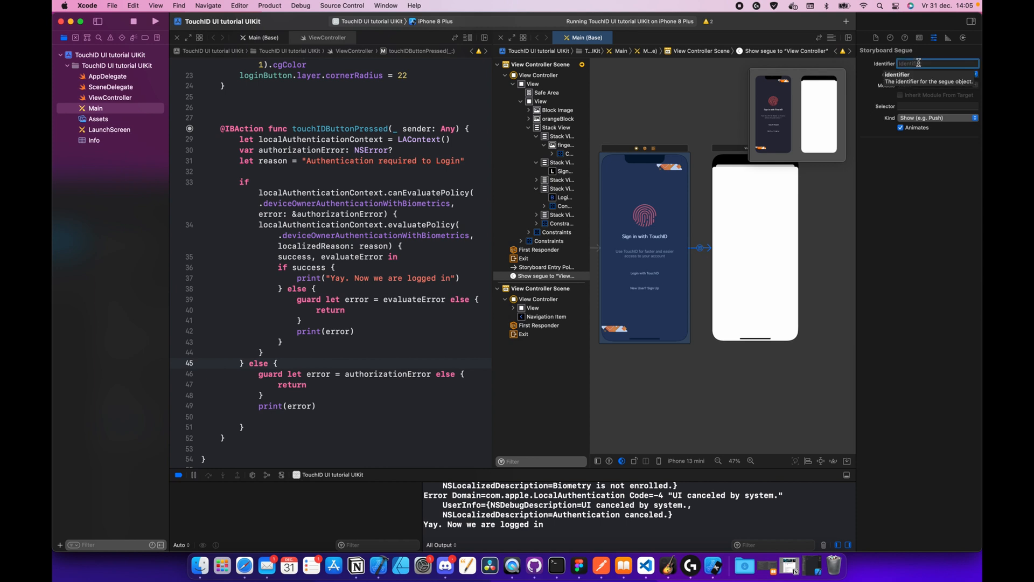
pyautogui.write('loggedIn')
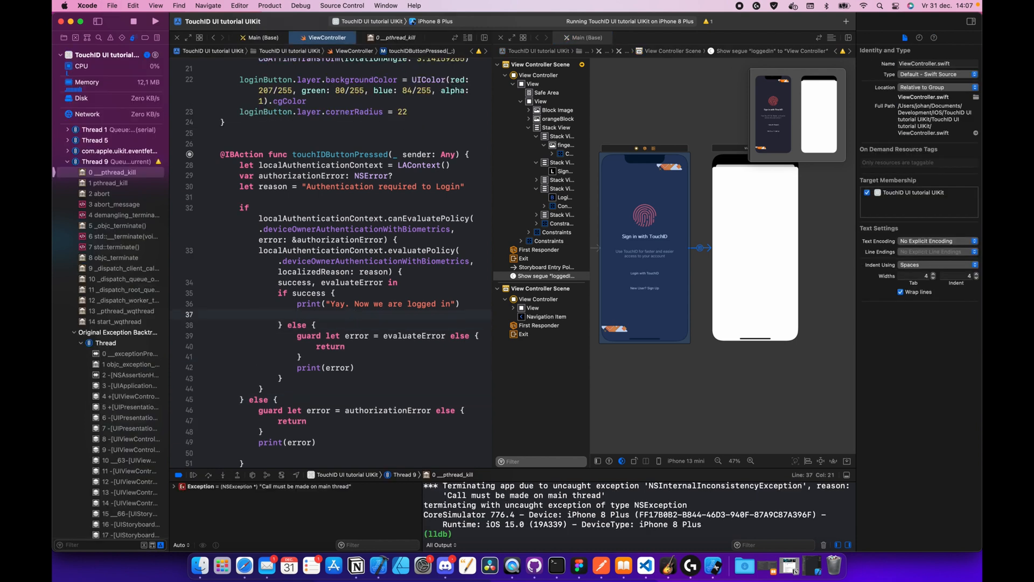
# Add self.performSegue(withIdentifier: "loggedIn", sender: Any.self) after the print and apply the fix-it
pyautogui.write('performSegue(withIdentifier: "", sender: Any?')
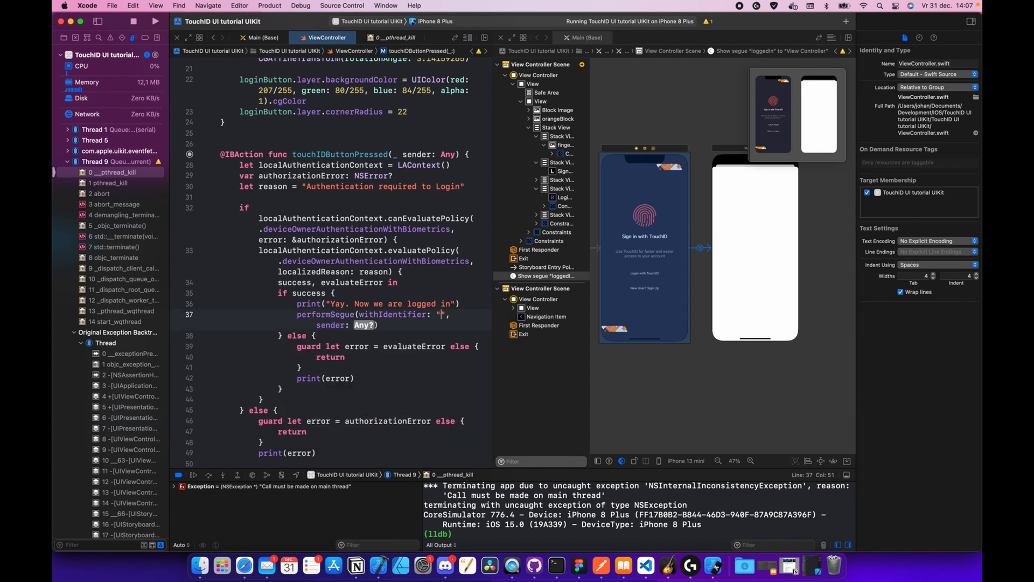
pyautogui.write('loggedIn')
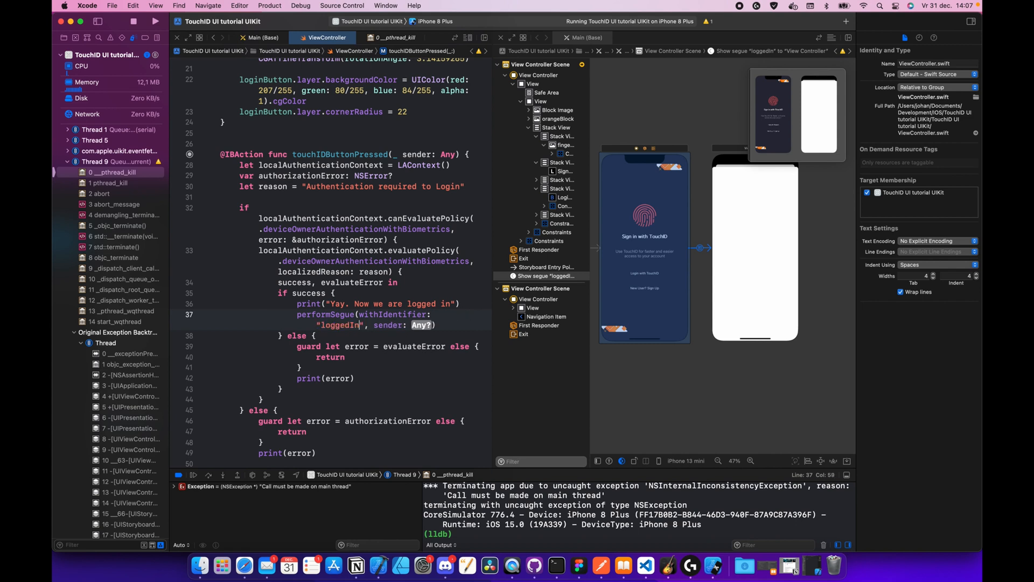
pyautogui.write('Any.self')
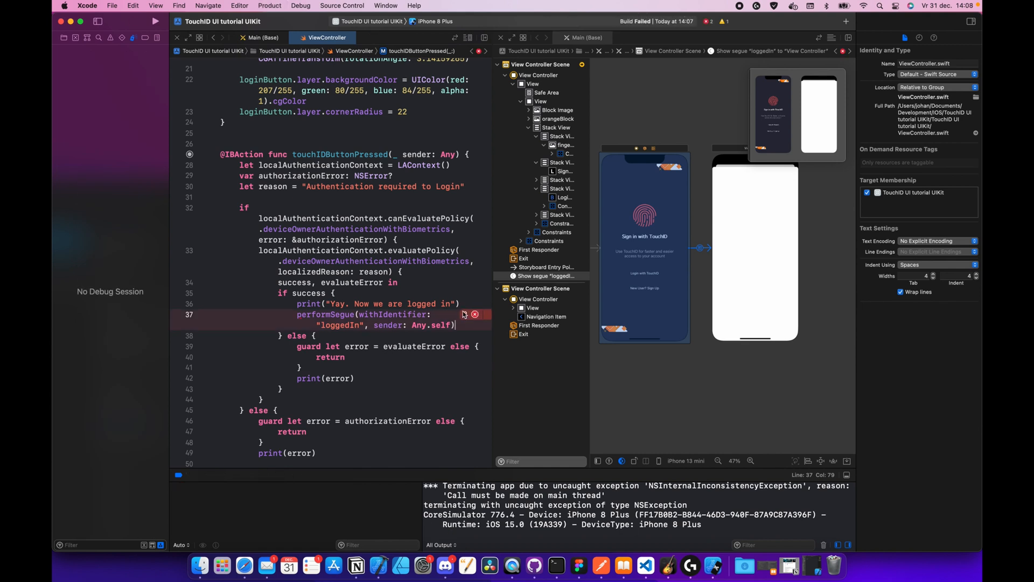
pyautogui.click(474, 314)
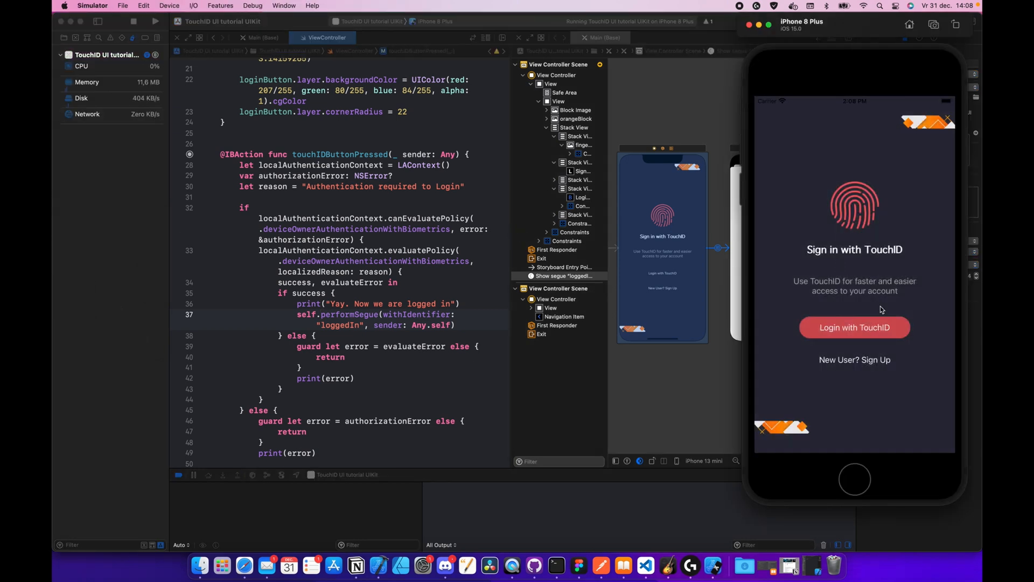
# Tap Login with TouchID and choose Features > Touch ID > Matching Touch, crashing the app
pyautogui.click(855, 327)
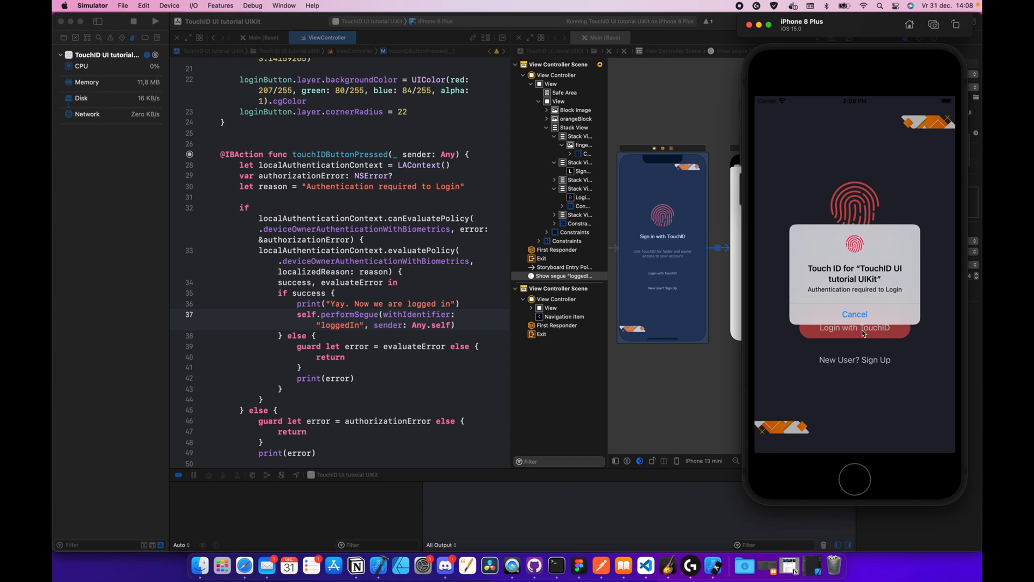
pyautogui.click(221, 6)
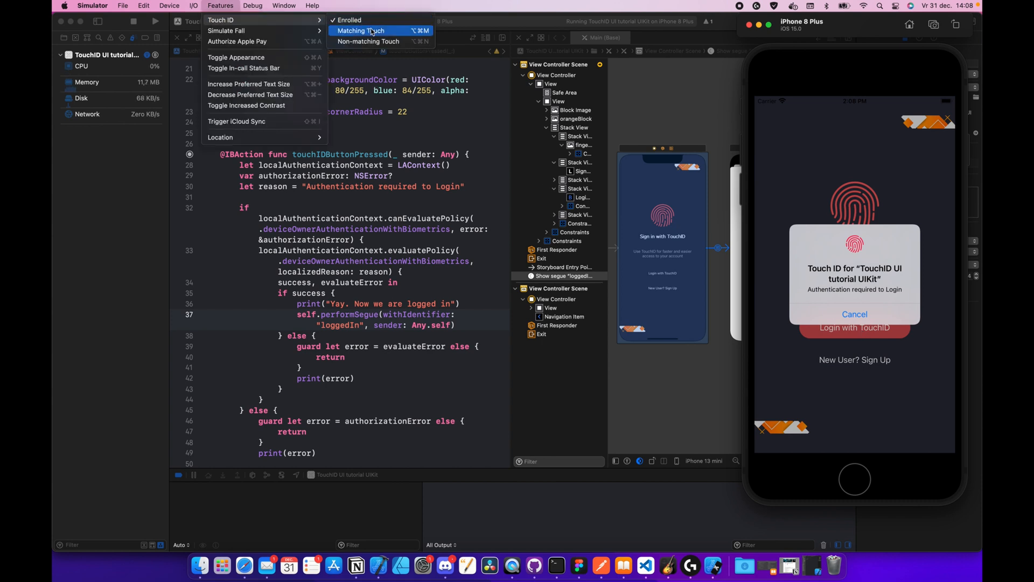
pyautogui.click(361, 31)
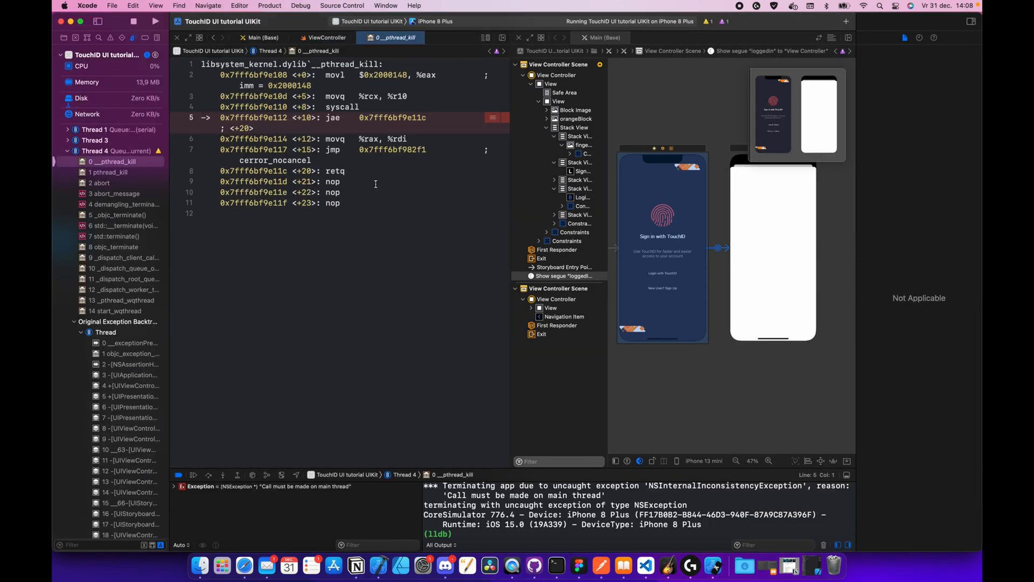
# Wrap performSegue in DispatchQueue.main.async and change its sender from Any.self to nil
pyautogui.click(325, 38)
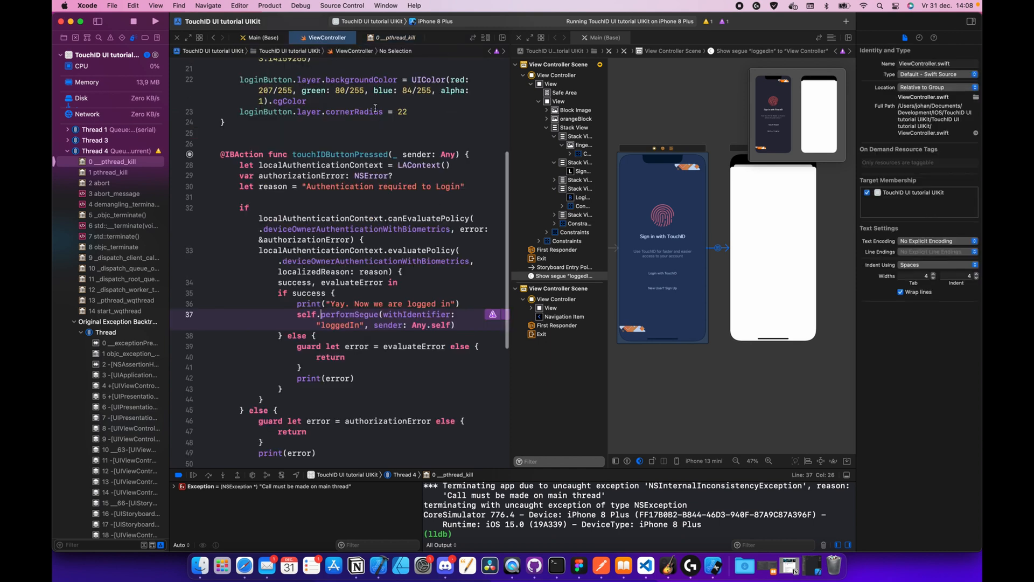
pyautogui.click(492, 315)
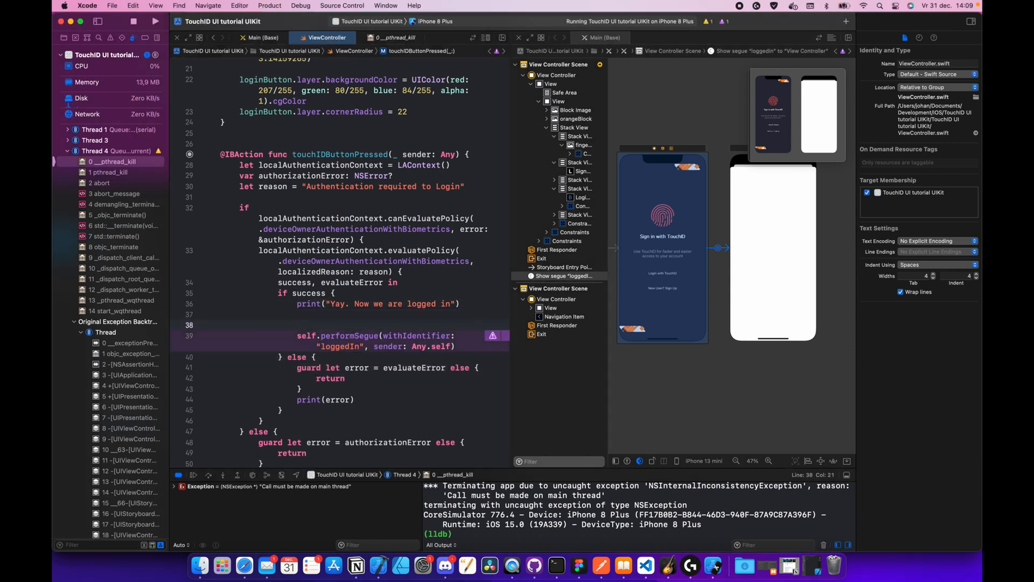
pyautogui.press('return')
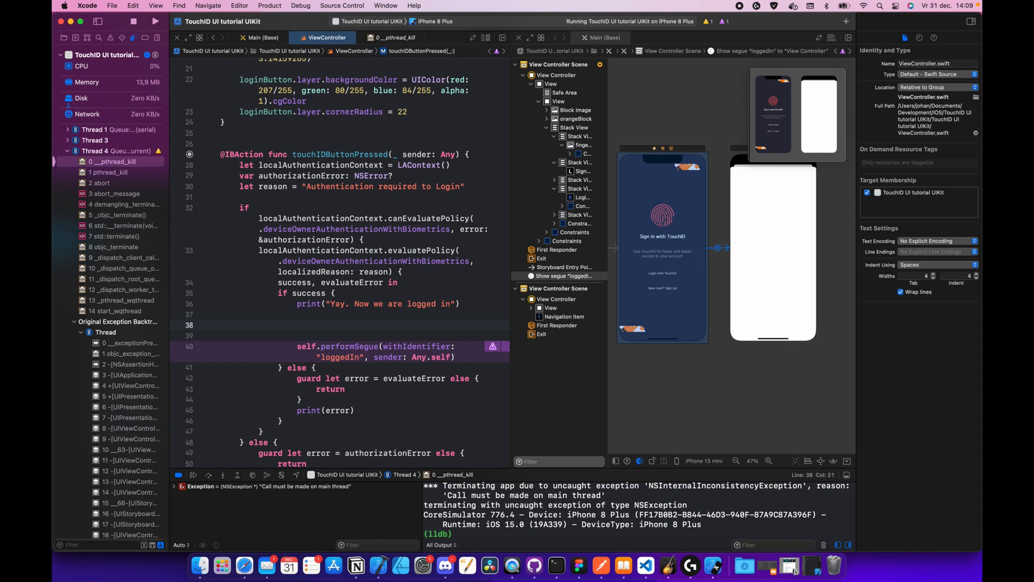
pyautogui.click(298, 324)
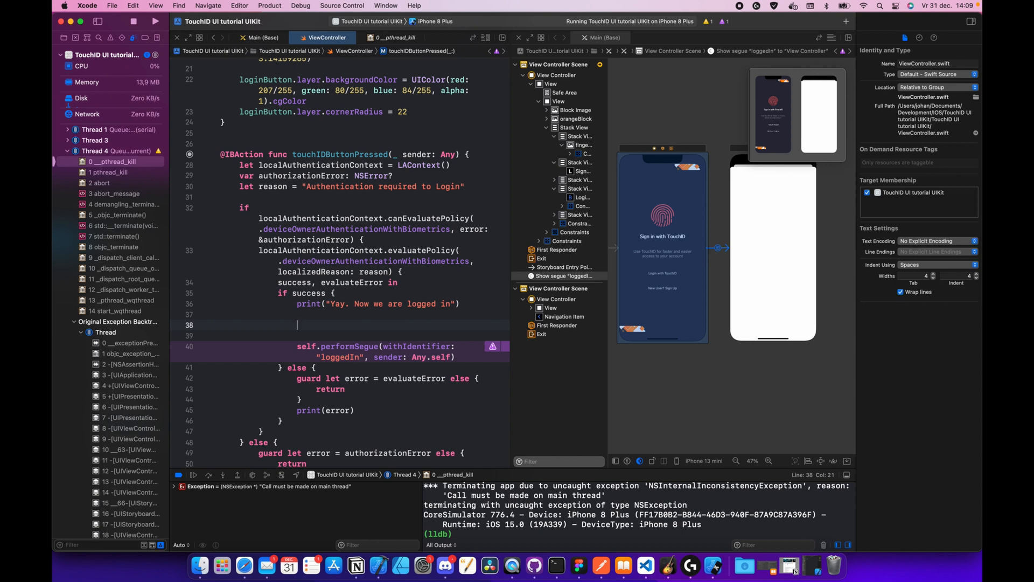
pyautogui.write('DispatchQueue.main.async {')
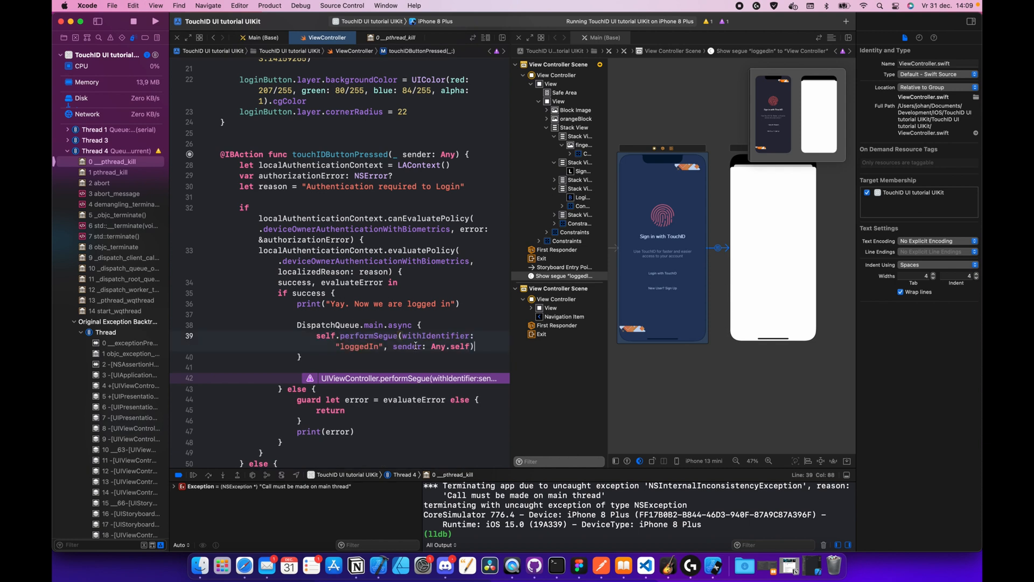
pyautogui.press('backspace')
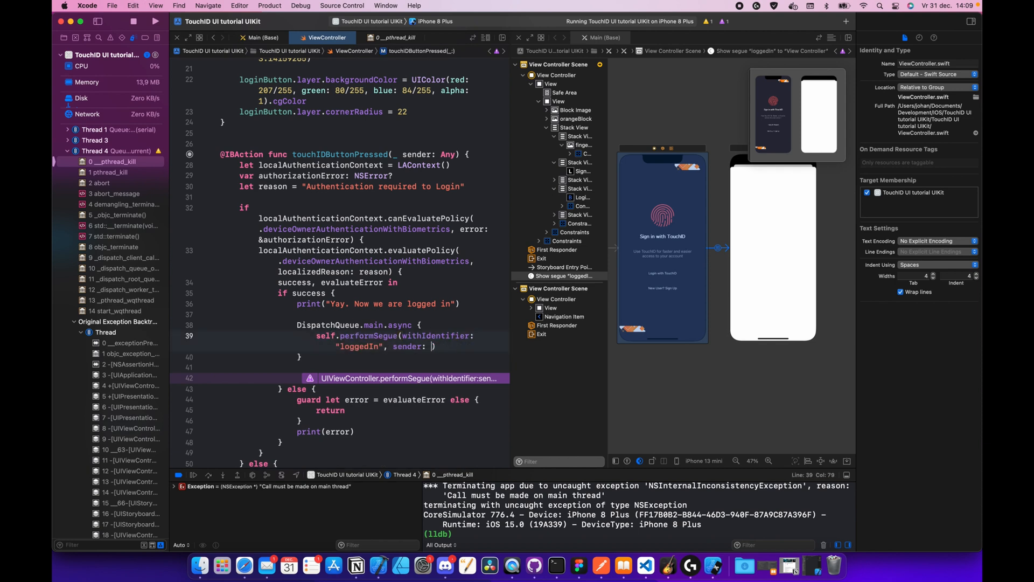
pyautogui.write('nil')
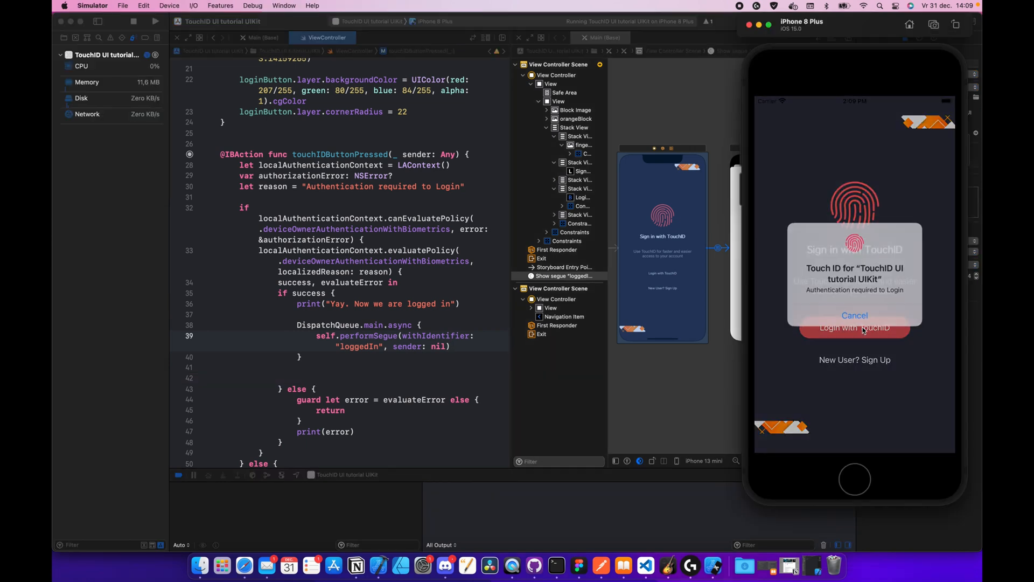
# Trigger a matching Touch ID in Simulator so the app segues to the blank screen
pyautogui.click(220, 5)
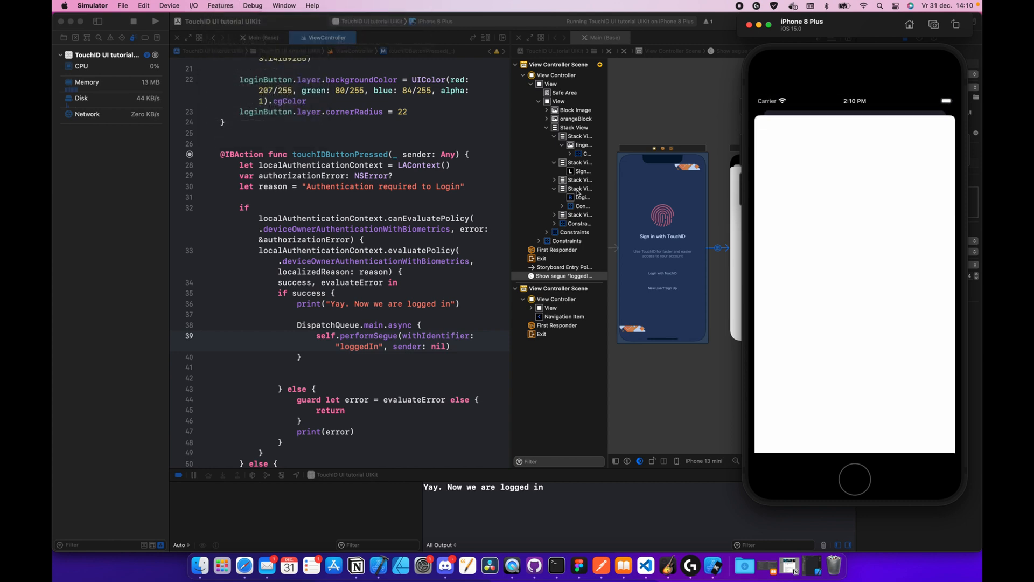
pyautogui.moveTo(841, 199)
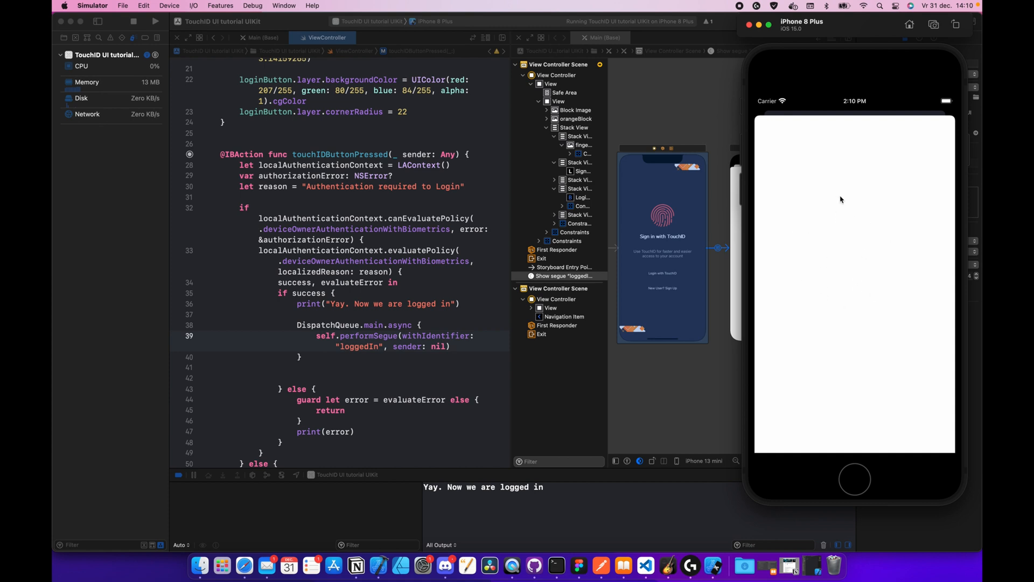
pyautogui.moveTo(852, 237)
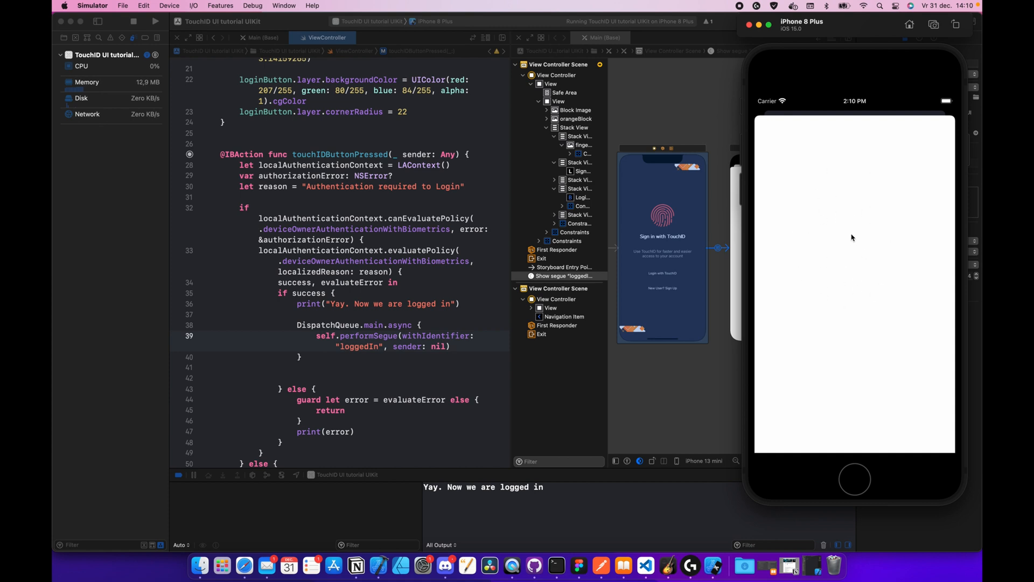
pyautogui.moveTo(863, 193)
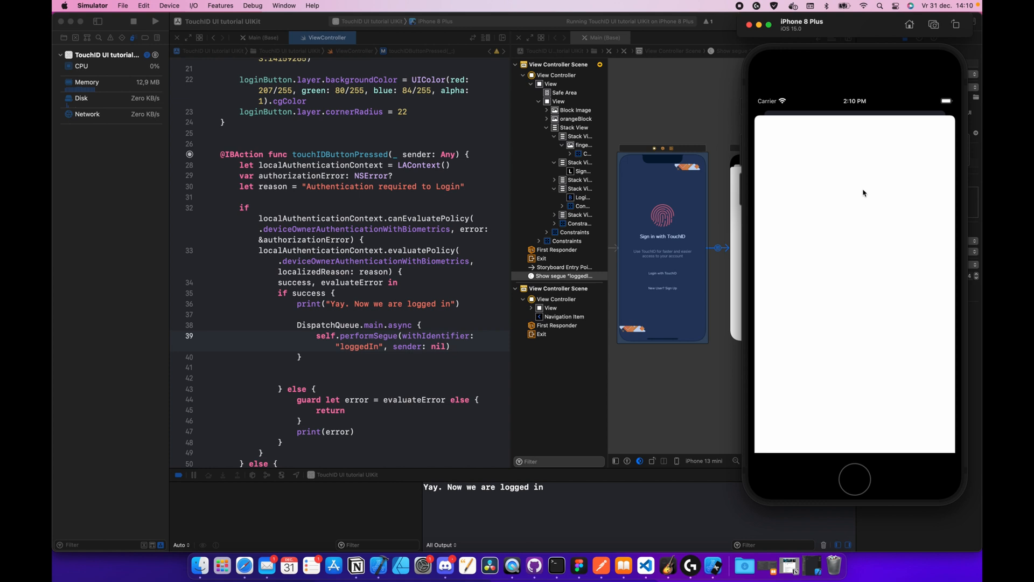
pyautogui.moveTo(454, 231)
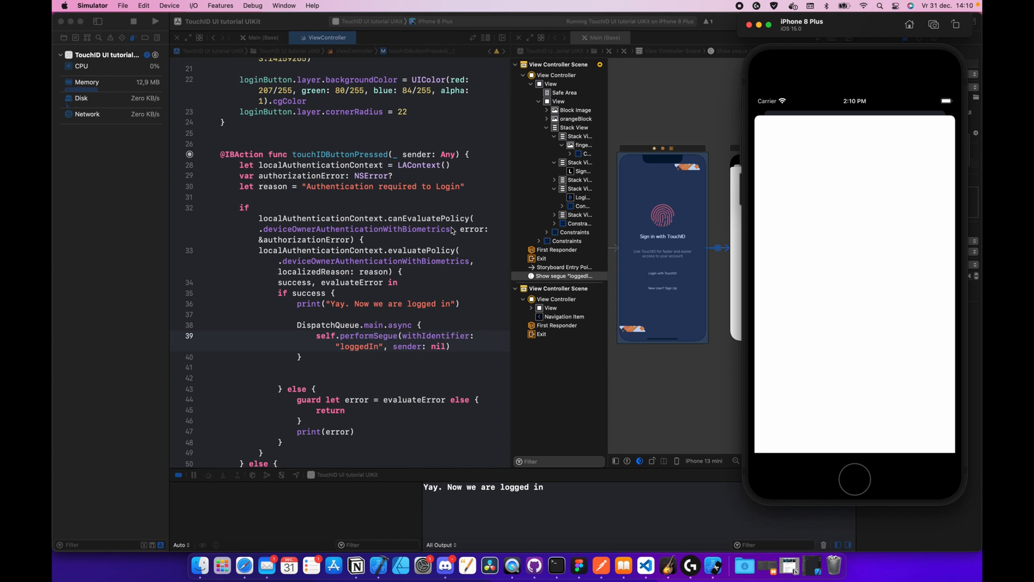
pyautogui.moveTo(354, 319)
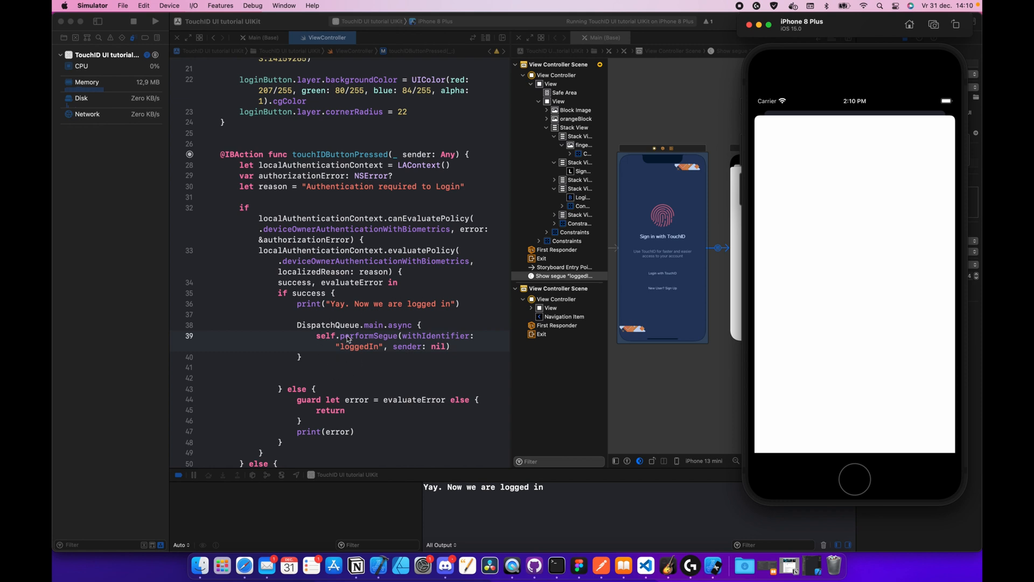
pyautogui.moveTo(371, 351)
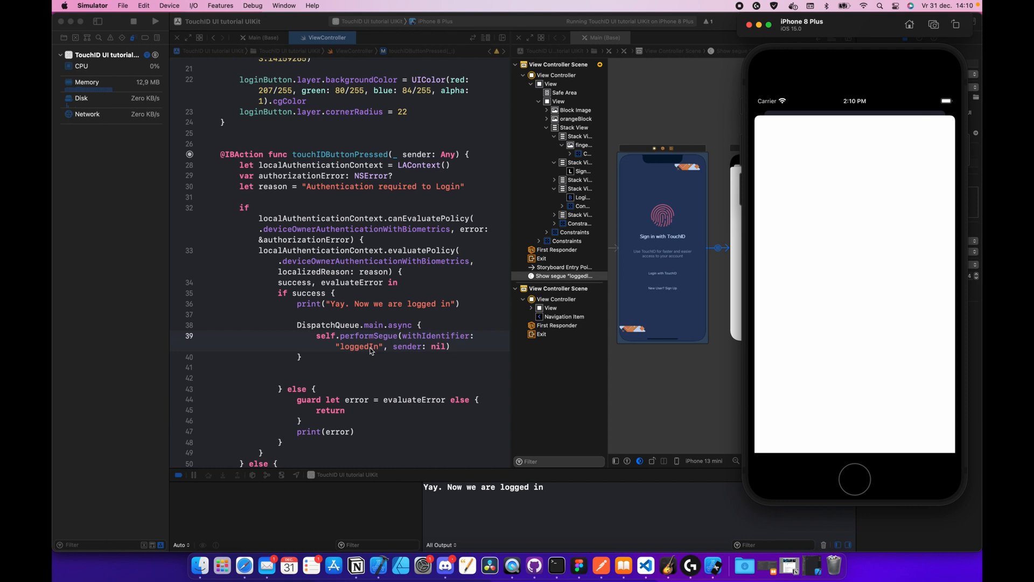
pyautogui.moveTo(365, 338)
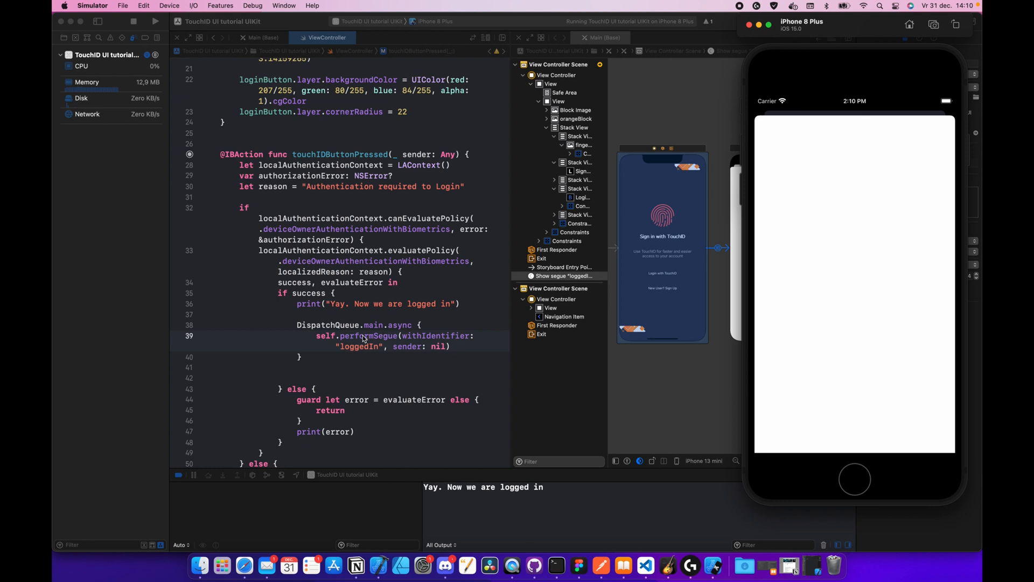
pyautogui.moveTo(328, 358)
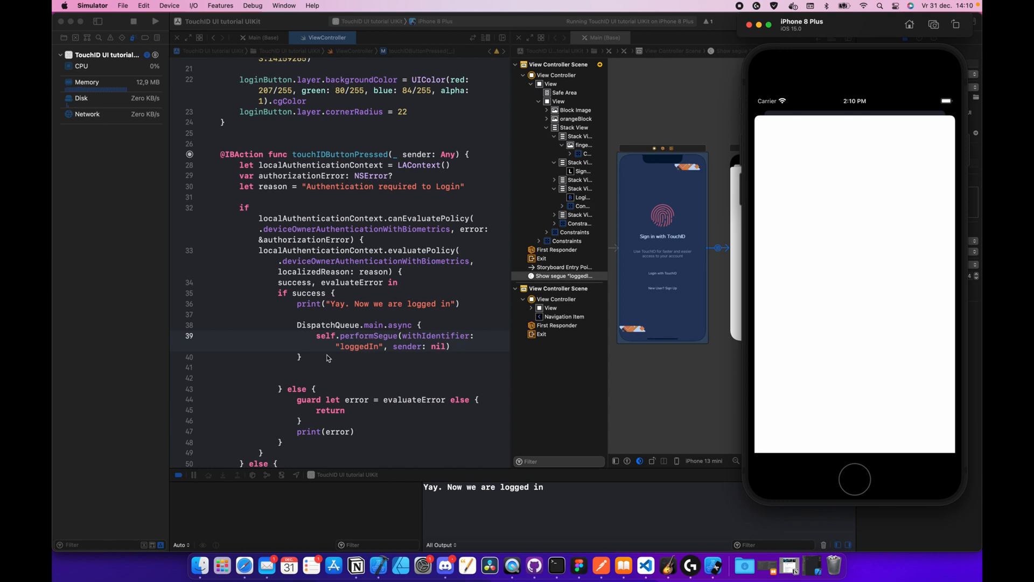